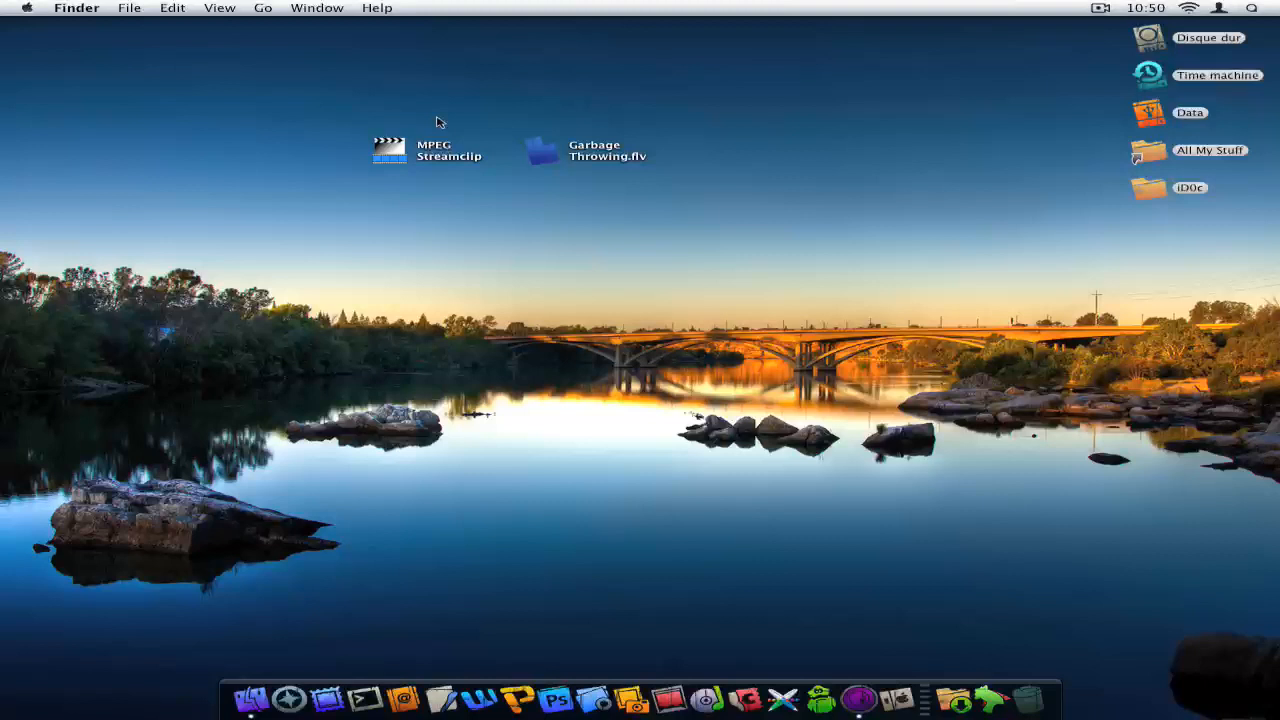
mouse_move(439, 112)
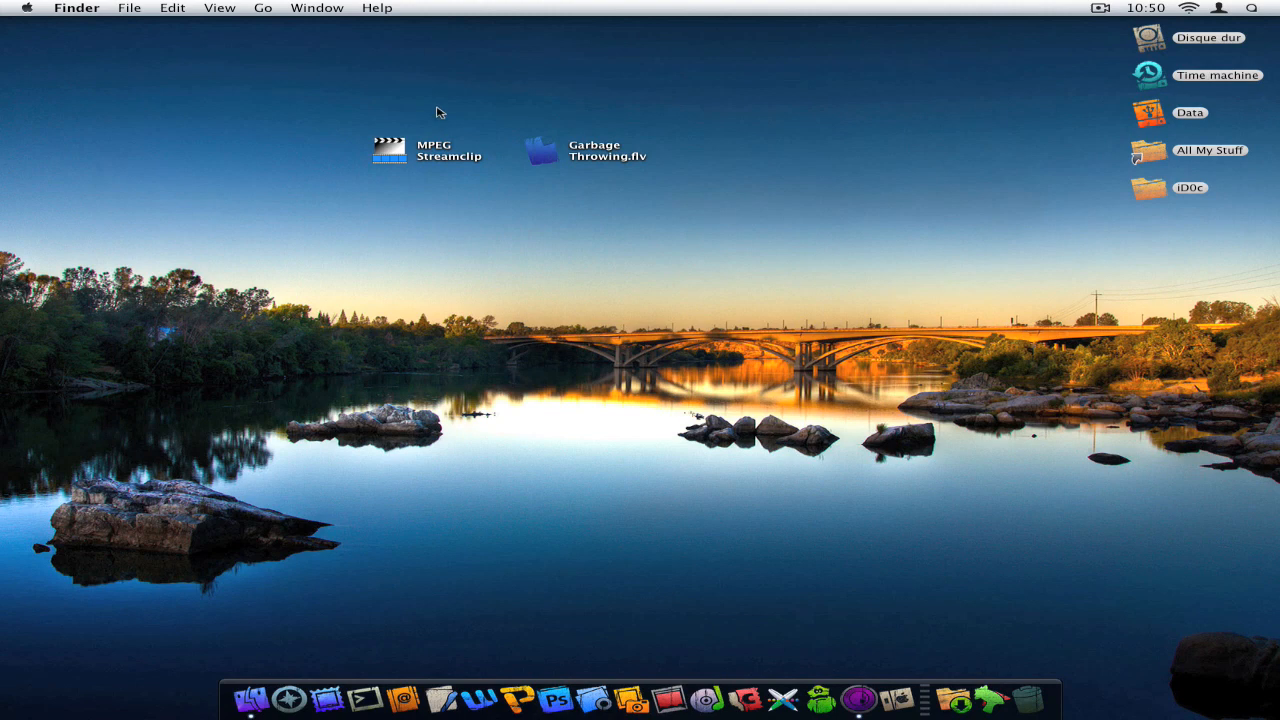
mouse_move(424, 112)
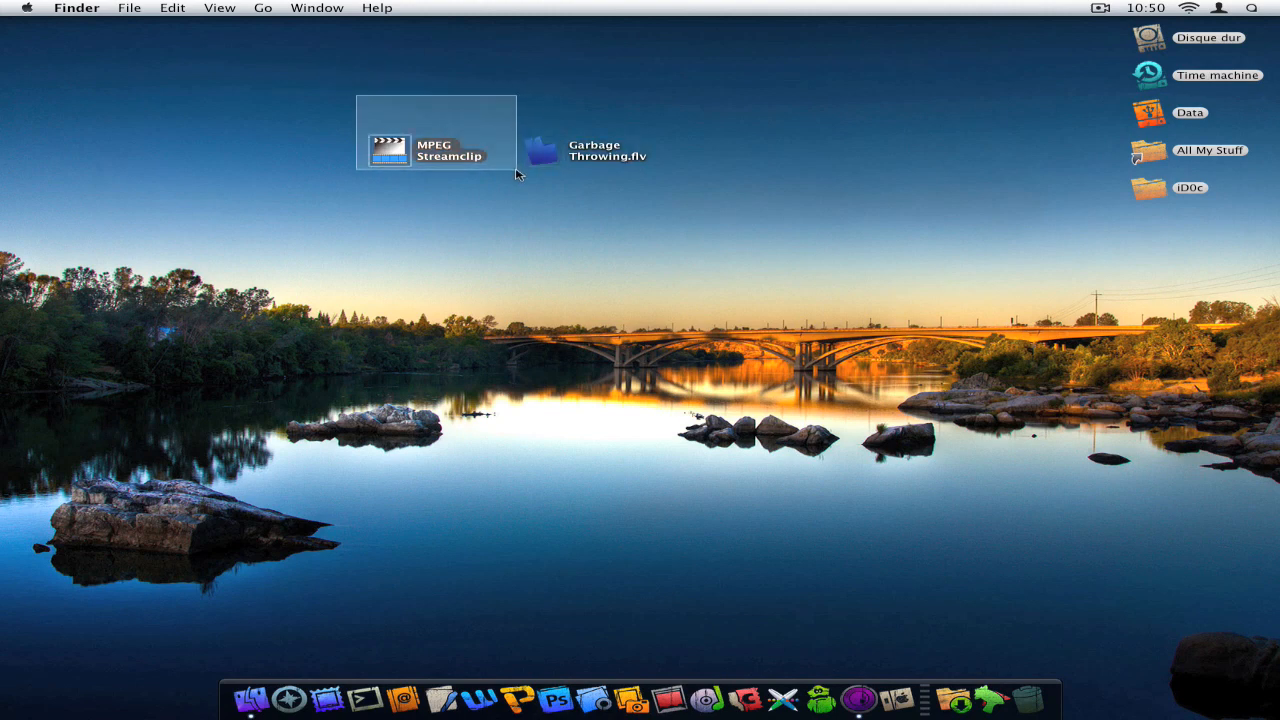
Step: Select the MPEG Streamclip application icon on the desktop
left_click(515, 175)
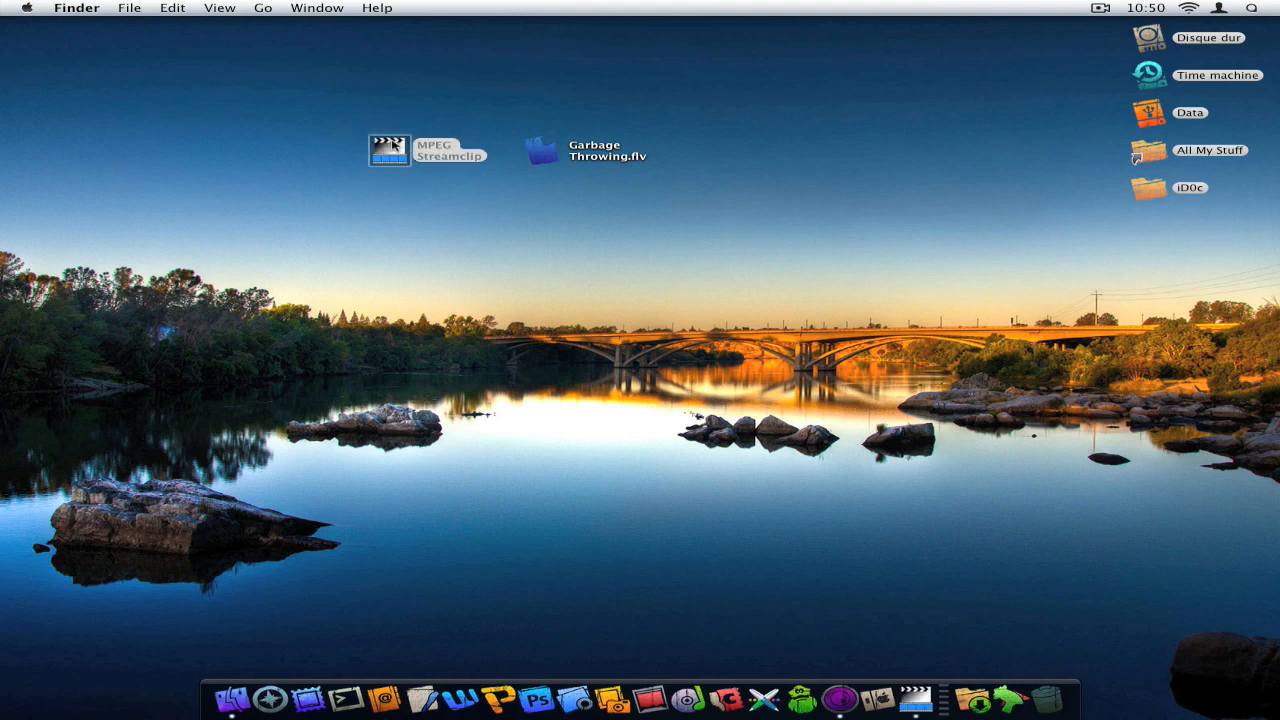
Step: Launch MPEG Streamclip, activate its empty converter window and browse the File menu
double_click(388, 149)
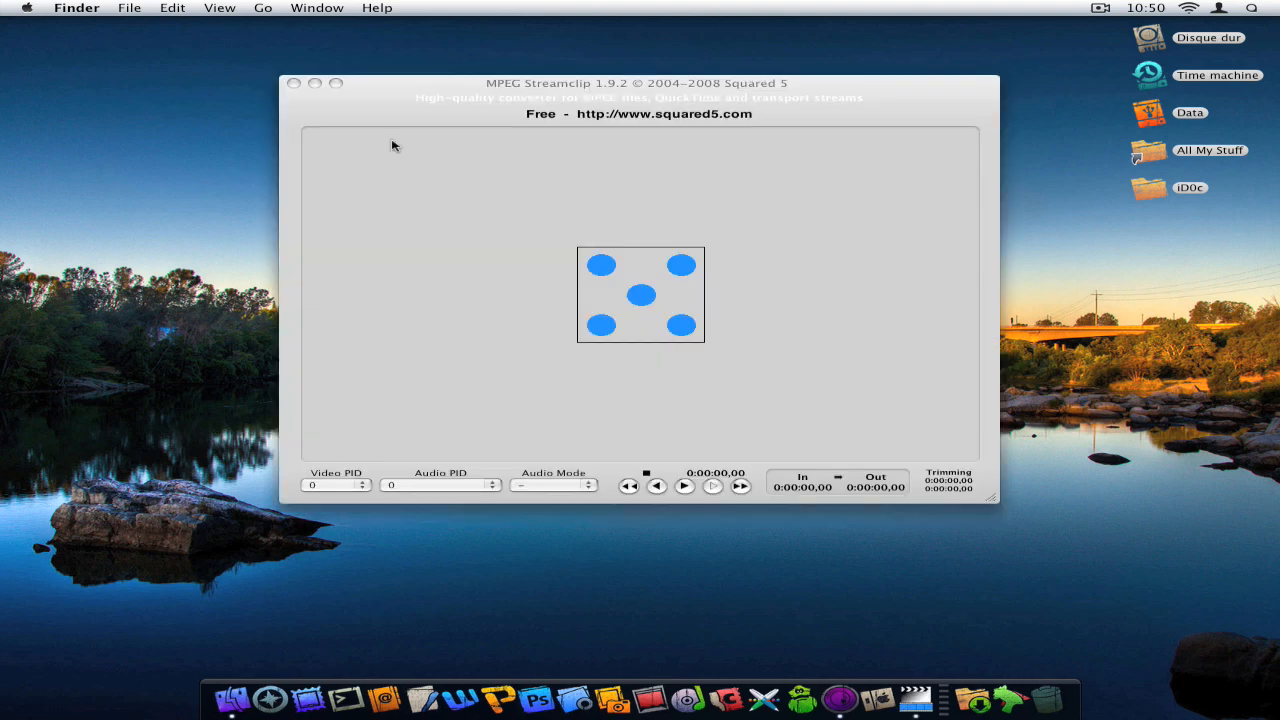
left_click(640, 300)
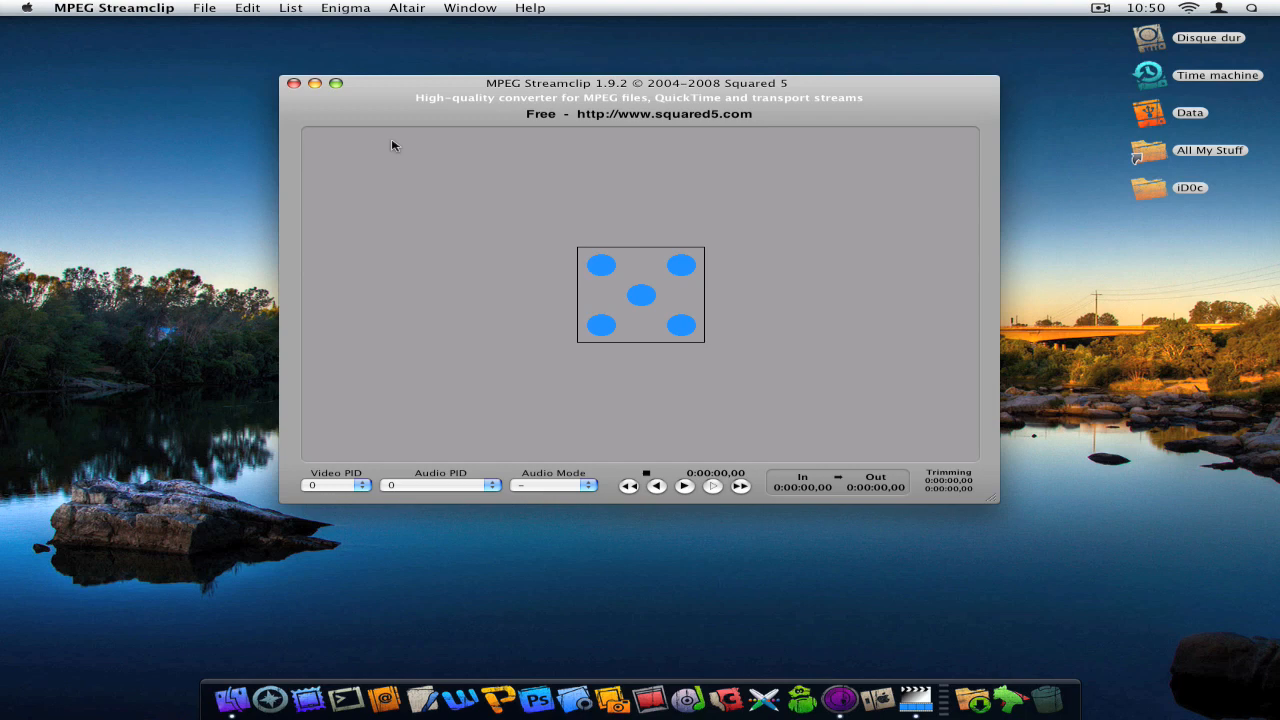
mouse_move(490, 110)
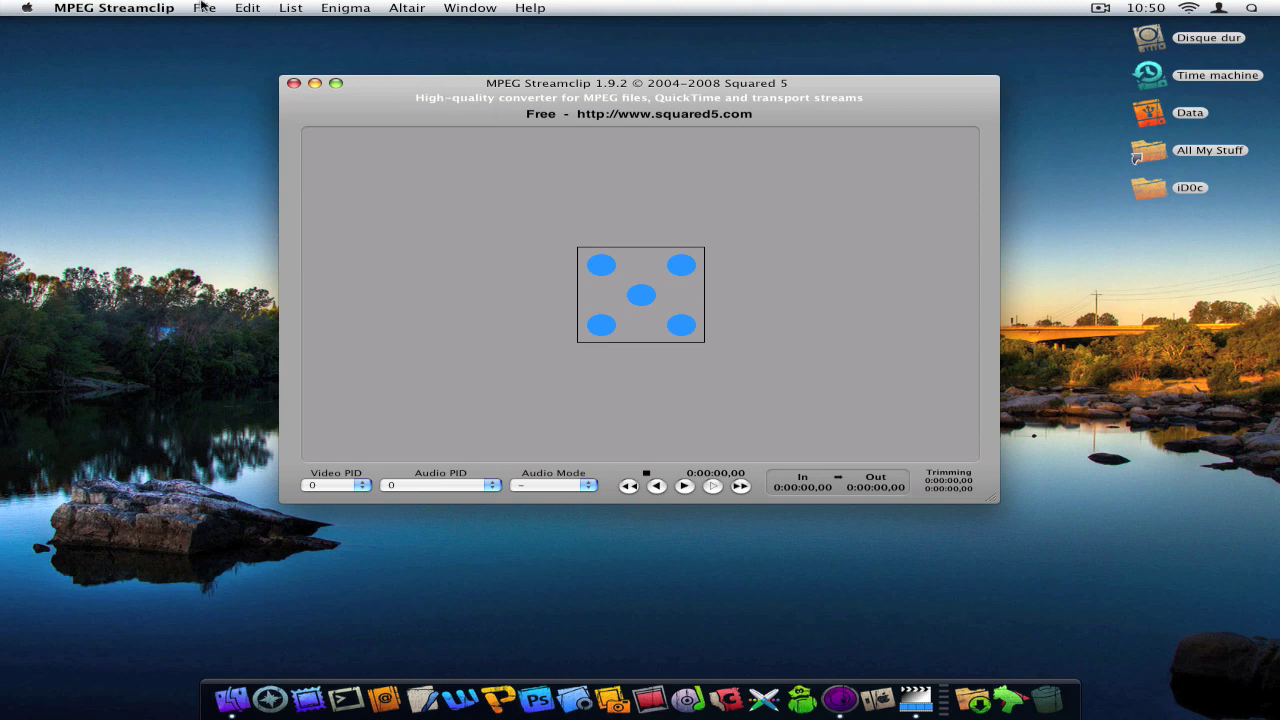
left_click(204, 8)
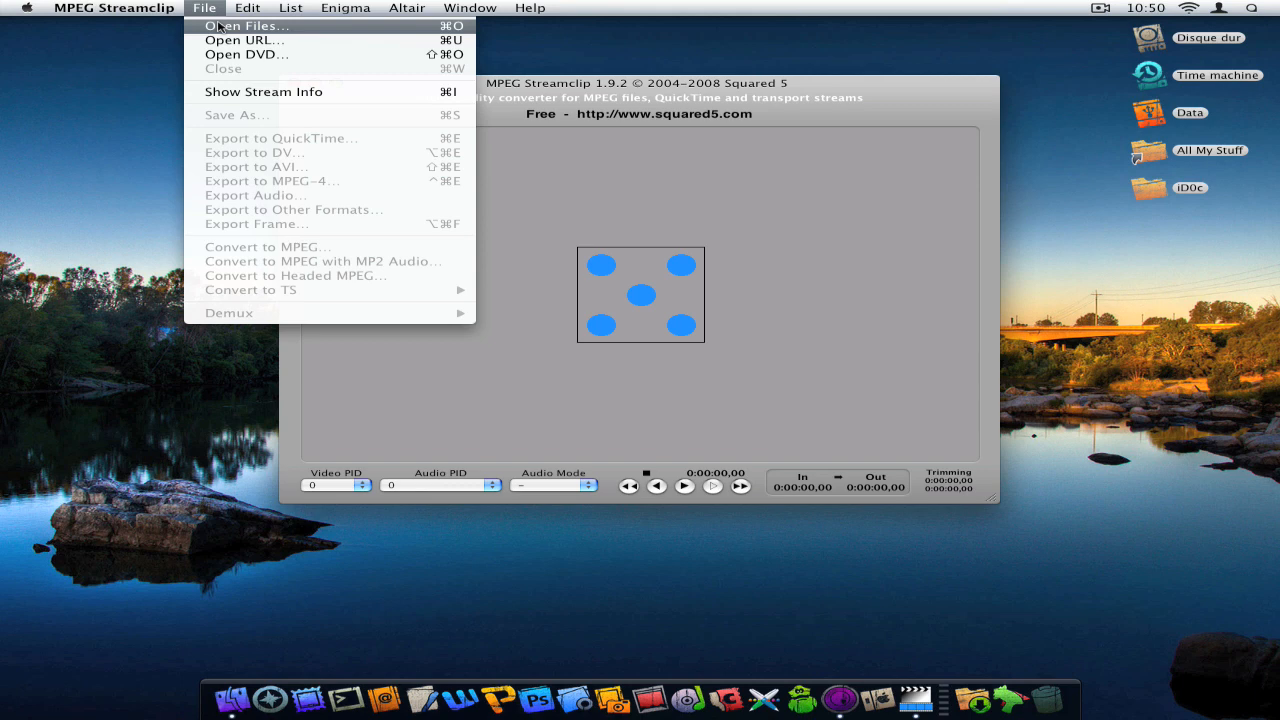
mouse_move(245, 40)
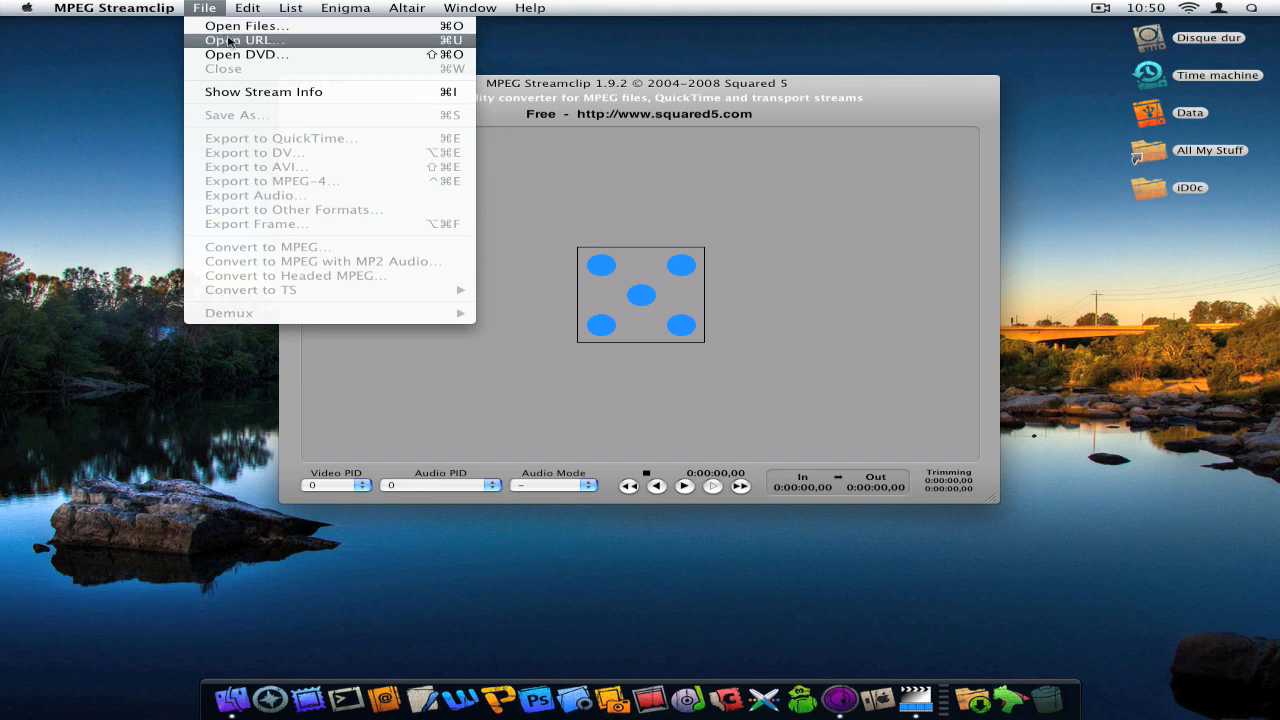
mouse_move(246, 54)
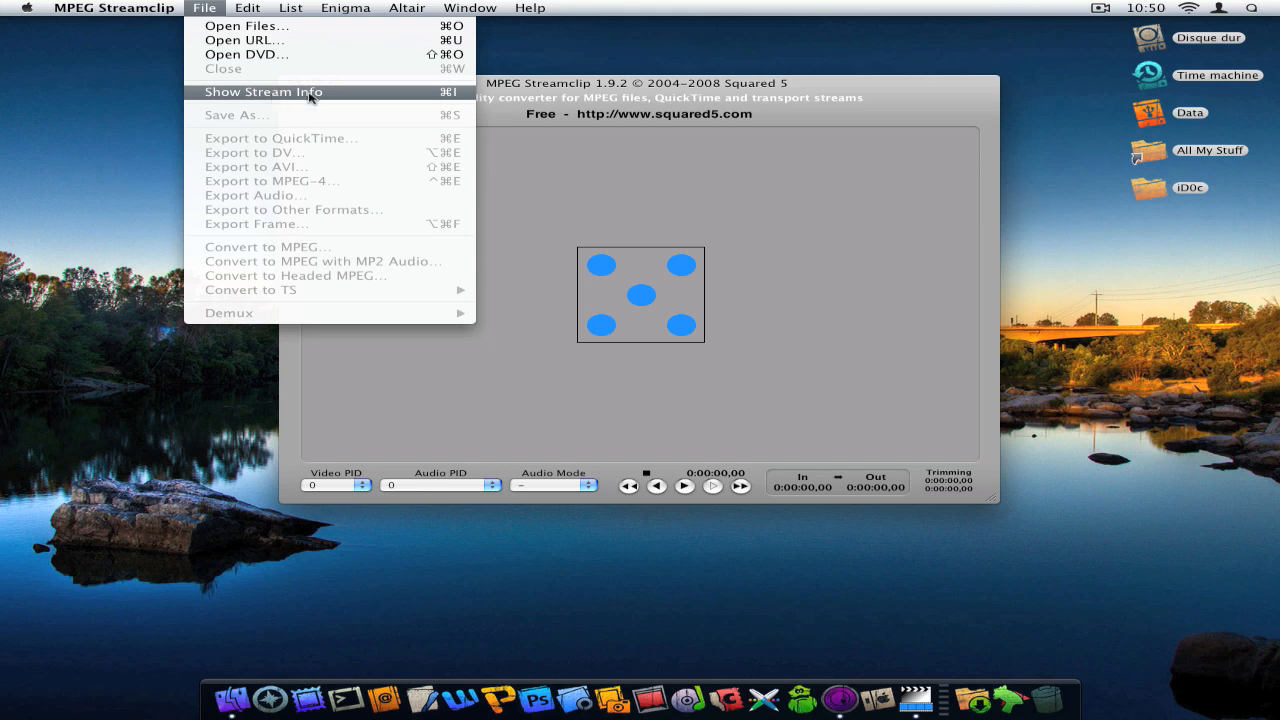
mouse_move(270, 152)
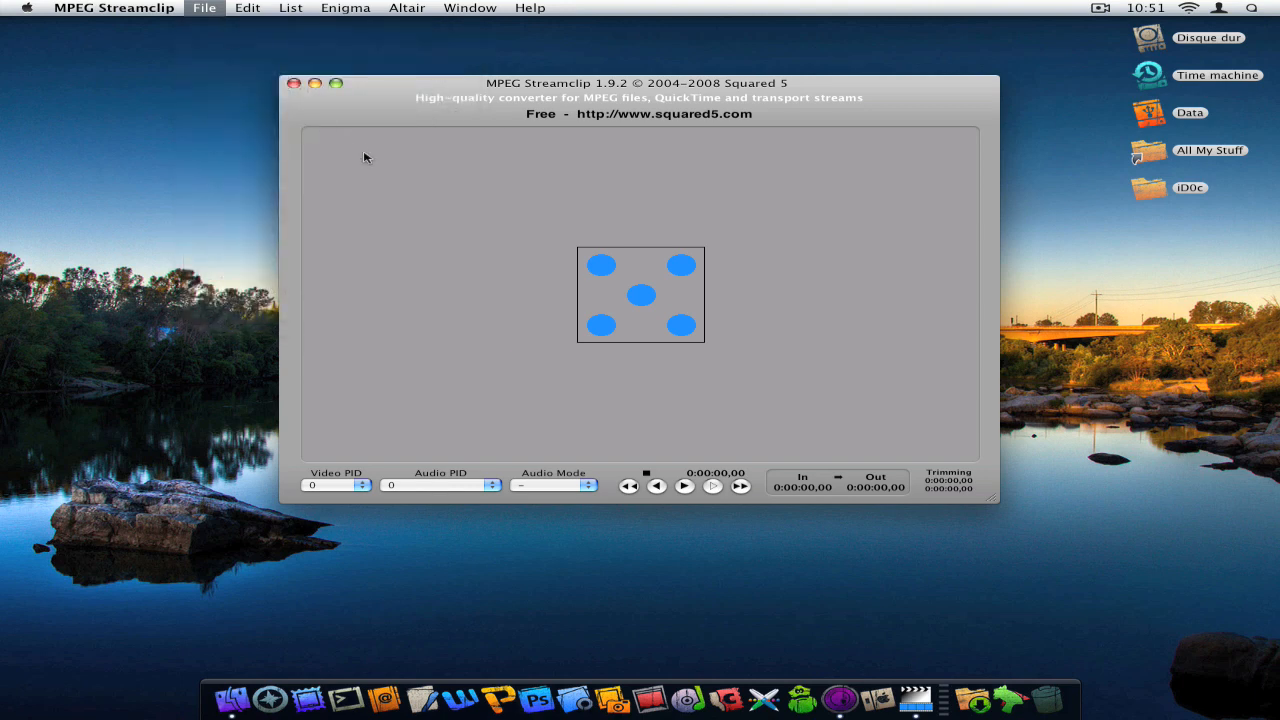
Step: Load Garbage Throwing.flv from the Desktop through File > Open Files
left_click(204, 8)
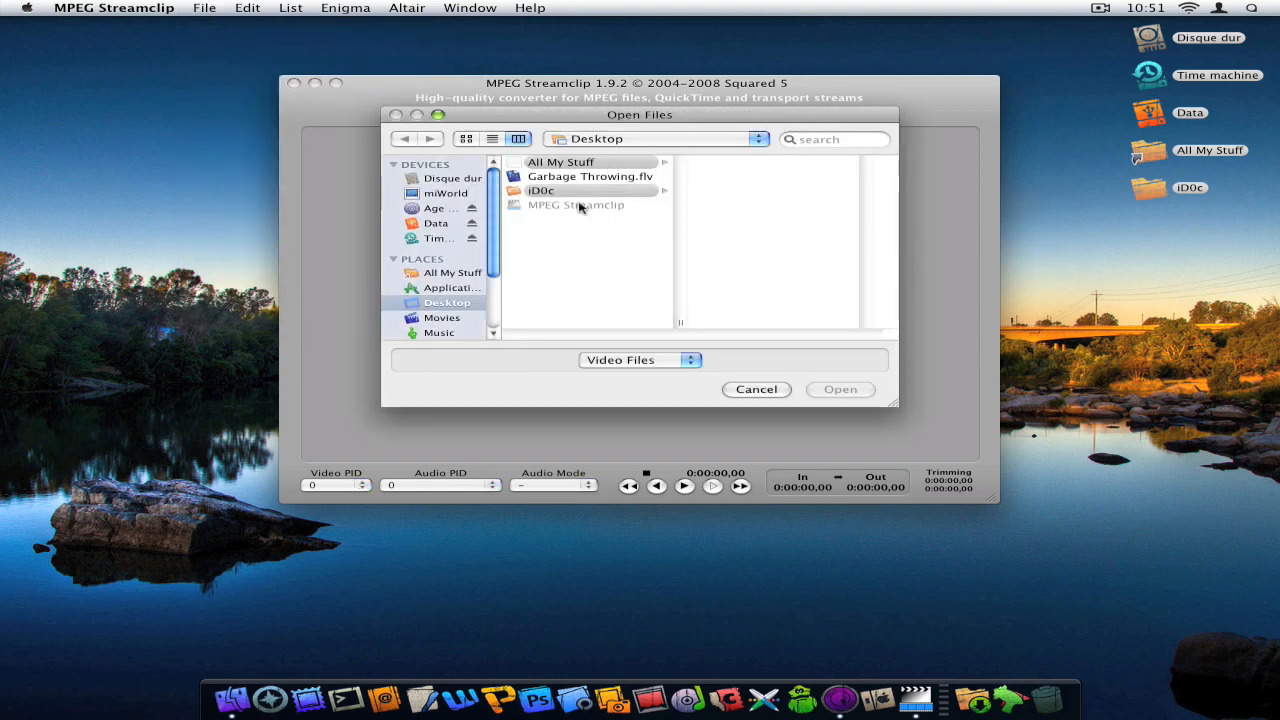
left_click(591, 176)
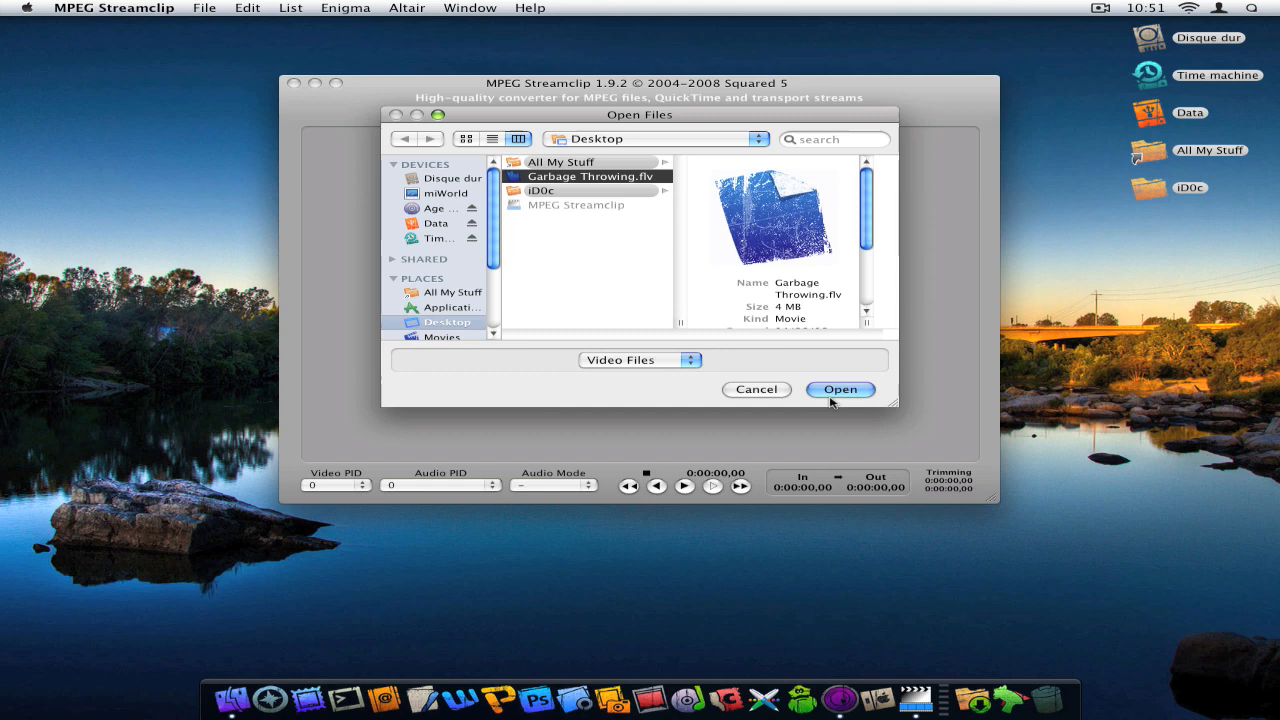
left_click(840, 389)
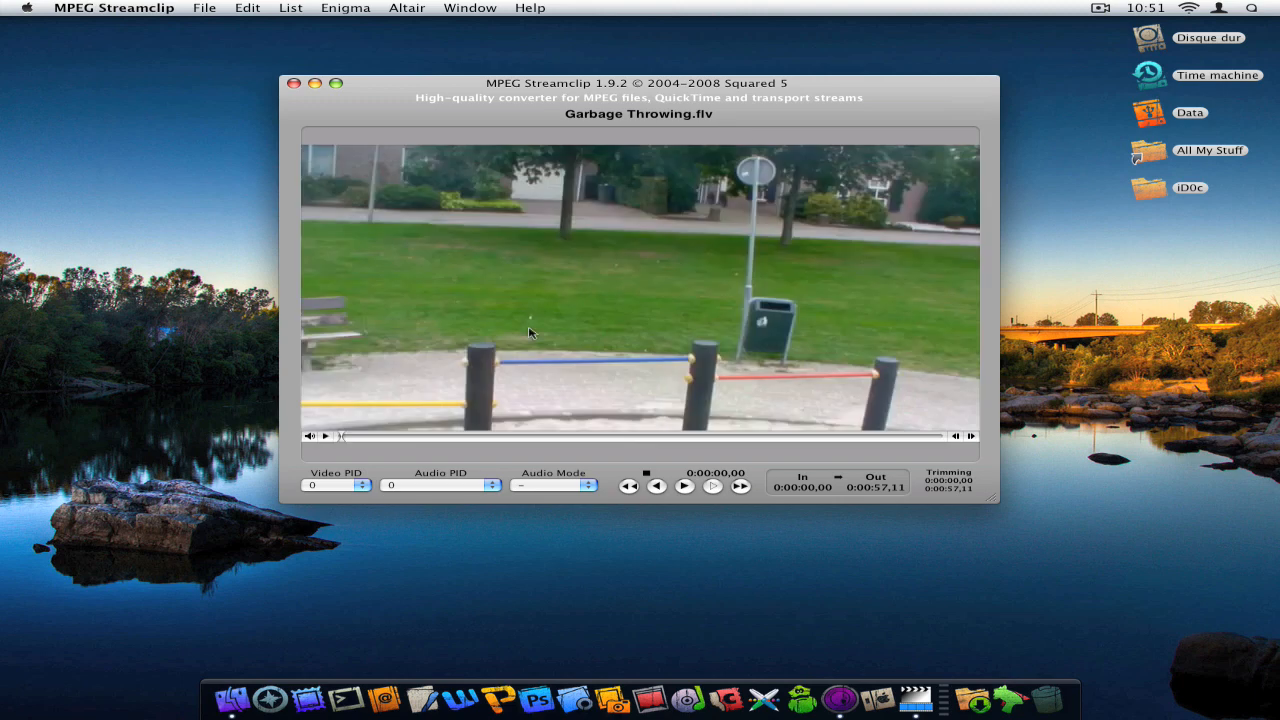
mouse_move(325, 437)
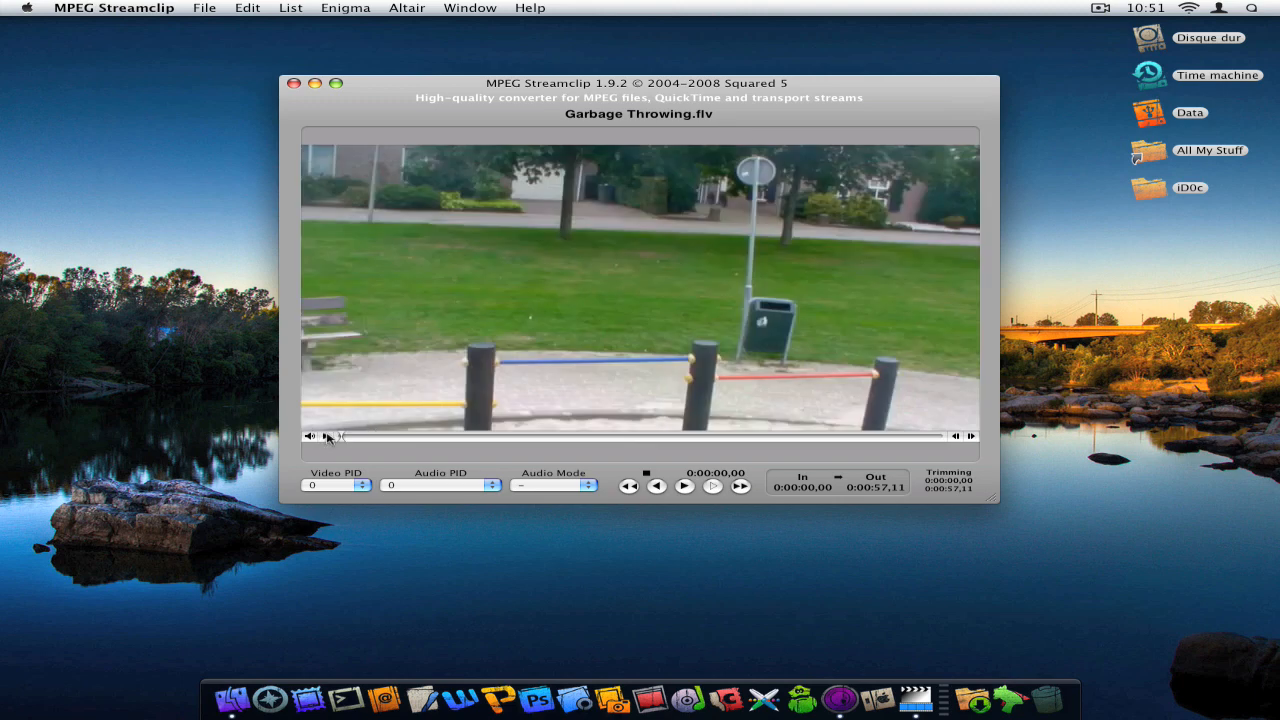
mouse_move(172, 31)
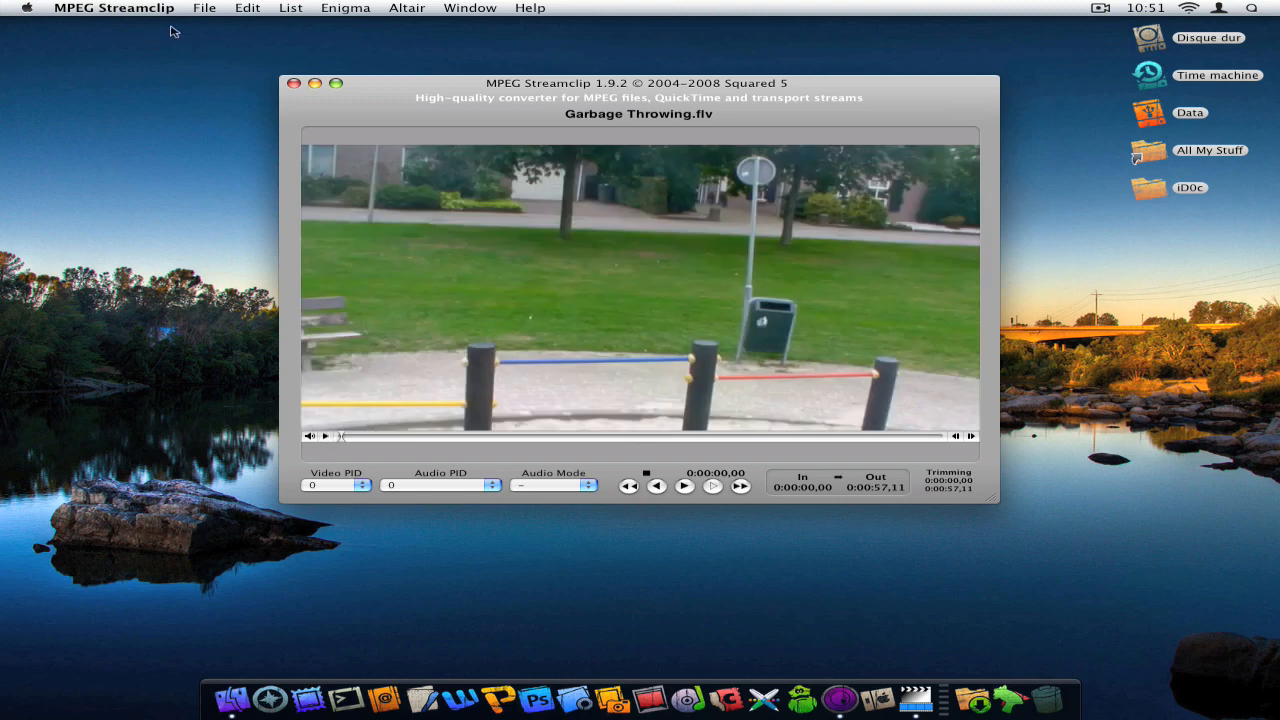
Step: Show the File menu's export commands for Garbage Throwing.flv
left_click(204, 8)
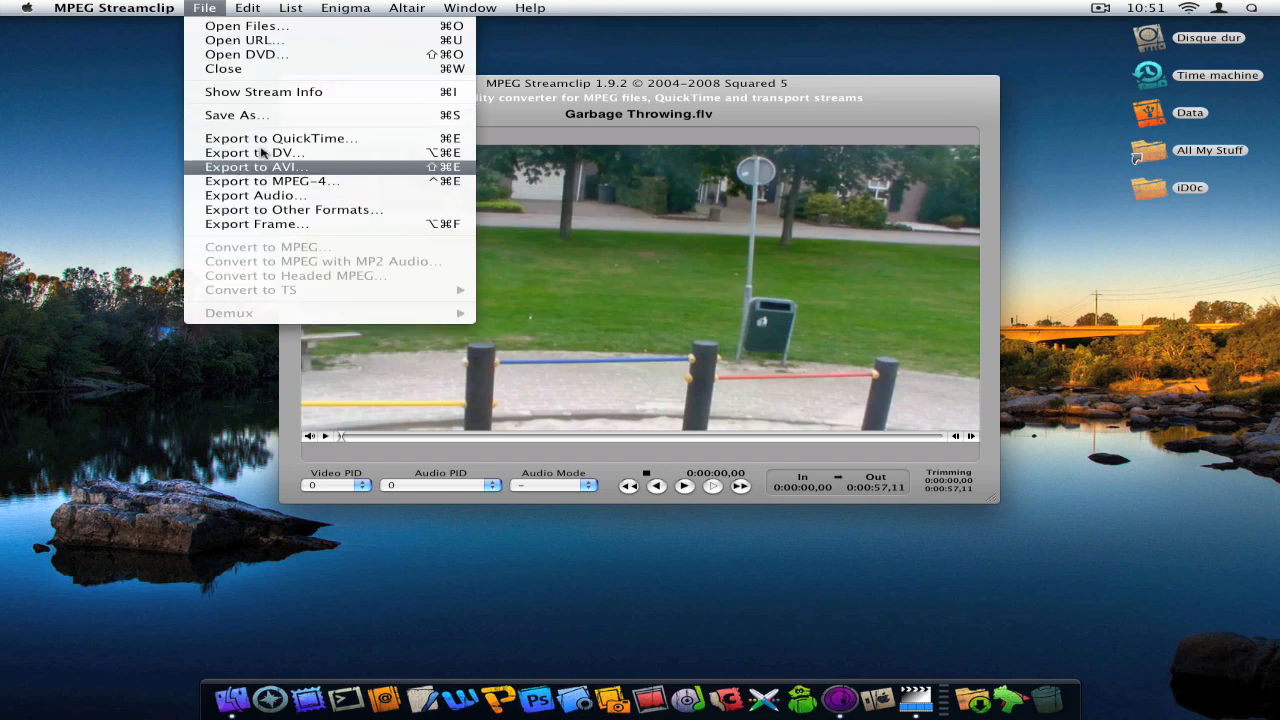
mouse_move(281, 138)
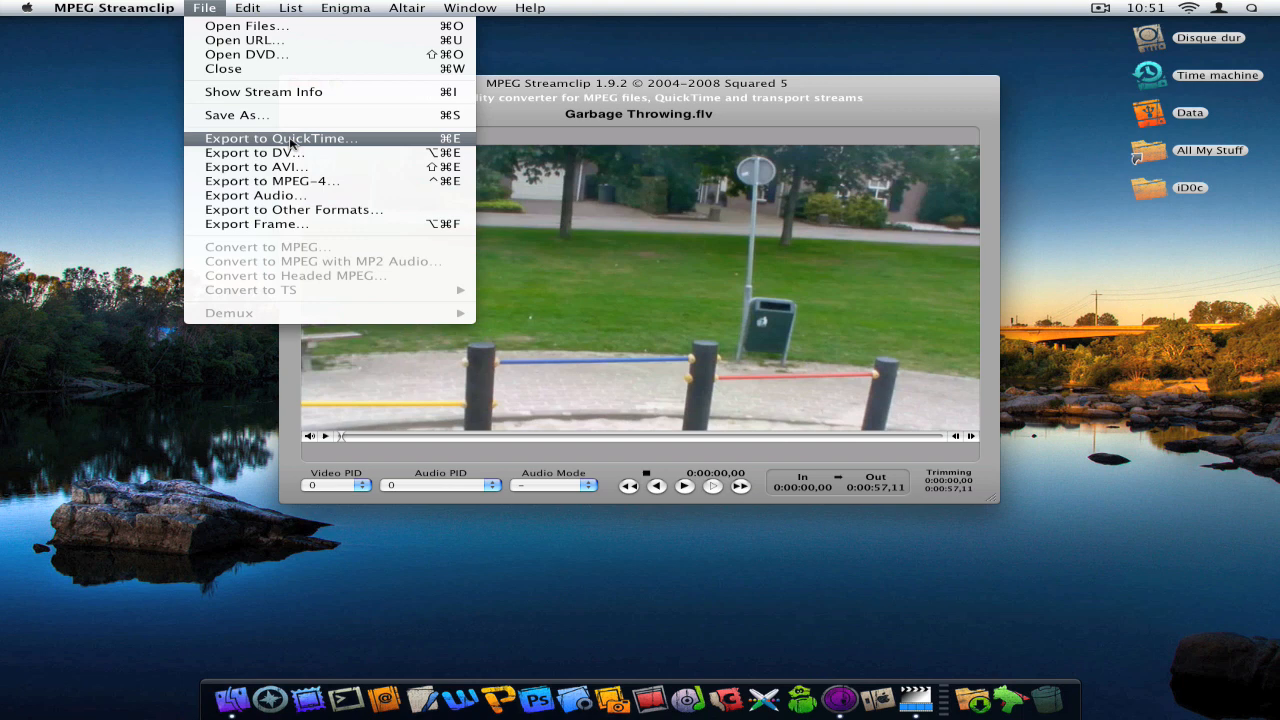
mouse_move(322, 145)
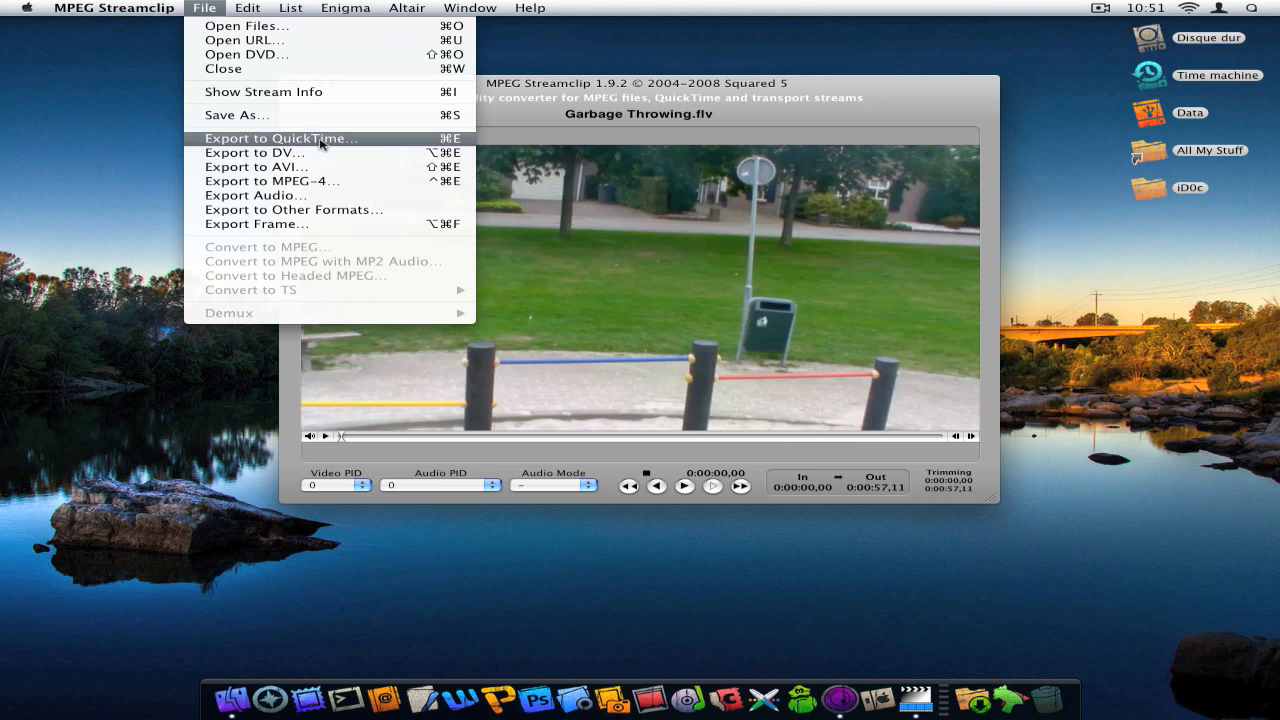
mouse_move(343, 148)
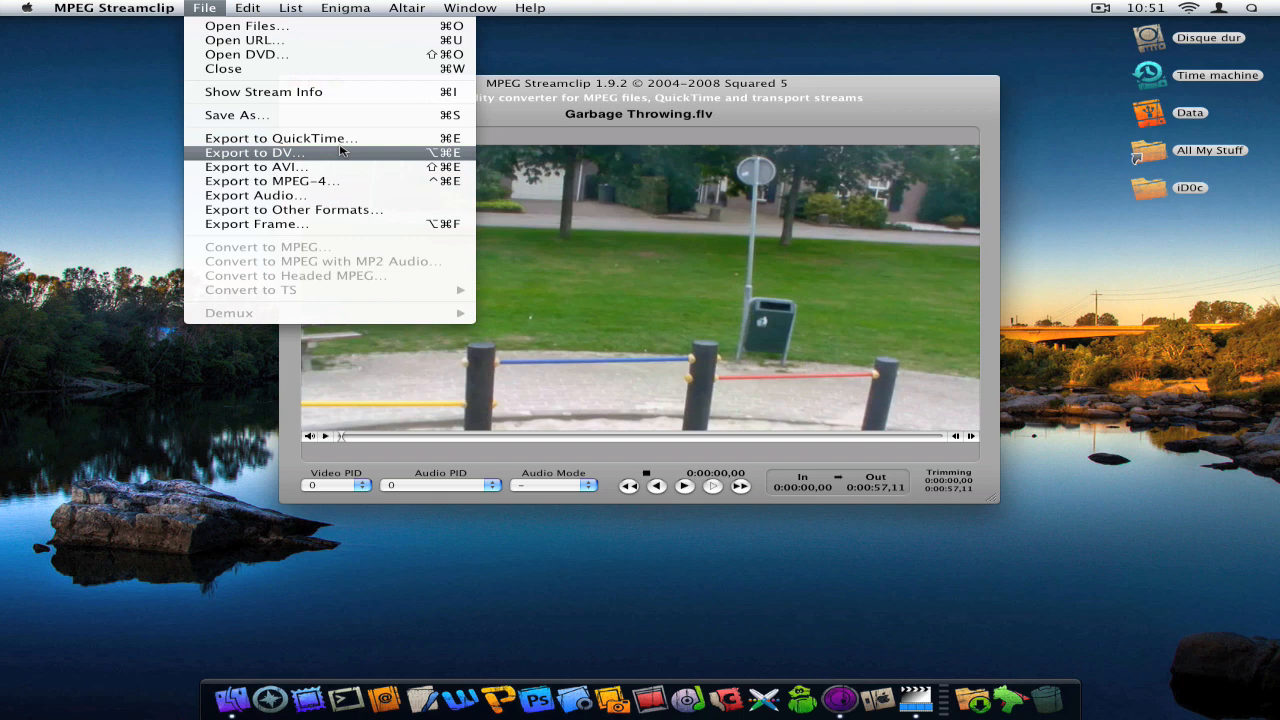
mouse_move(345, 158)
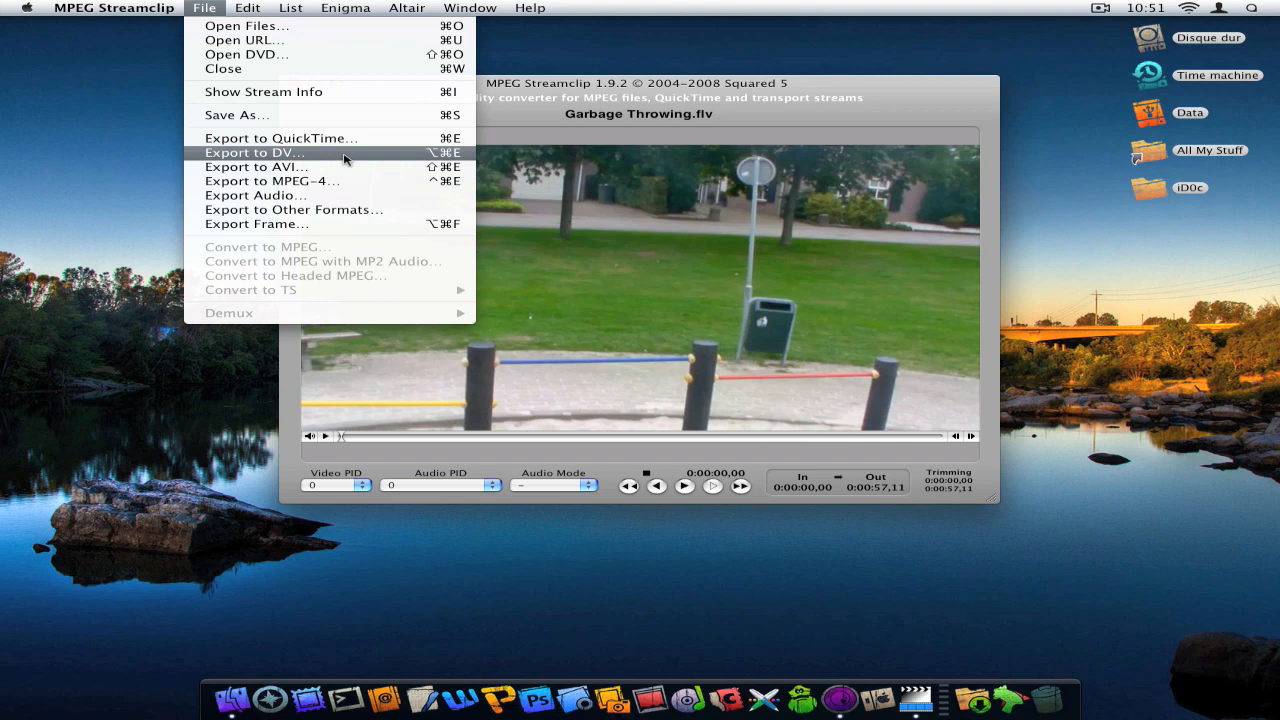
mouse_move(345, 167)
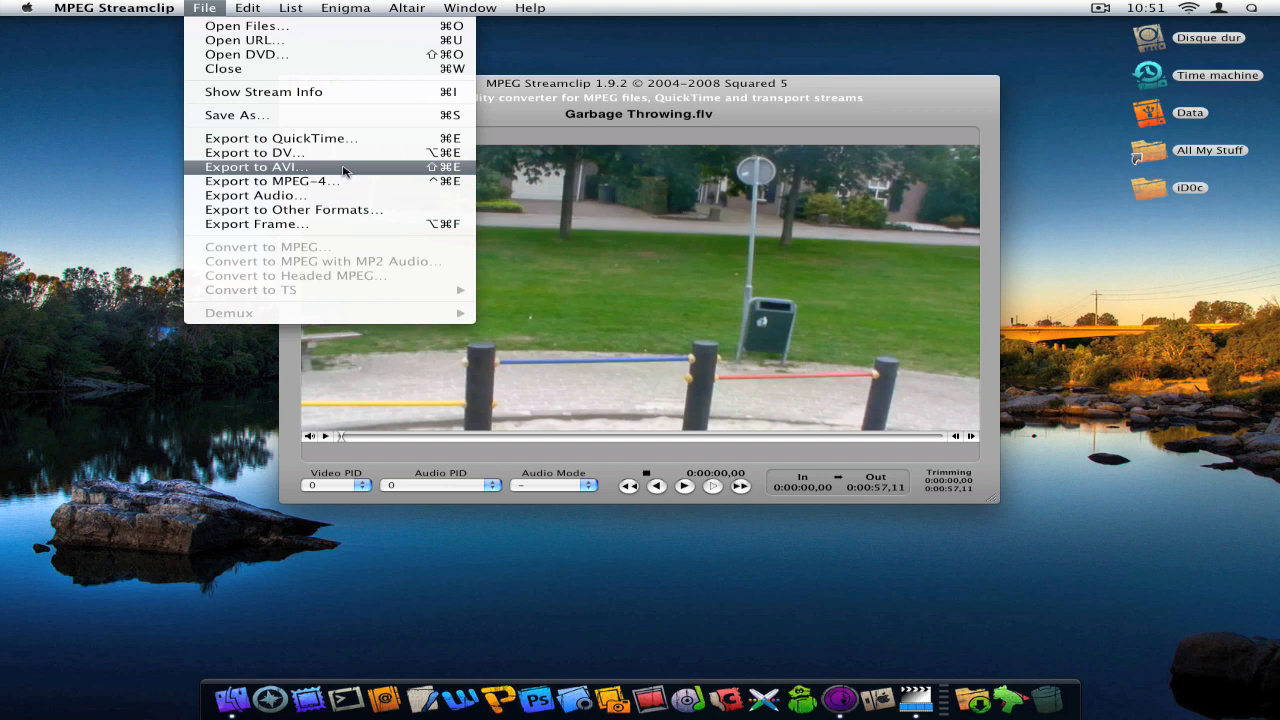
mouse_move(330, 181)
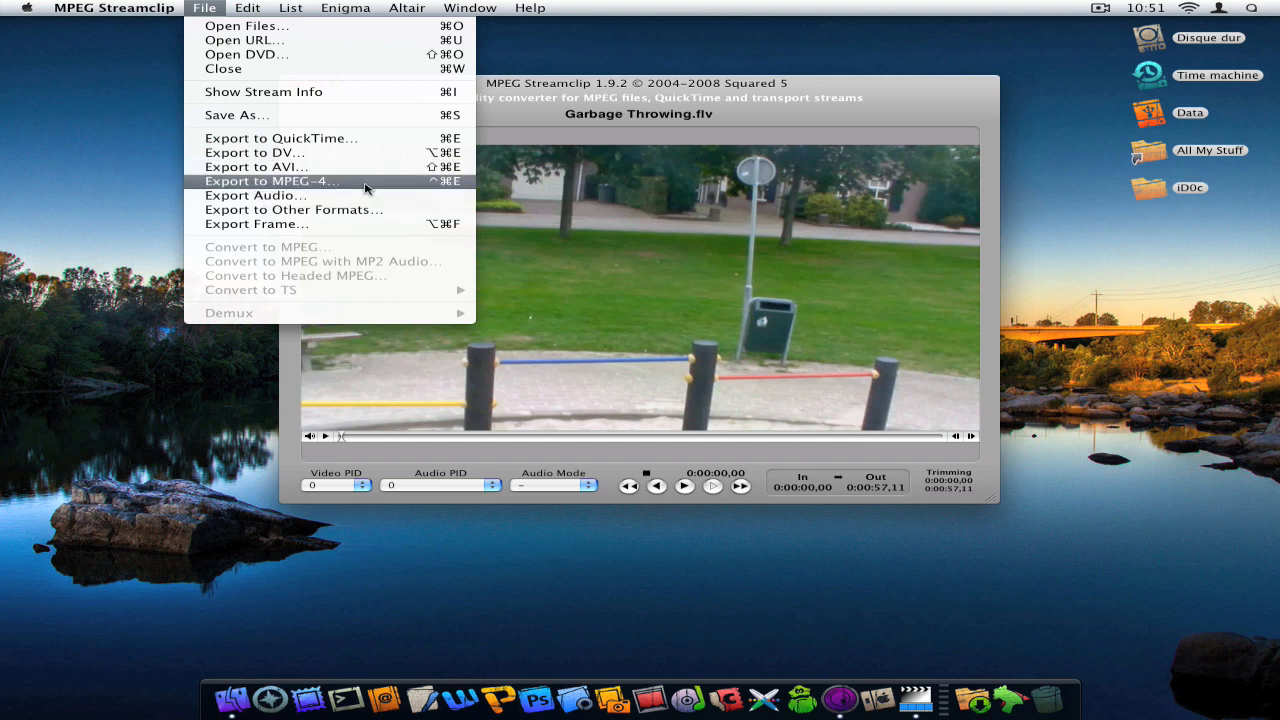
mouse_move(257, 195)
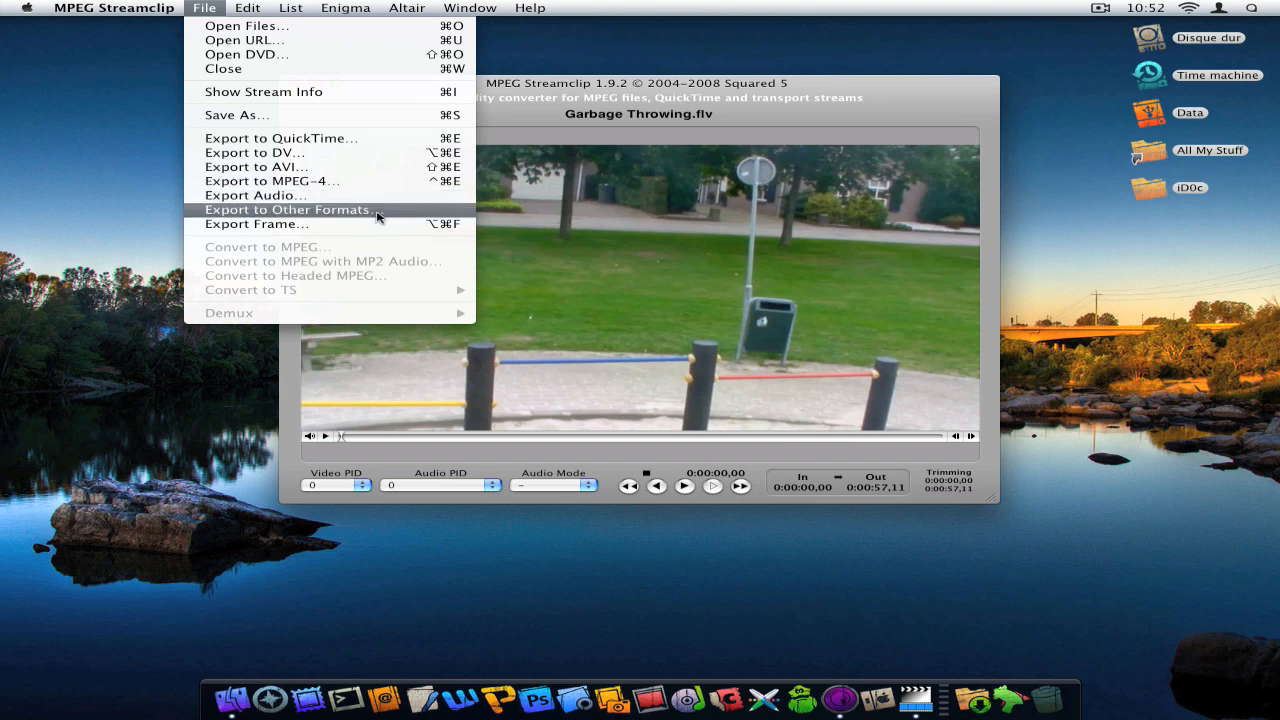
mouse_move(820, 306)
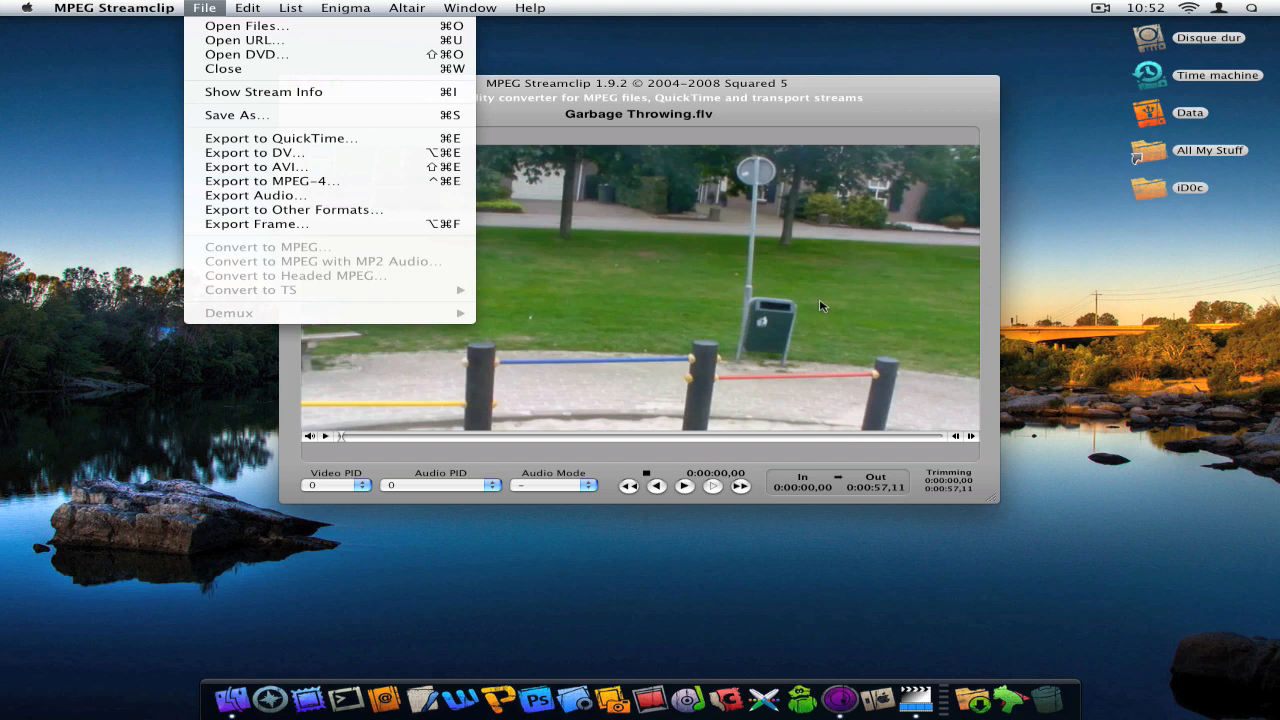
mouse_move(255, 195)
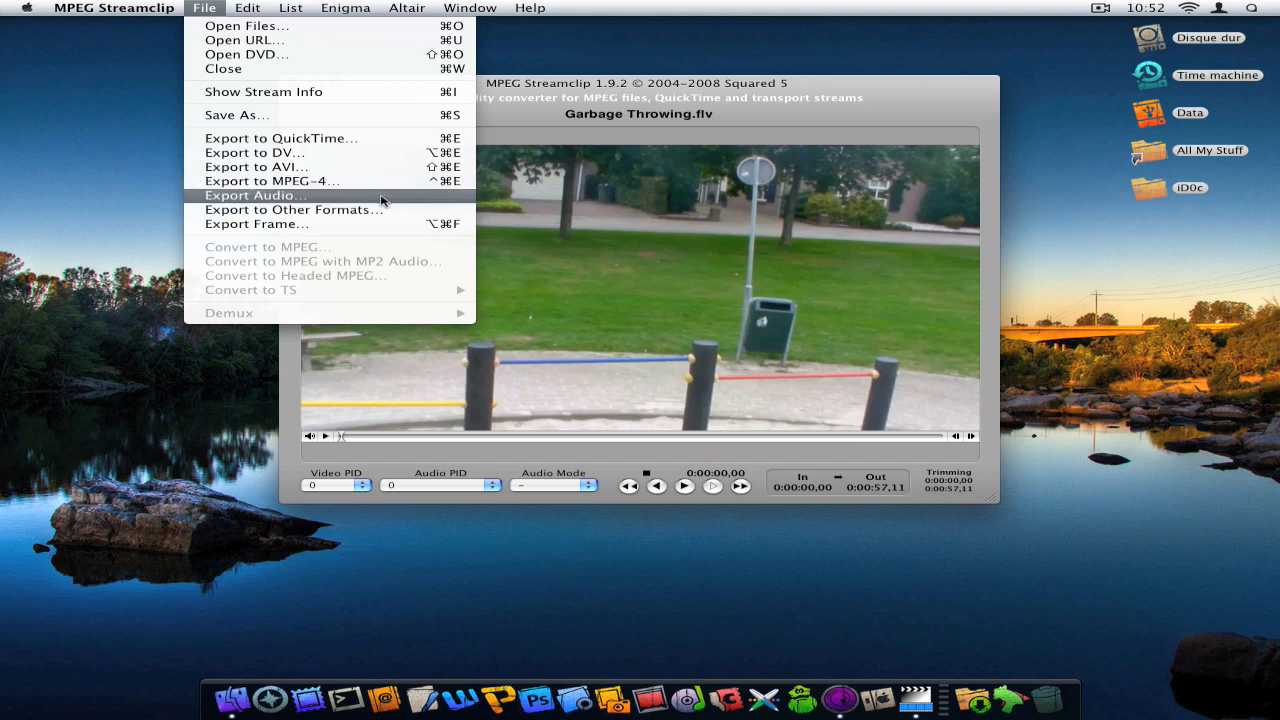
Step: Open the Audio Exporter, keeping AIFF and browsing the channel and sample rate options
left_click(256, 195)
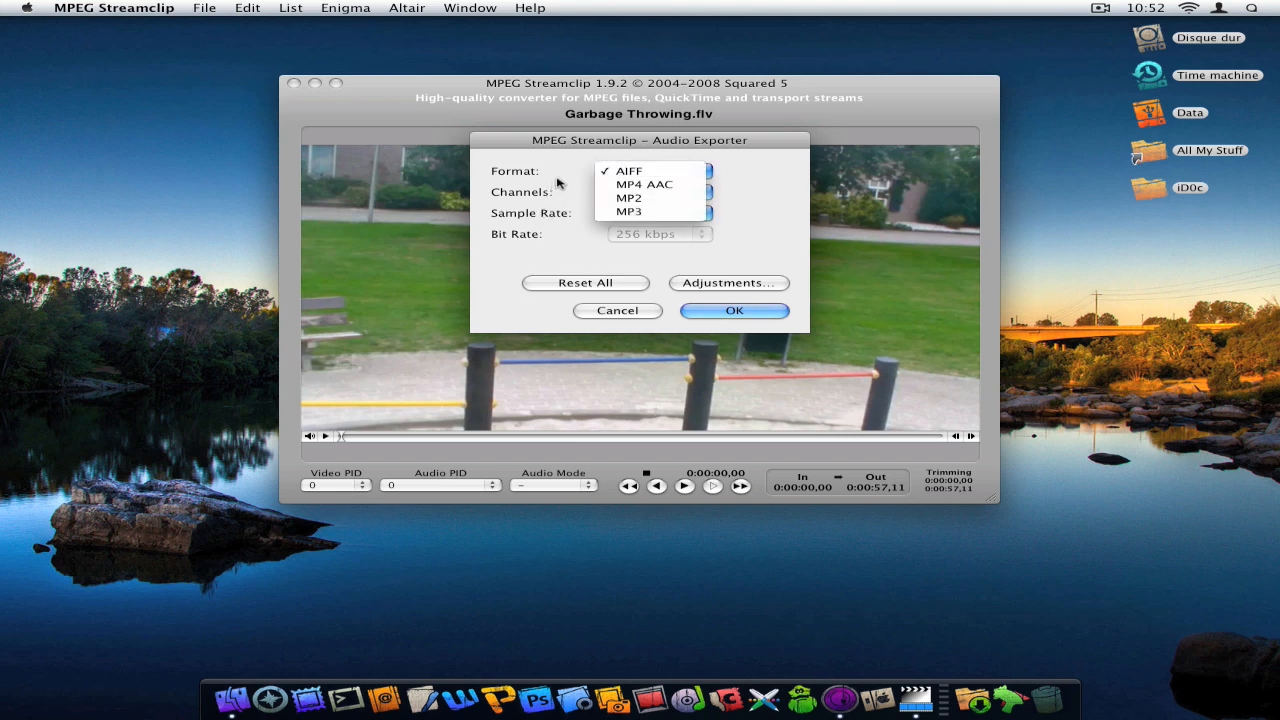
left_click(627, 171)
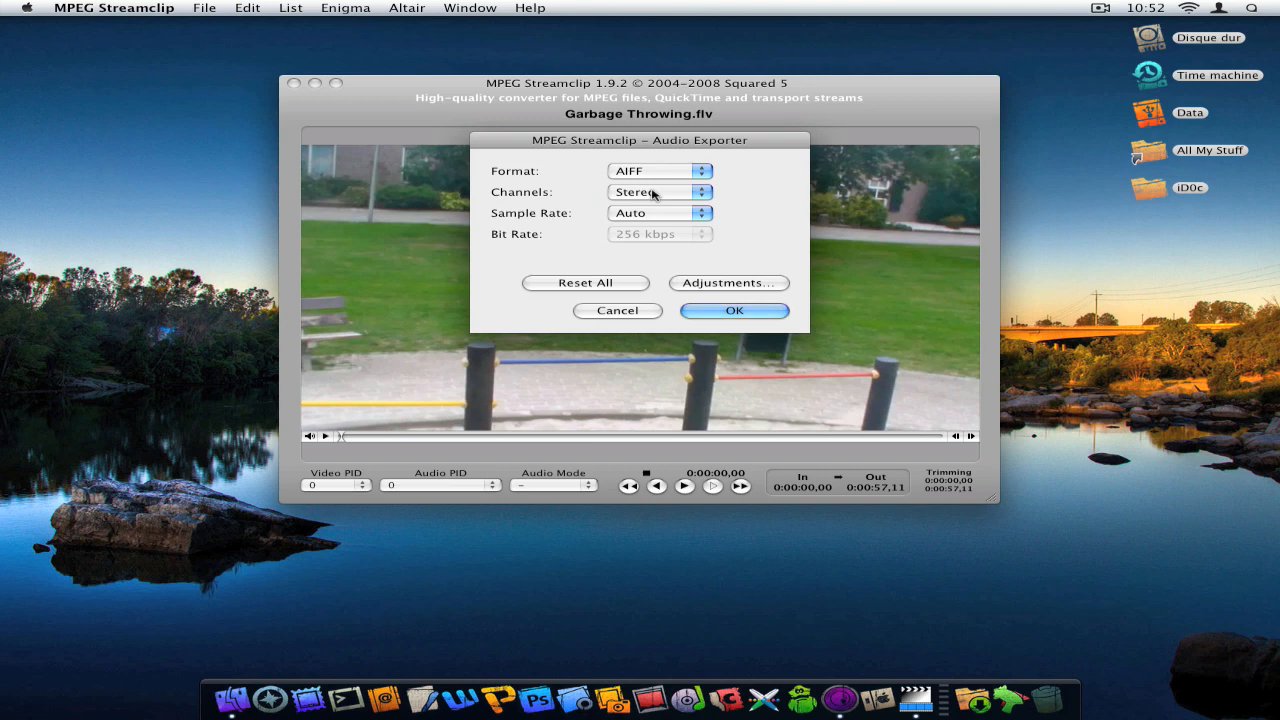
left_click(658, 191)
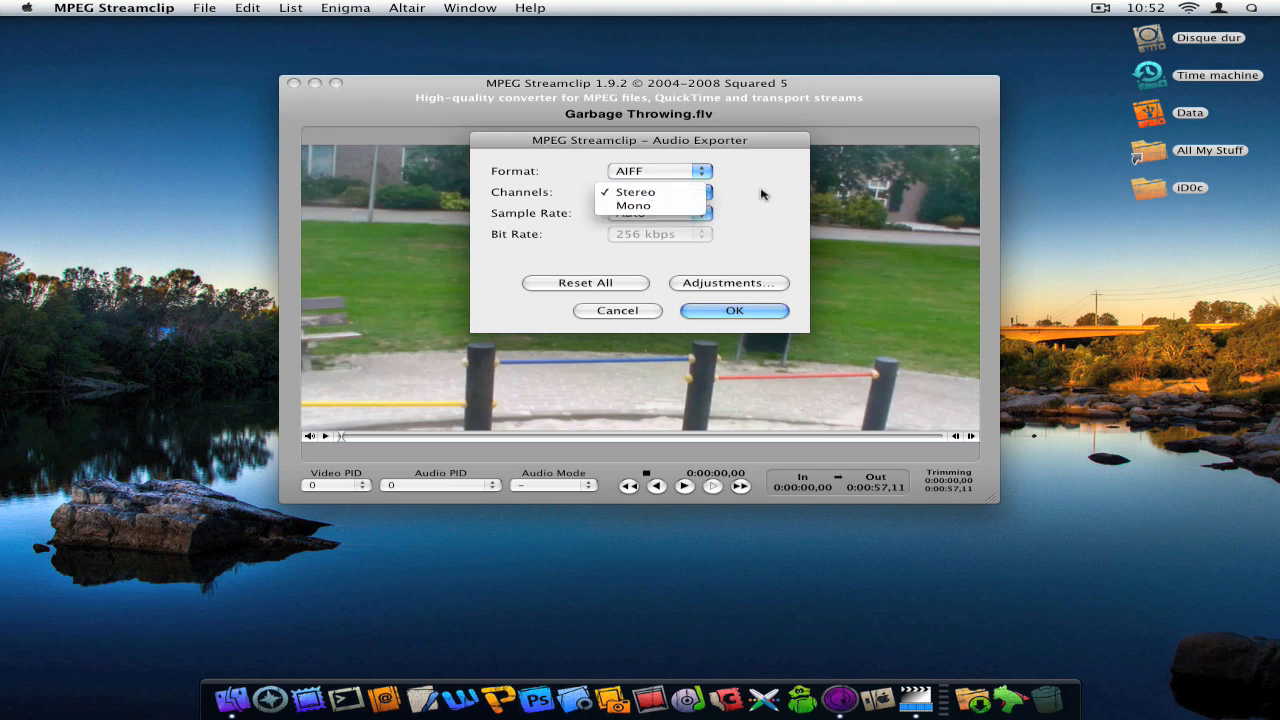
mouse_move(590, 213)
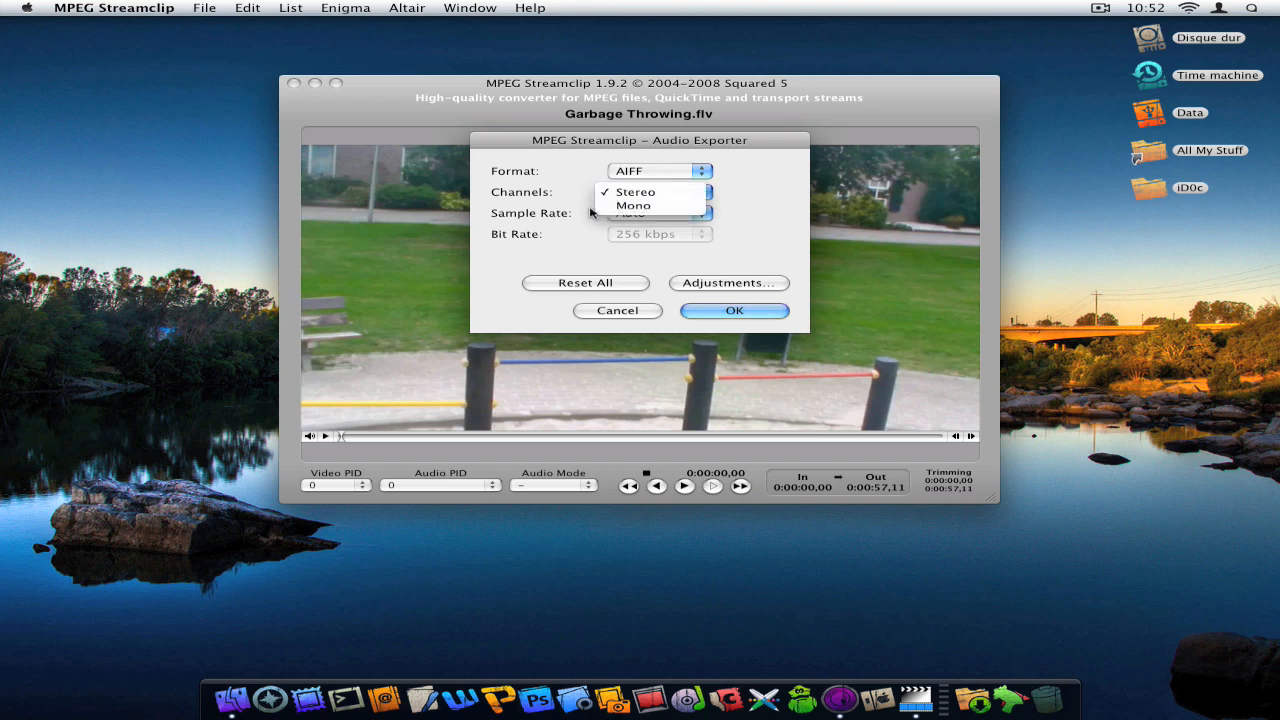
left_click(659, 213)
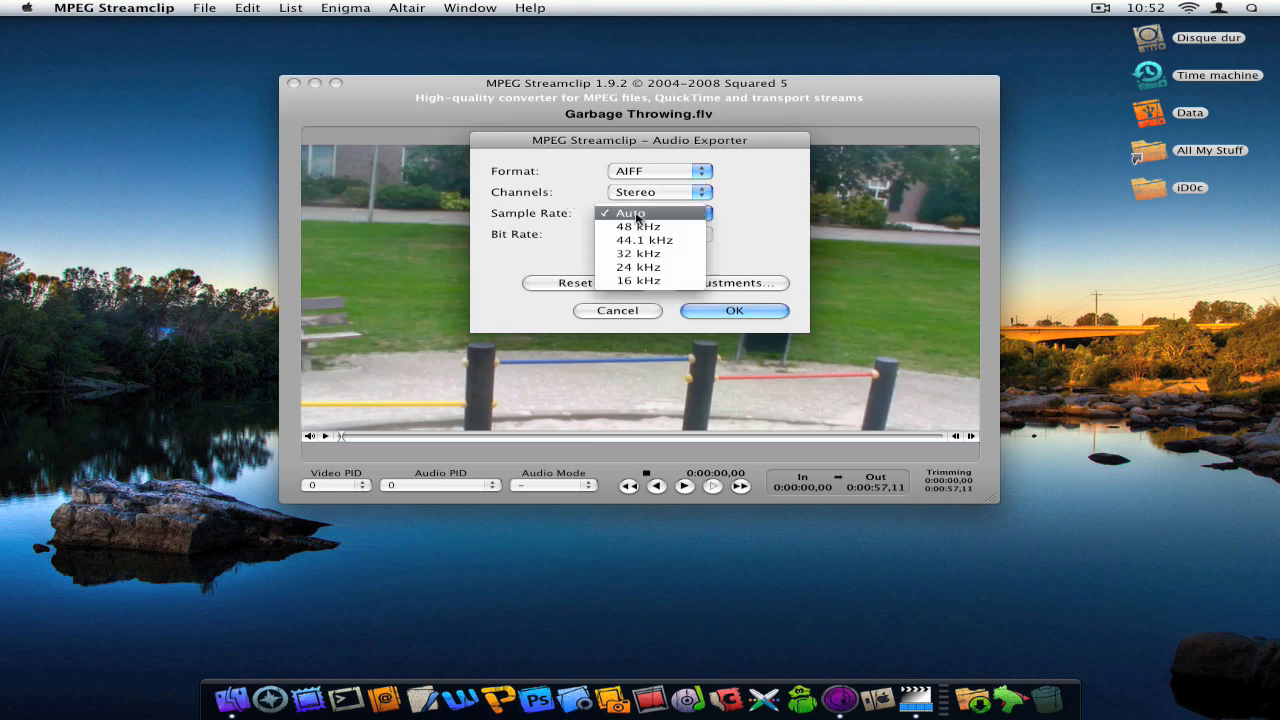
left_click(629, 212)
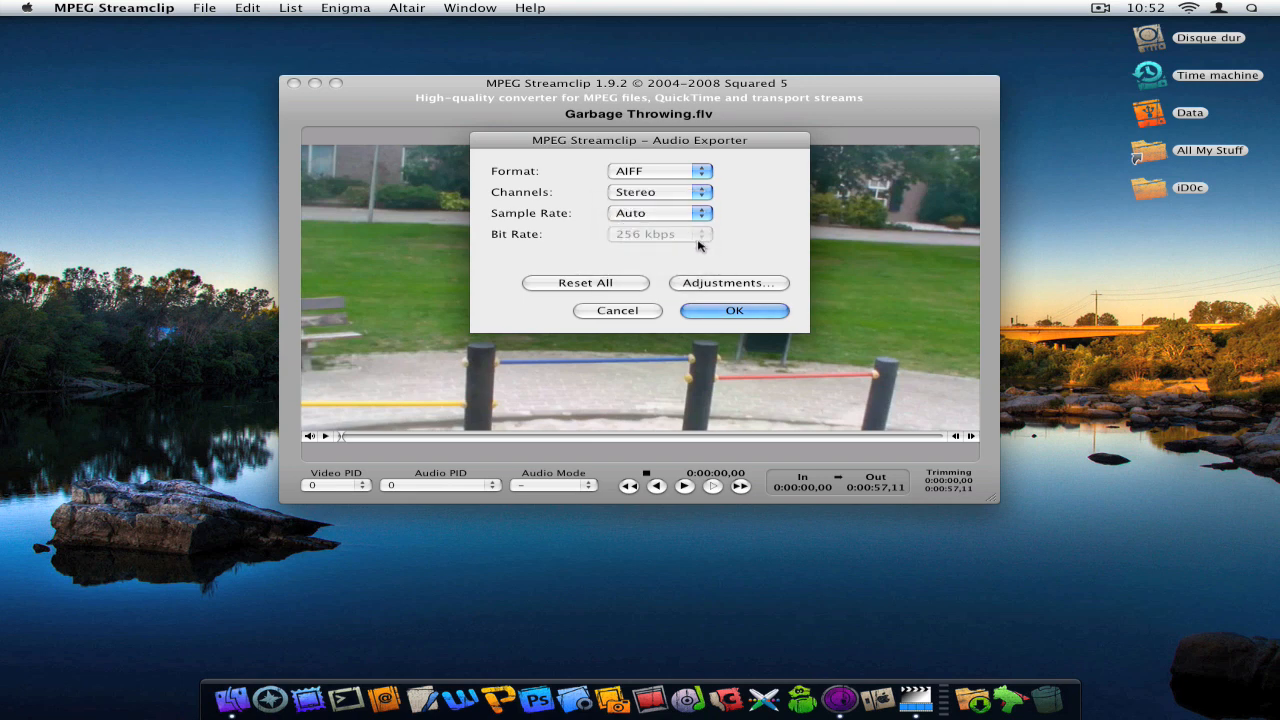
Step: Try a +12 dB export volume in Adjustments, then reset it to +0 dB
left_click(728, 283)
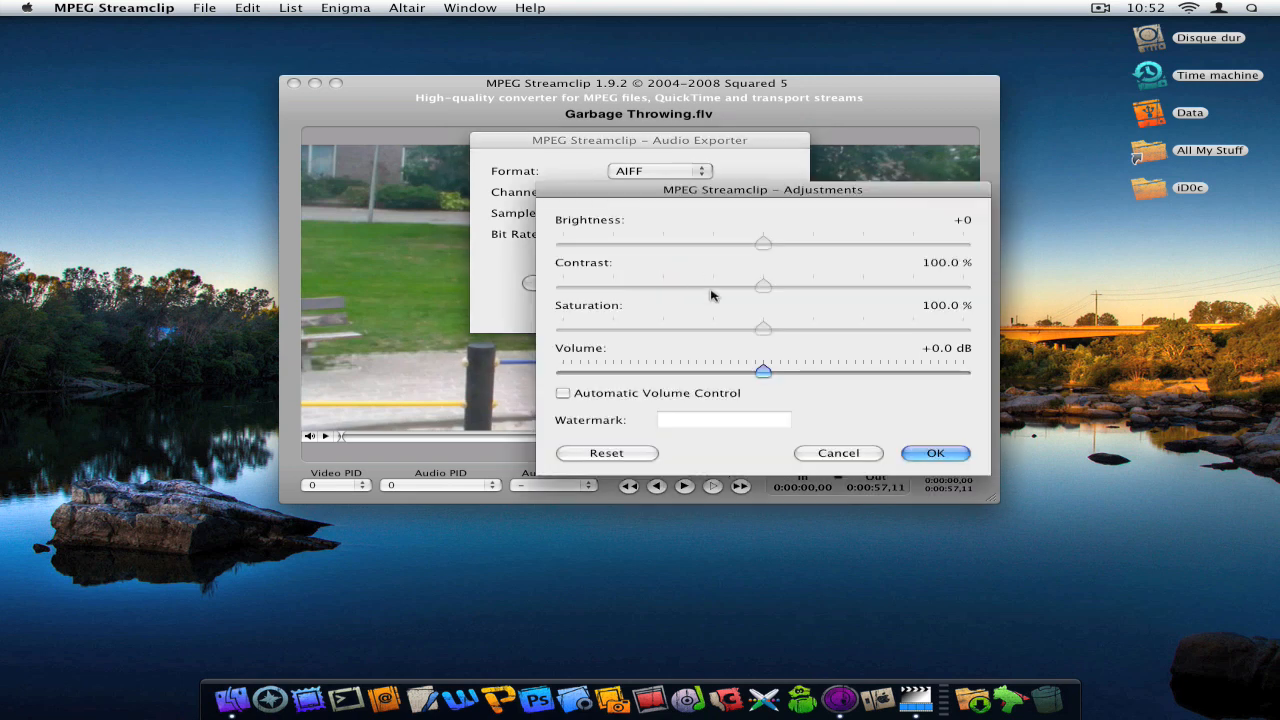
left_click_drag(763, 371, 963, 371)
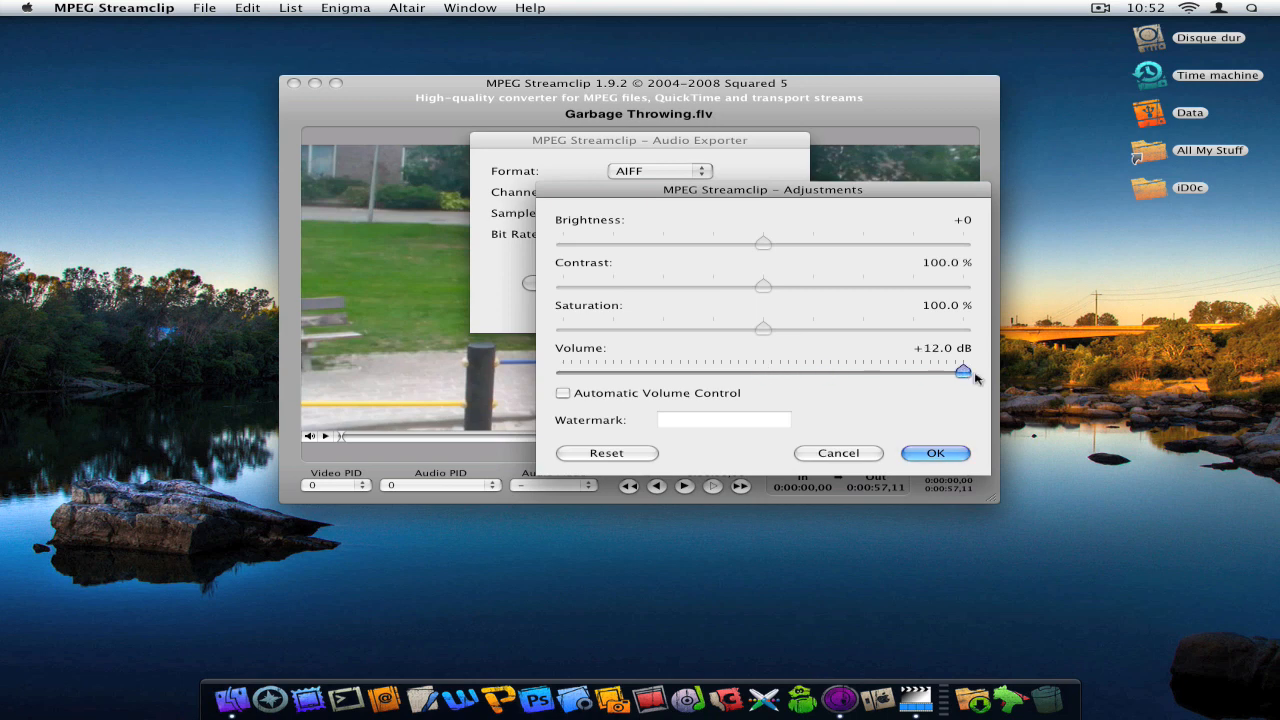
left_click_drag(962, 372, 762, 372)
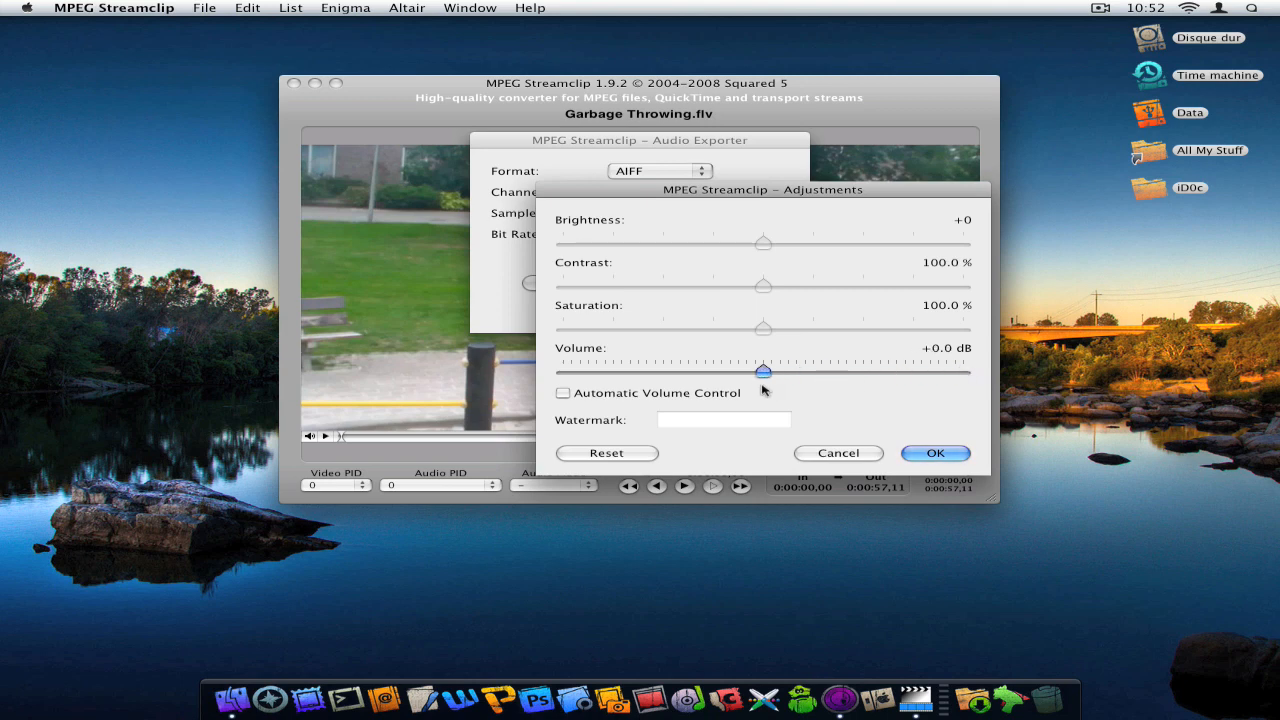
mouse_move(640, 415)
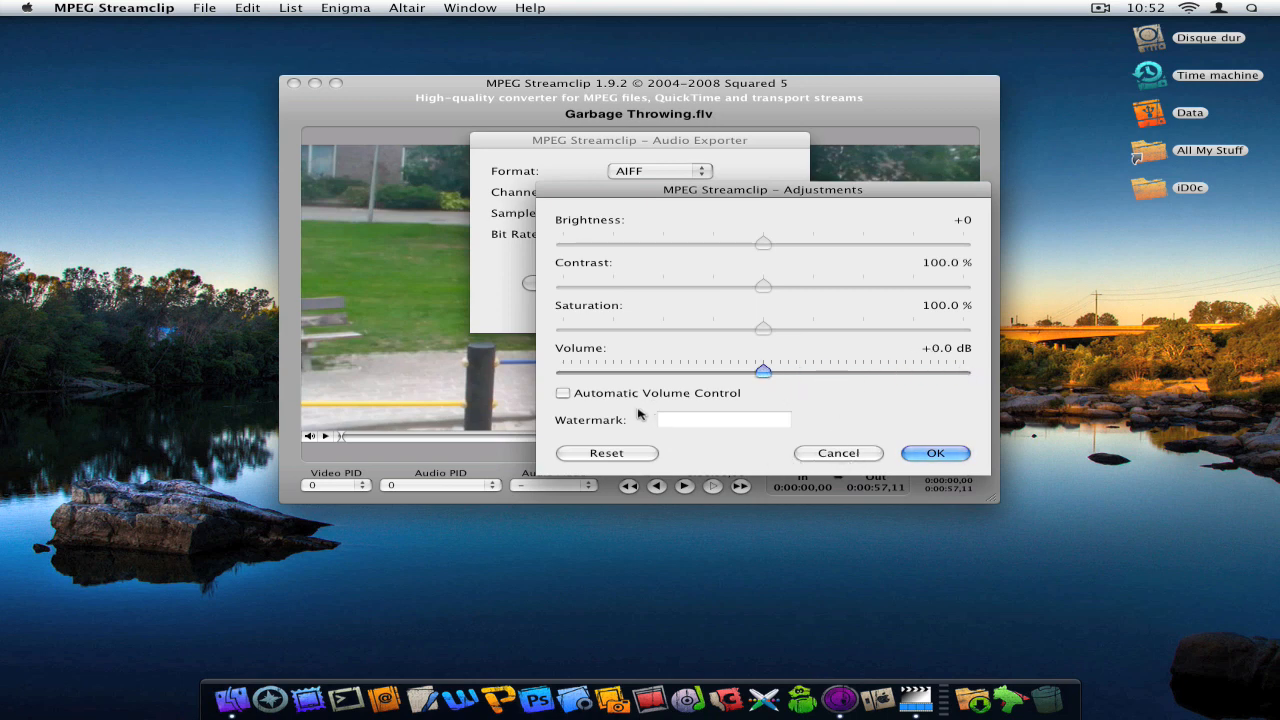
left_click(933, 452)
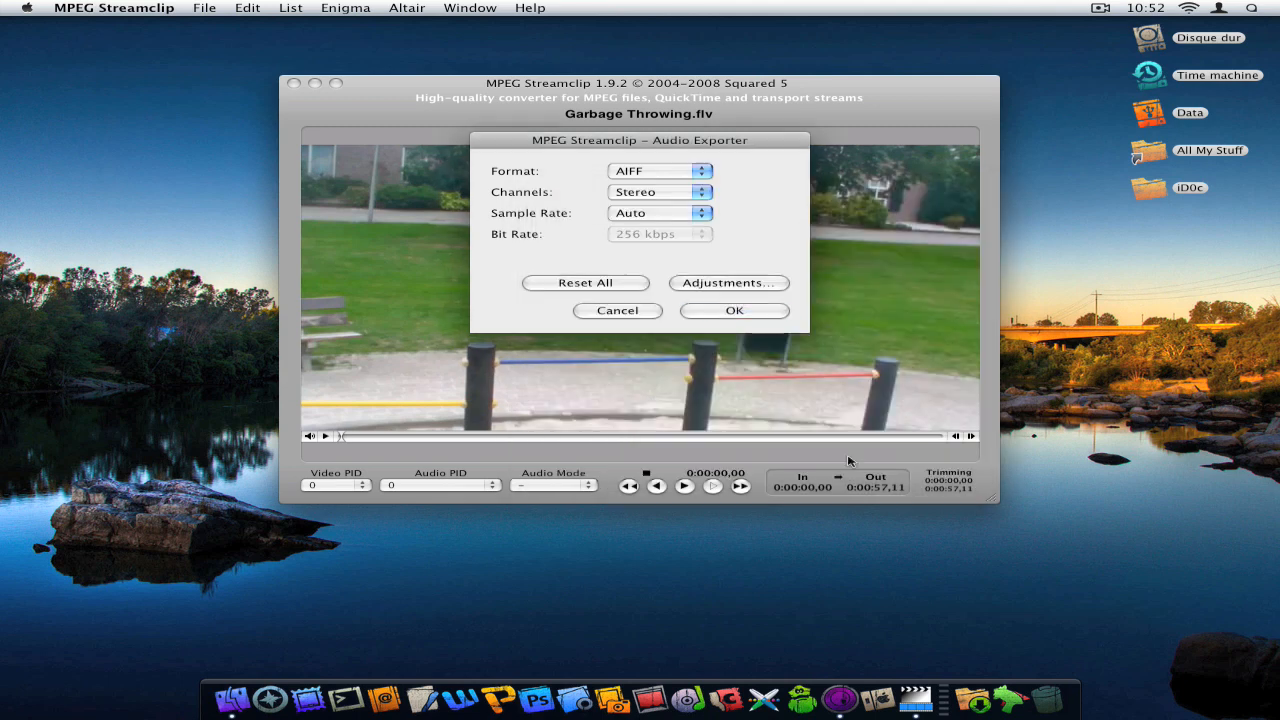
Step: Confirm the audio settings, cancel saving the AIFF file, and show the File menu
left_click(734, 310)
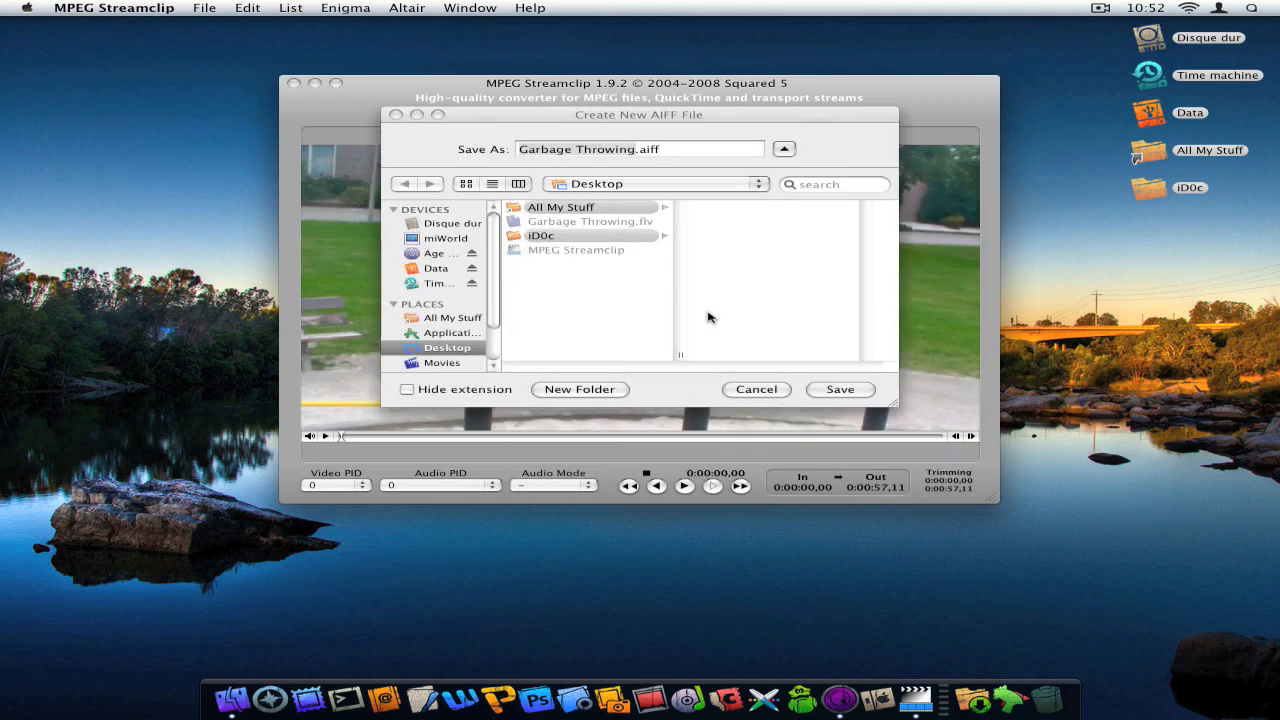
left_click(757, 389)
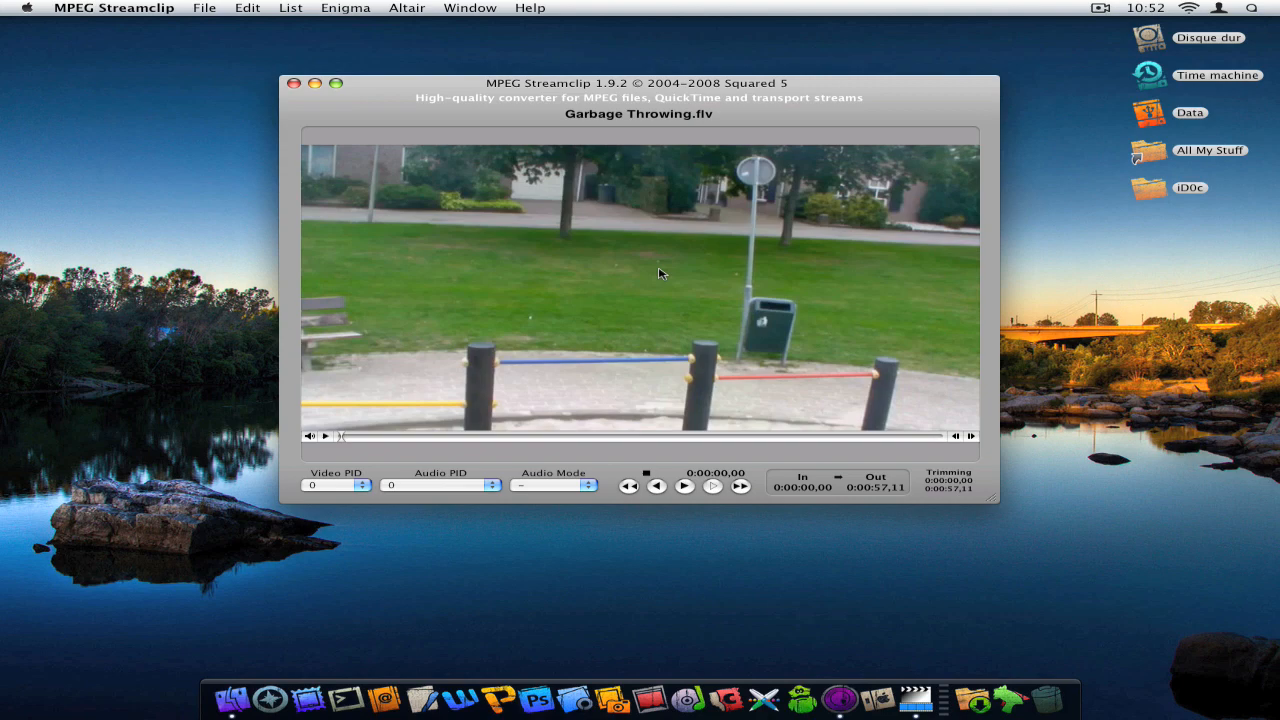
left_click(204, 8)
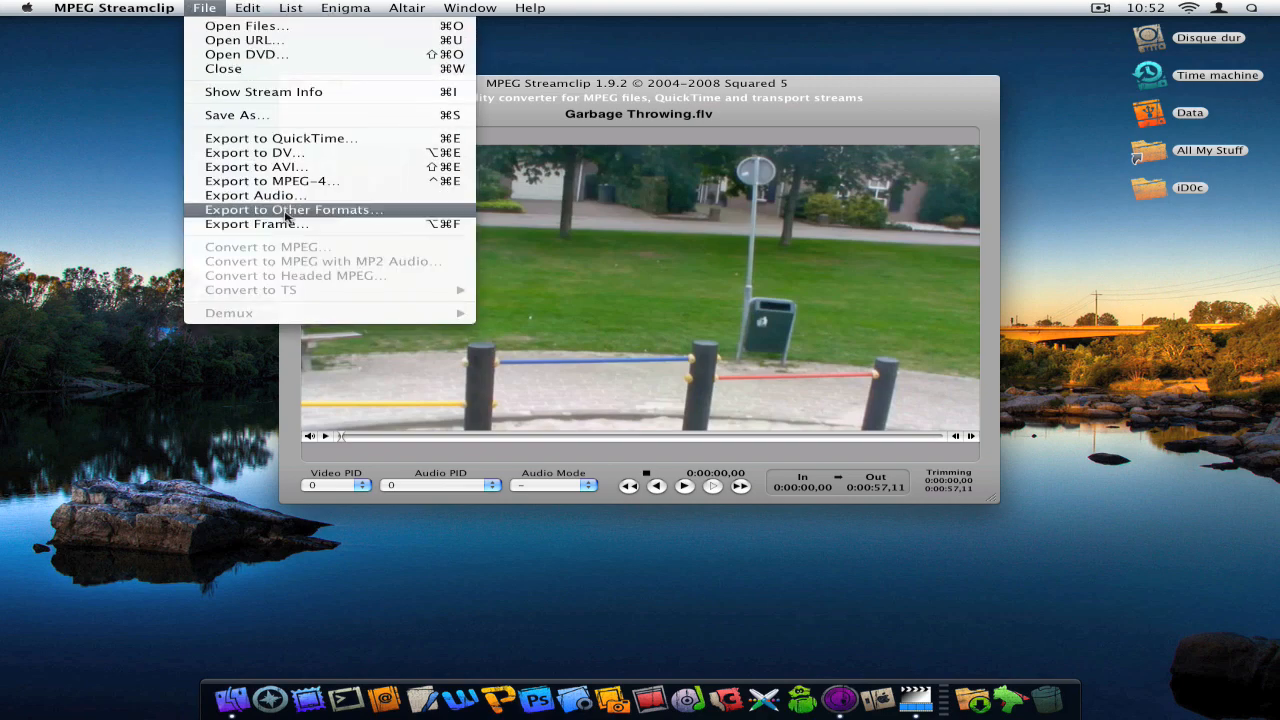
Step: Open Export to Other Formats and browse the formats, keeping QuickTime Movie
left_click(292, 209)
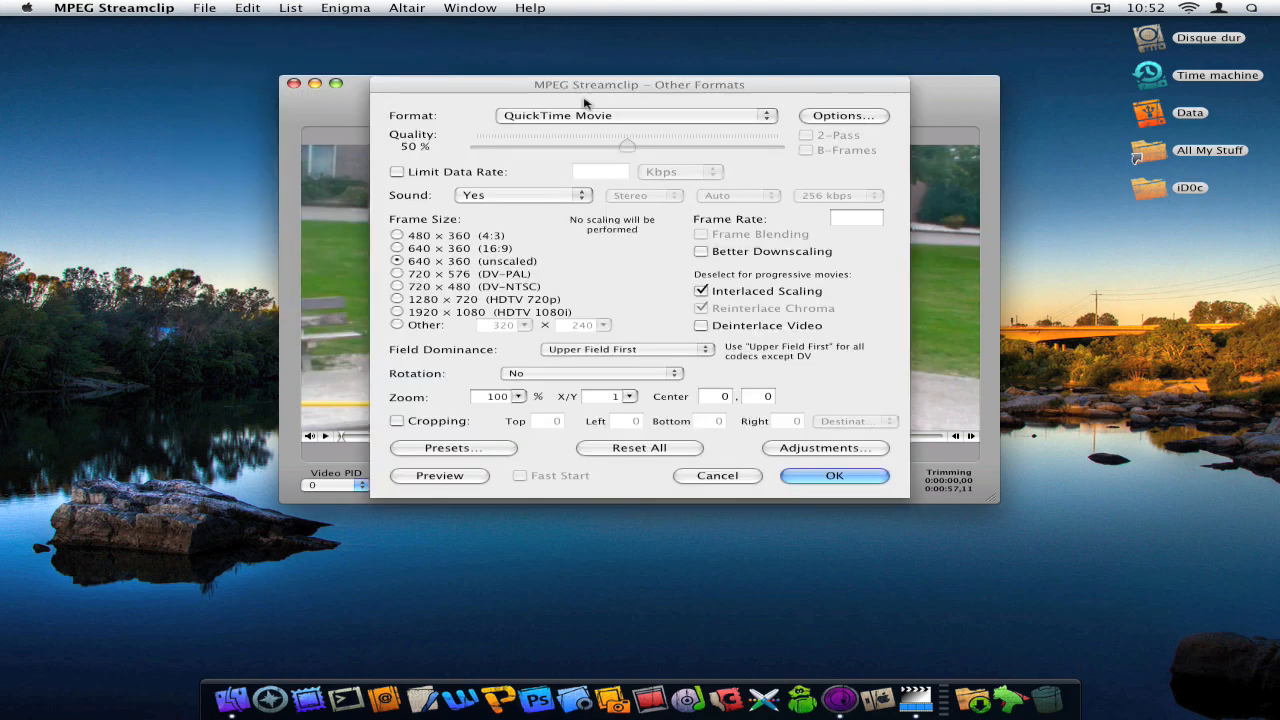
left_click(635, 115)
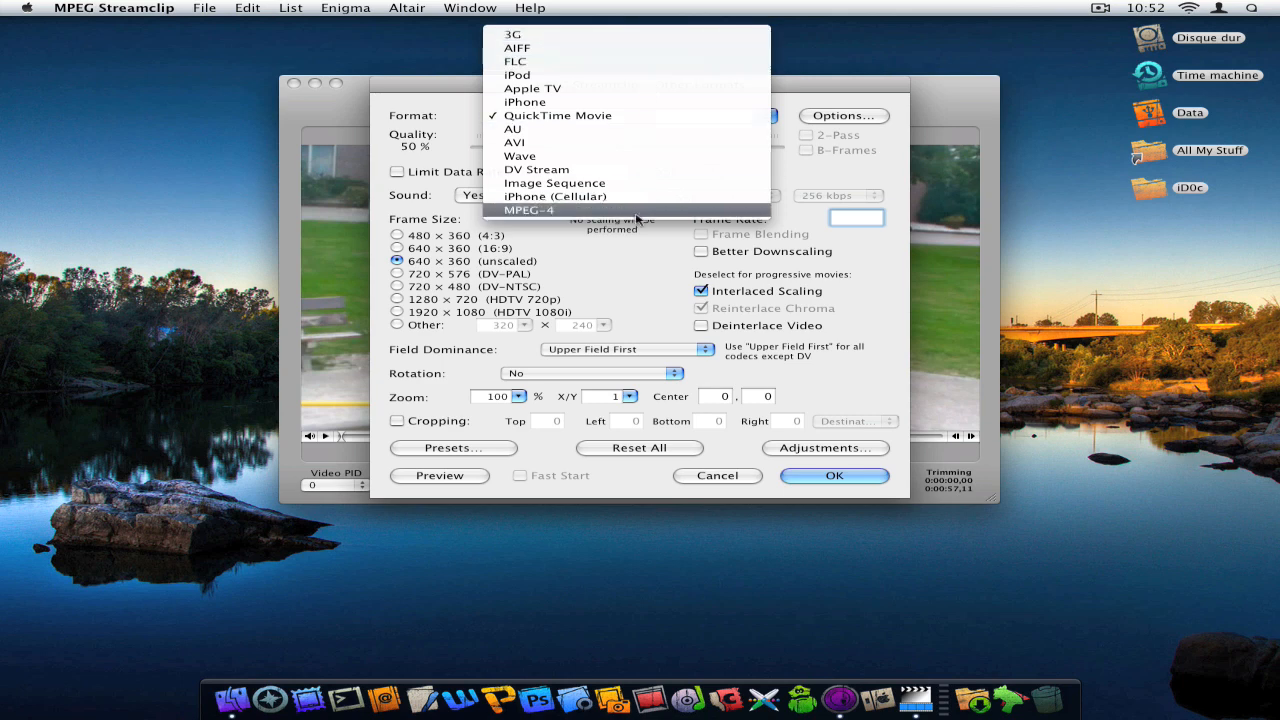
mouse_move(857, 84)
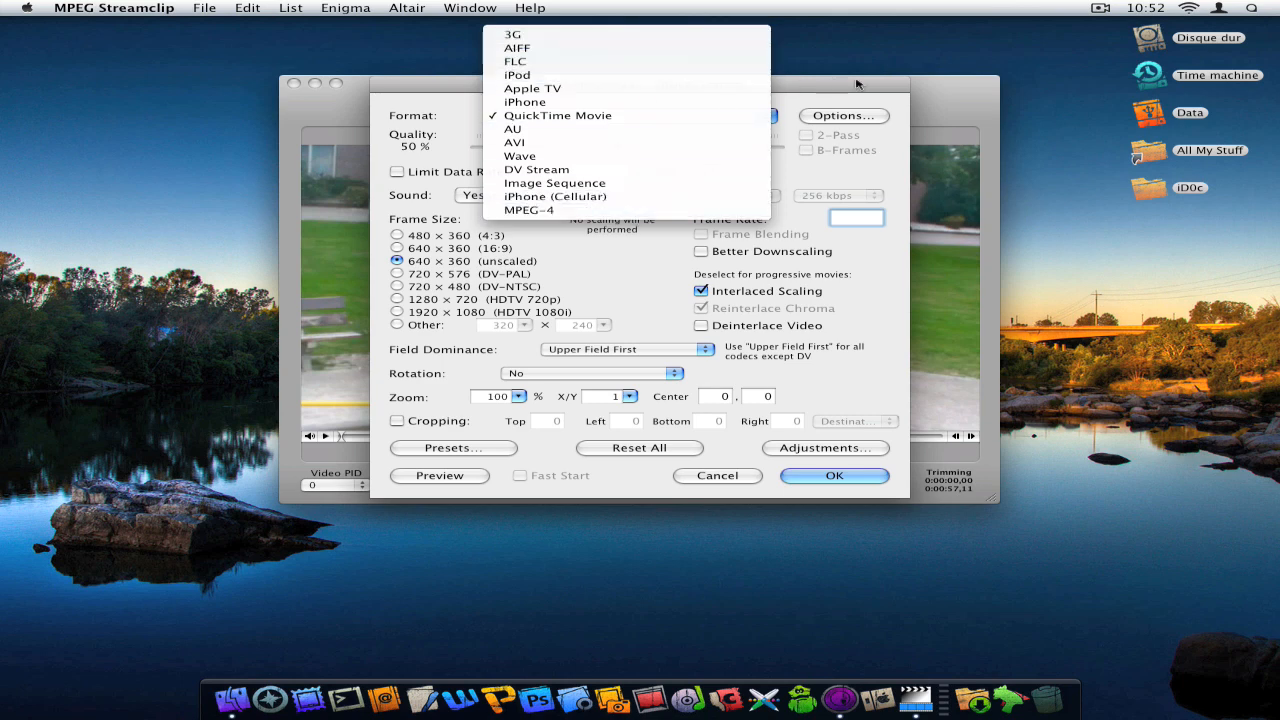
left_click(558, 115)
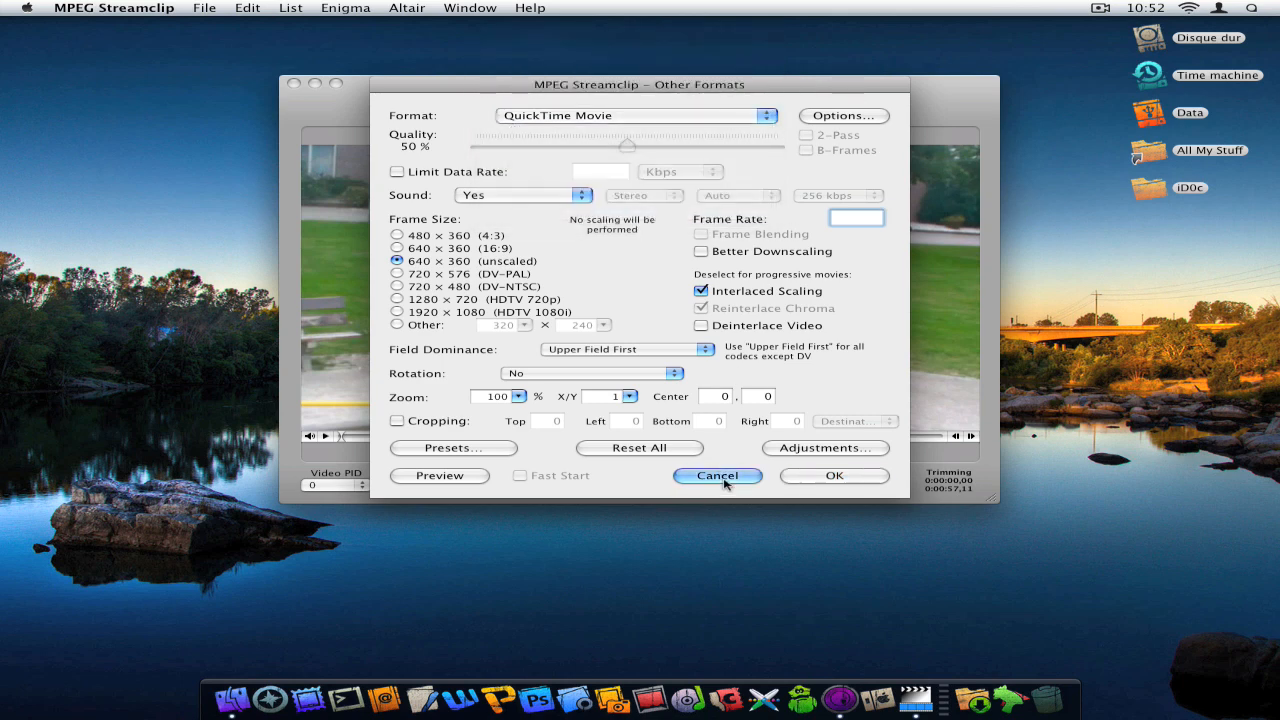
Step: Open the Frame Exporter and view its image format options
left_click(204, 8)
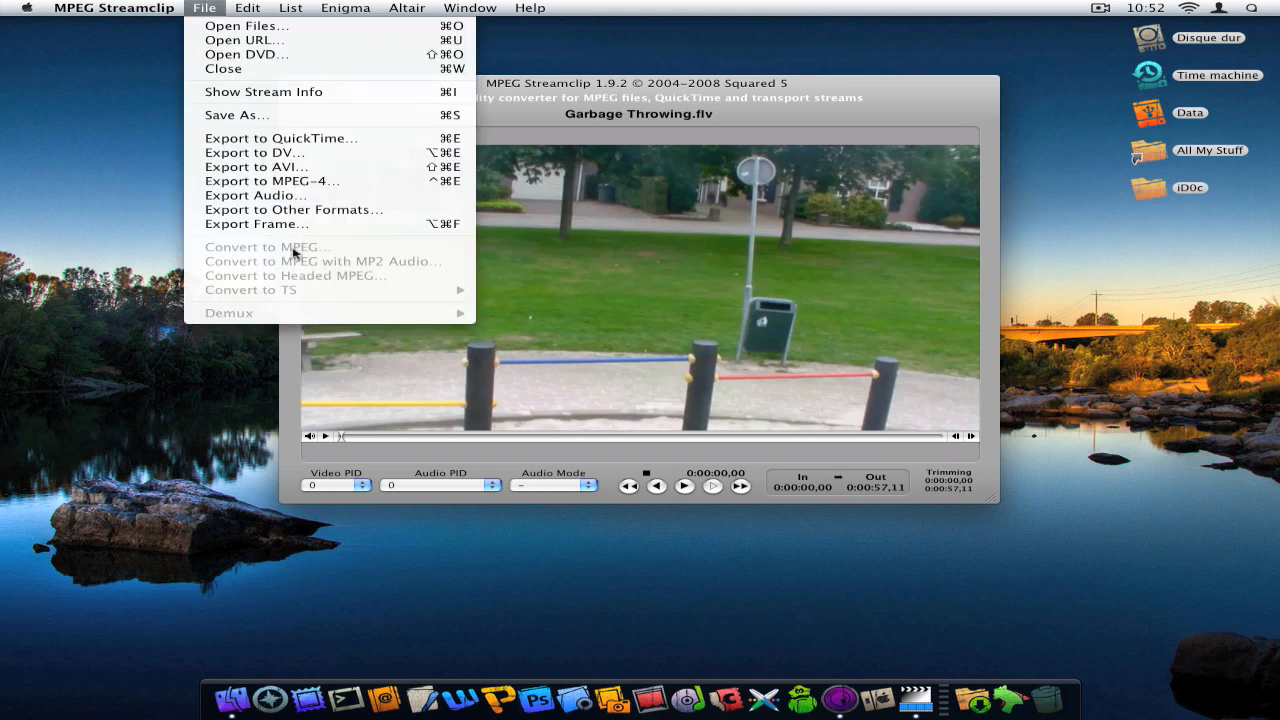
mouse_move(295, 224)
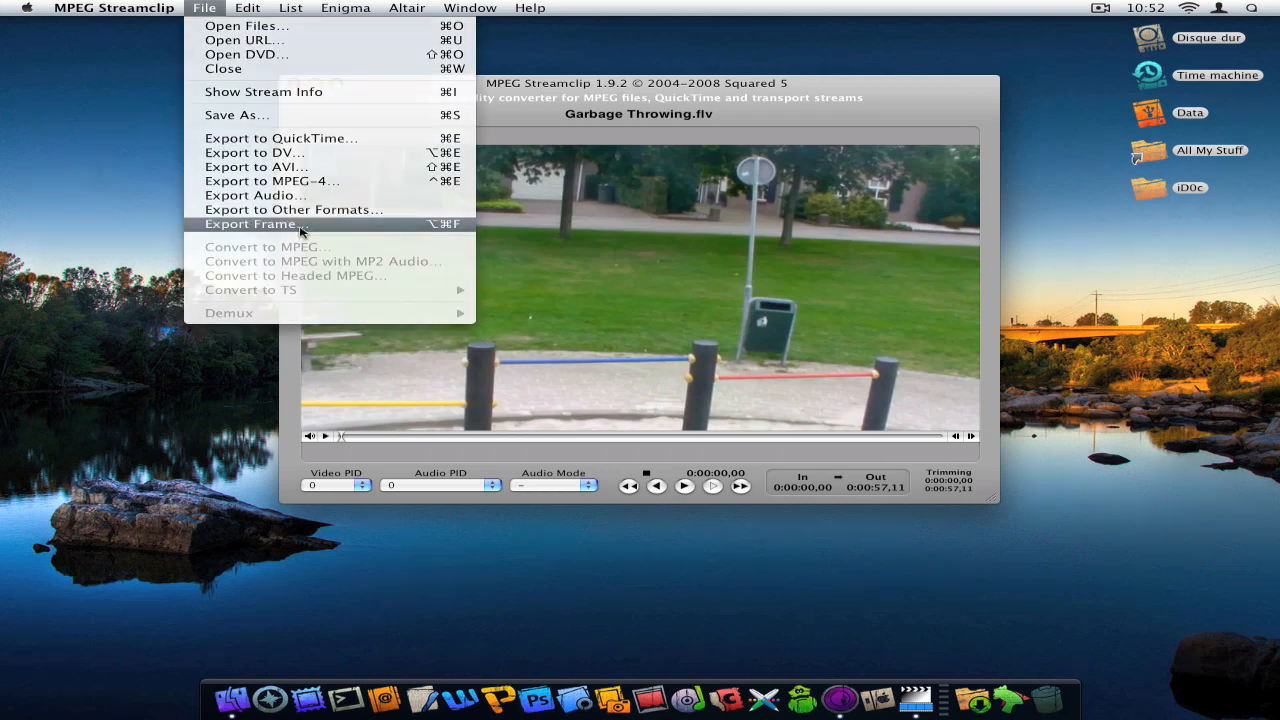
left_click(257, 223)
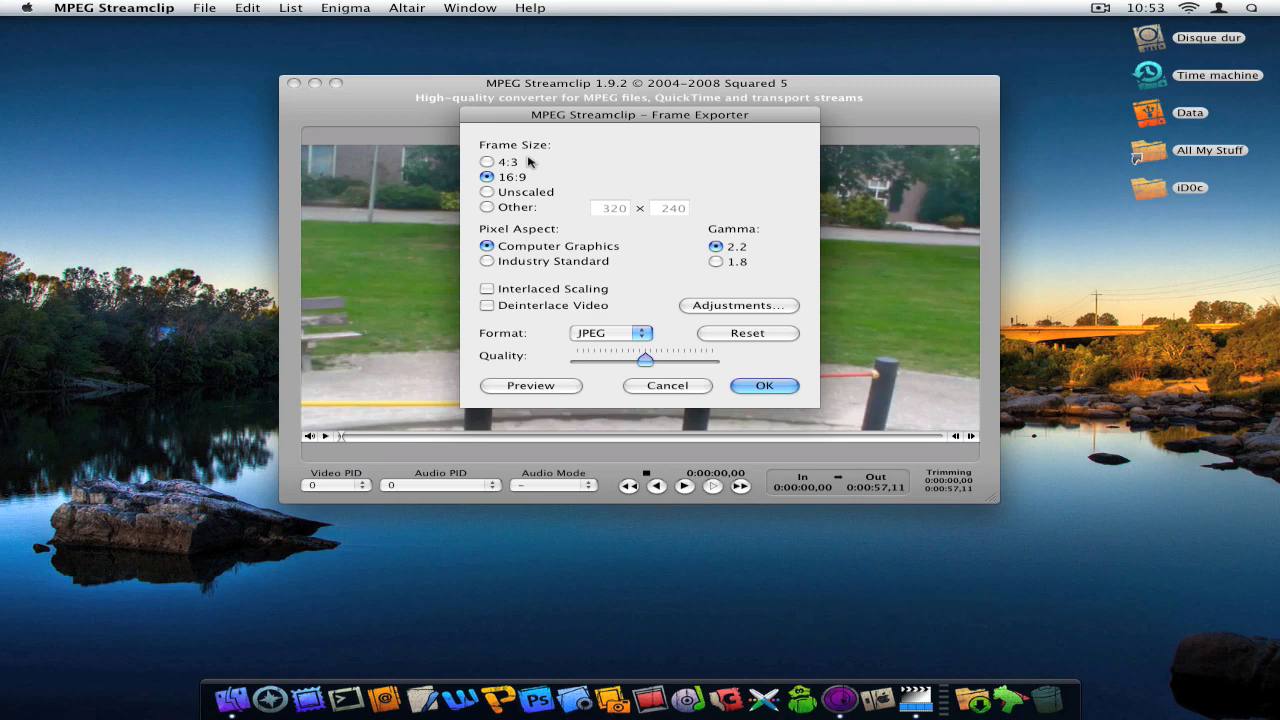
mouse_move(510, 203)
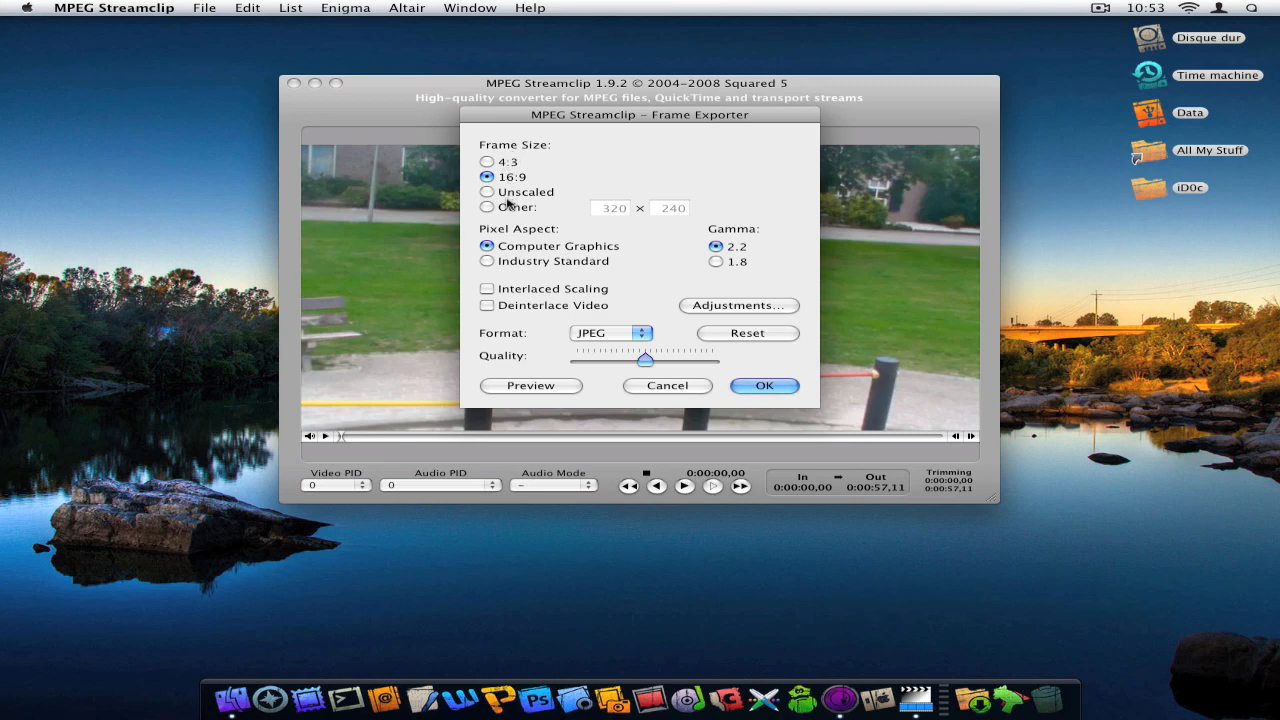
mouse_move(573, 213)
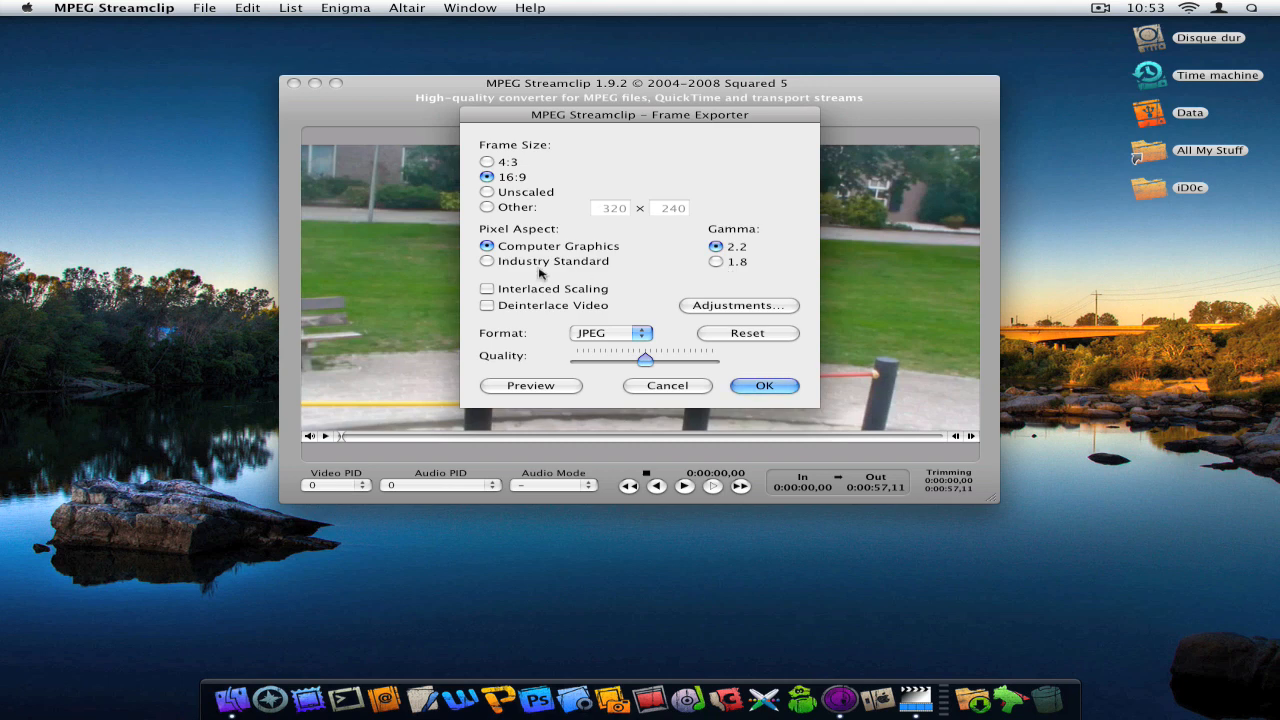
mouse_move(640, 283)
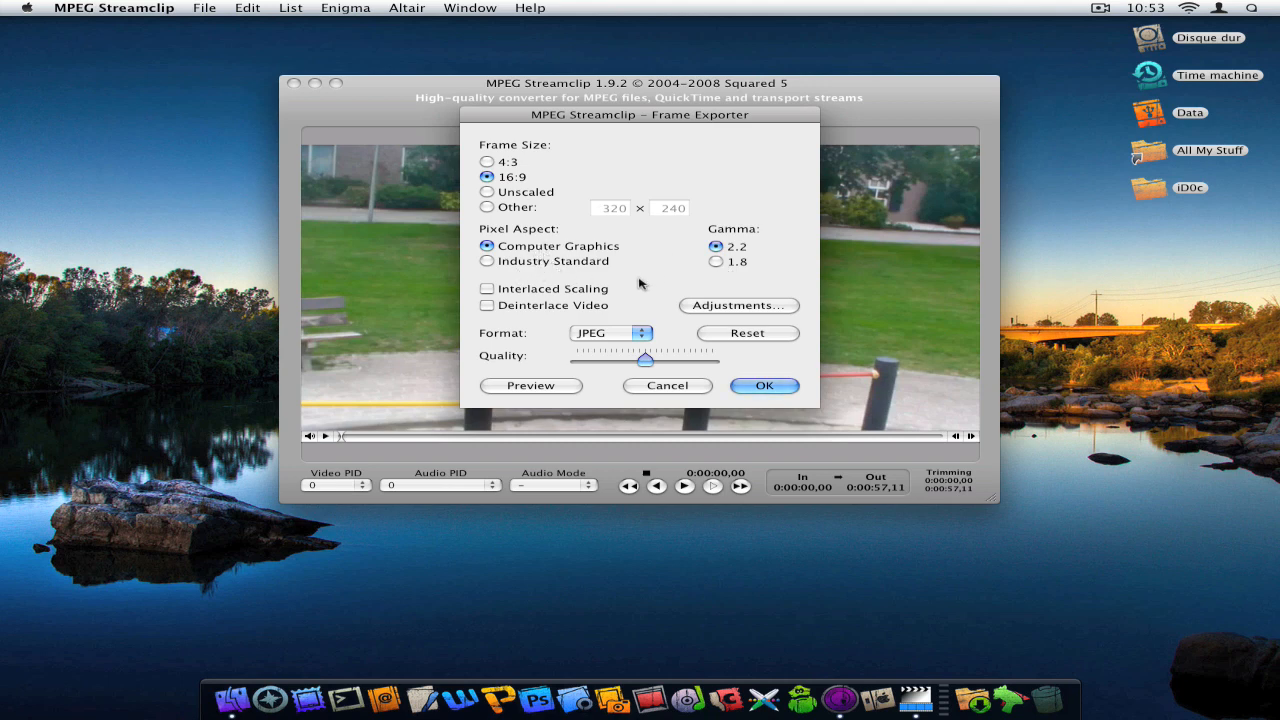
mouse_move(575, 318)
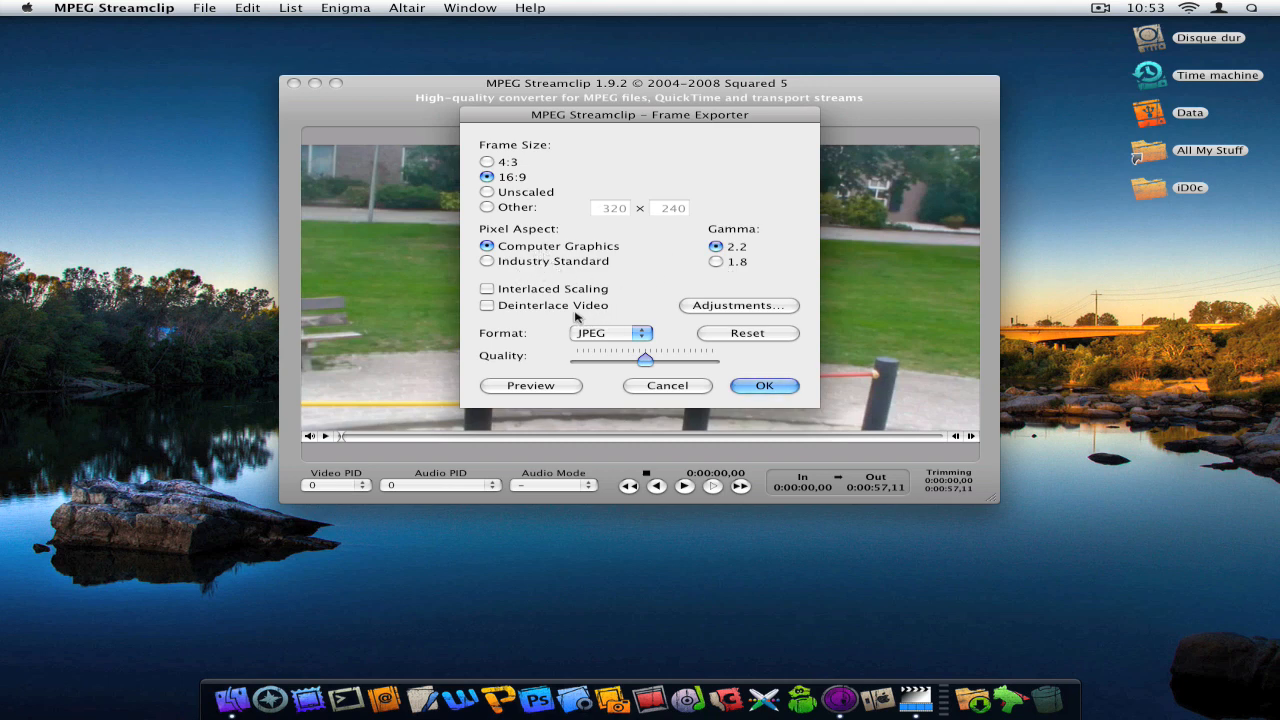
left_click(611, 333)
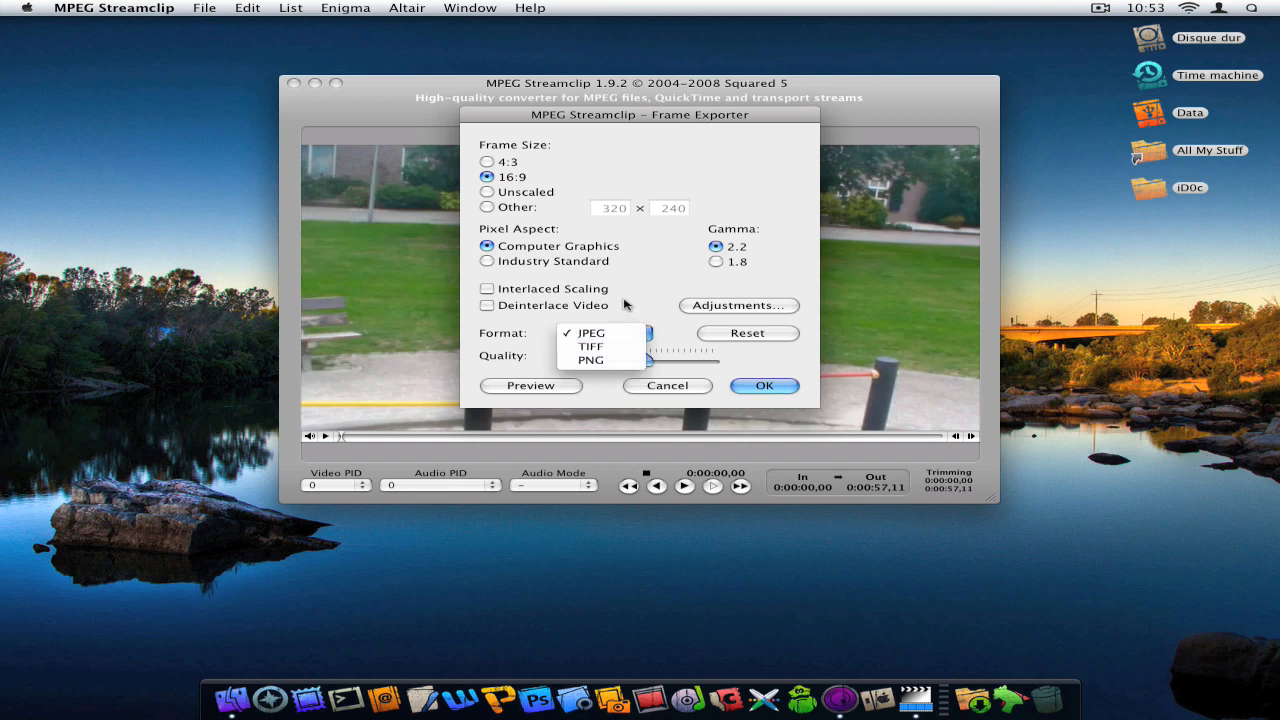
Step: Open and close the frame's image Adjustments twice without changes
left_click(738, 305)
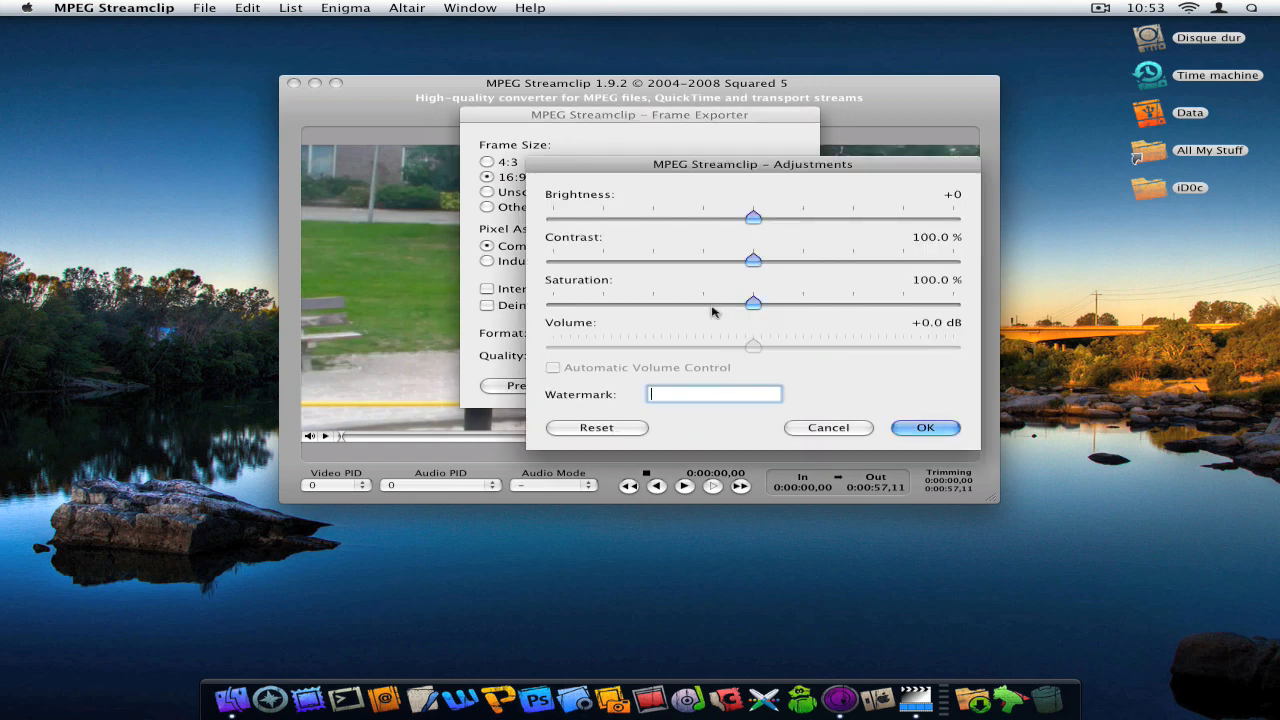
mouse_move(658, 318)
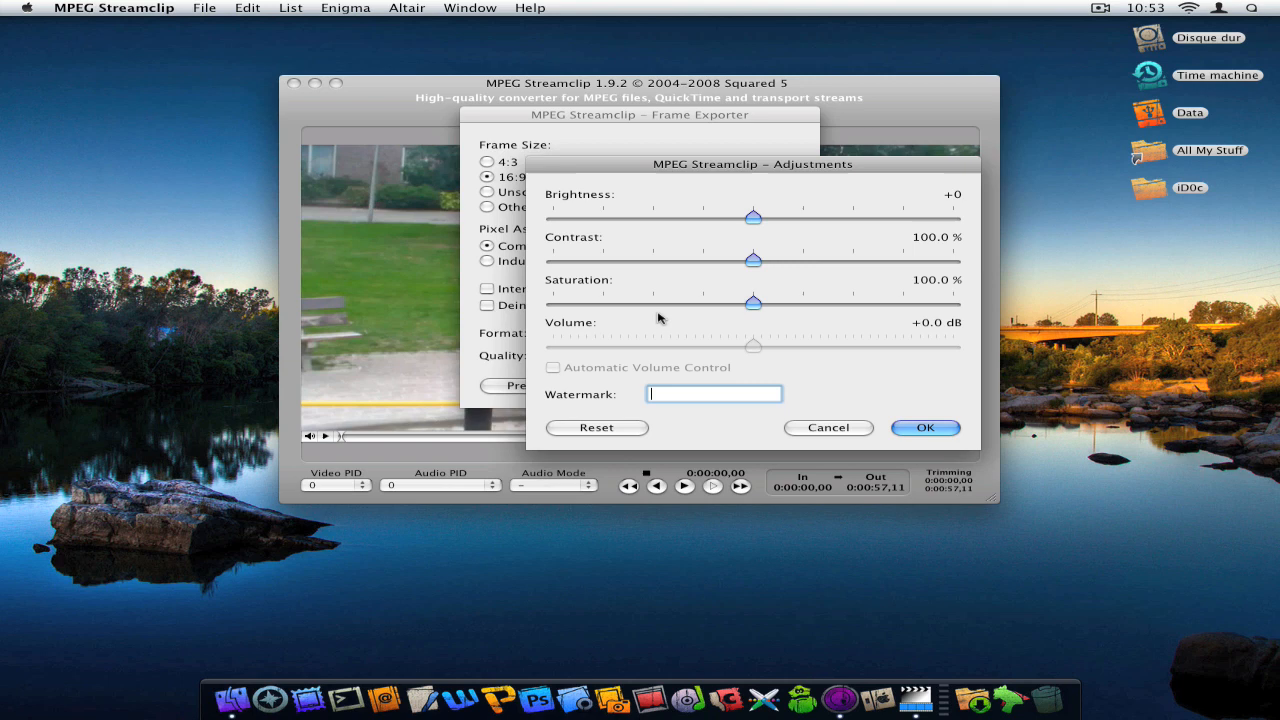
mouse_move(827, 441)
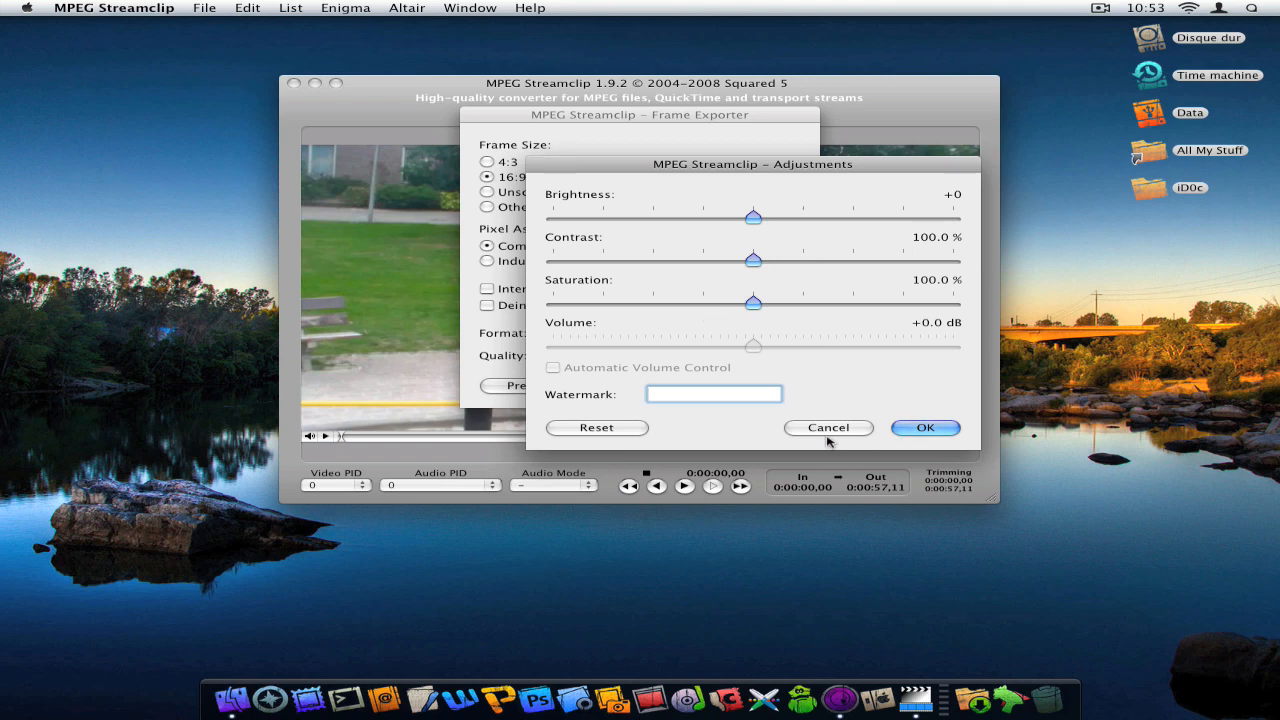
left_click(828, 427)
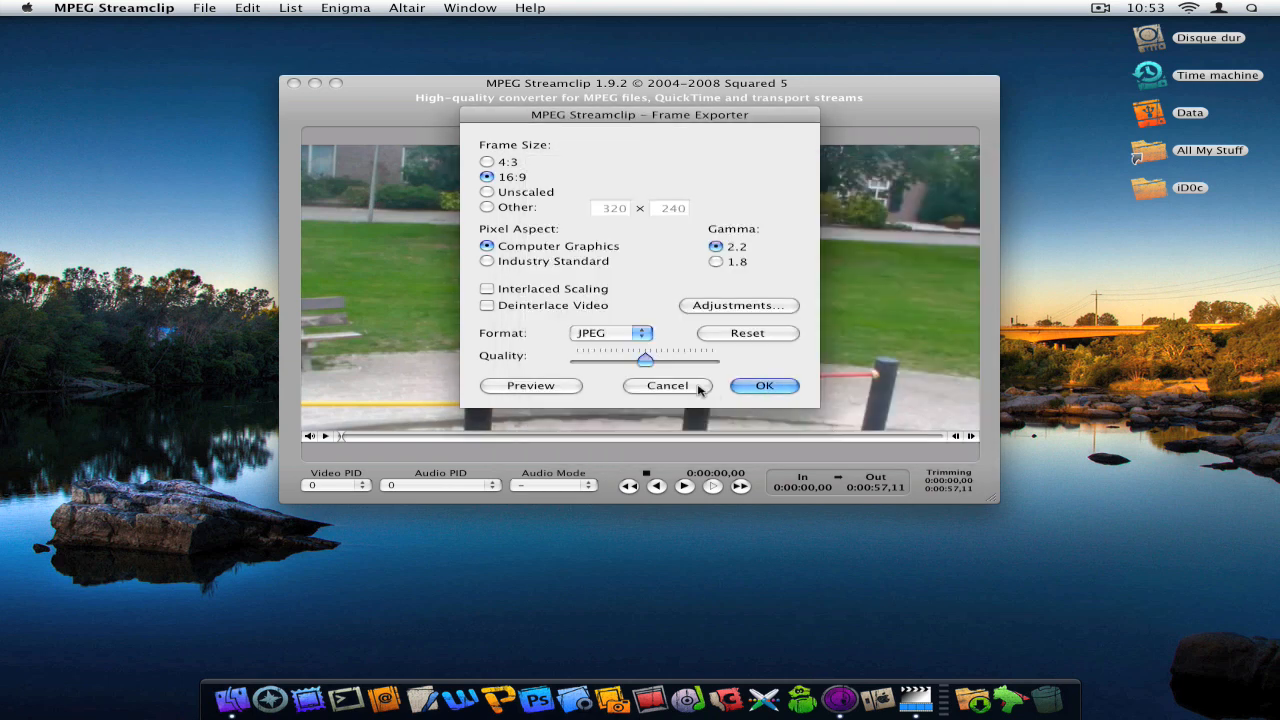
mouse_move(625, 378)
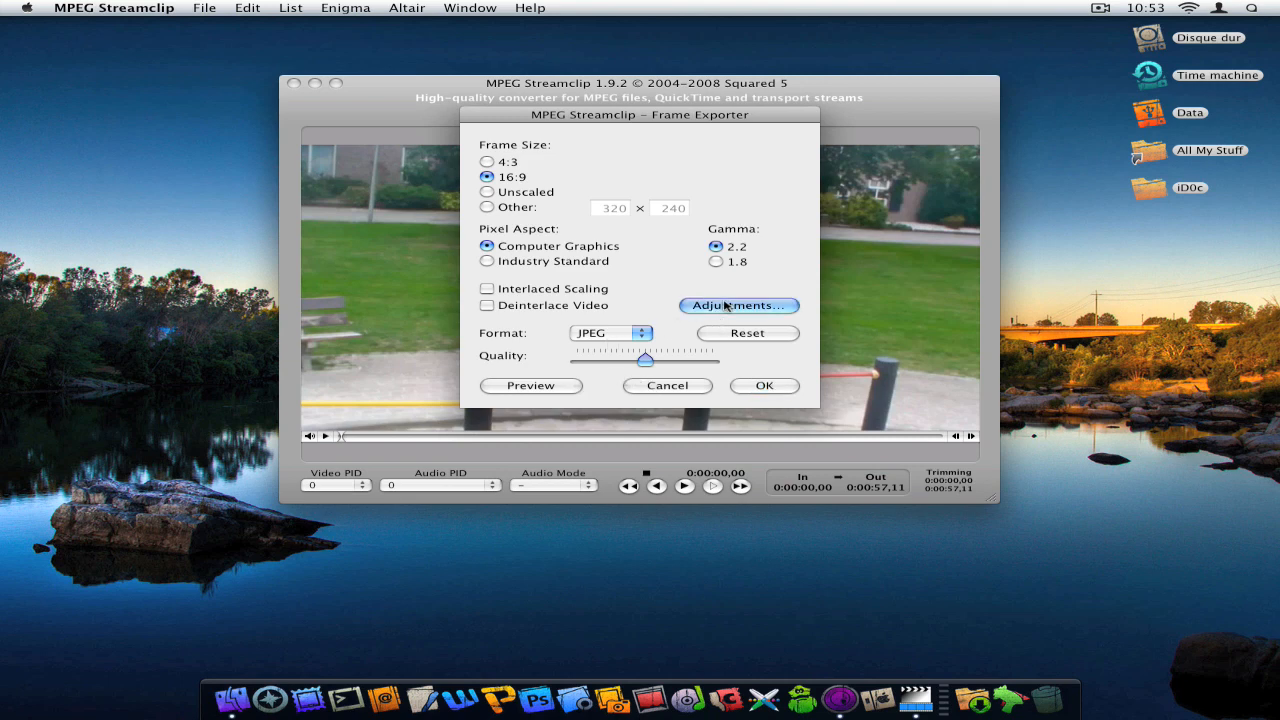
left_click(738, 305)
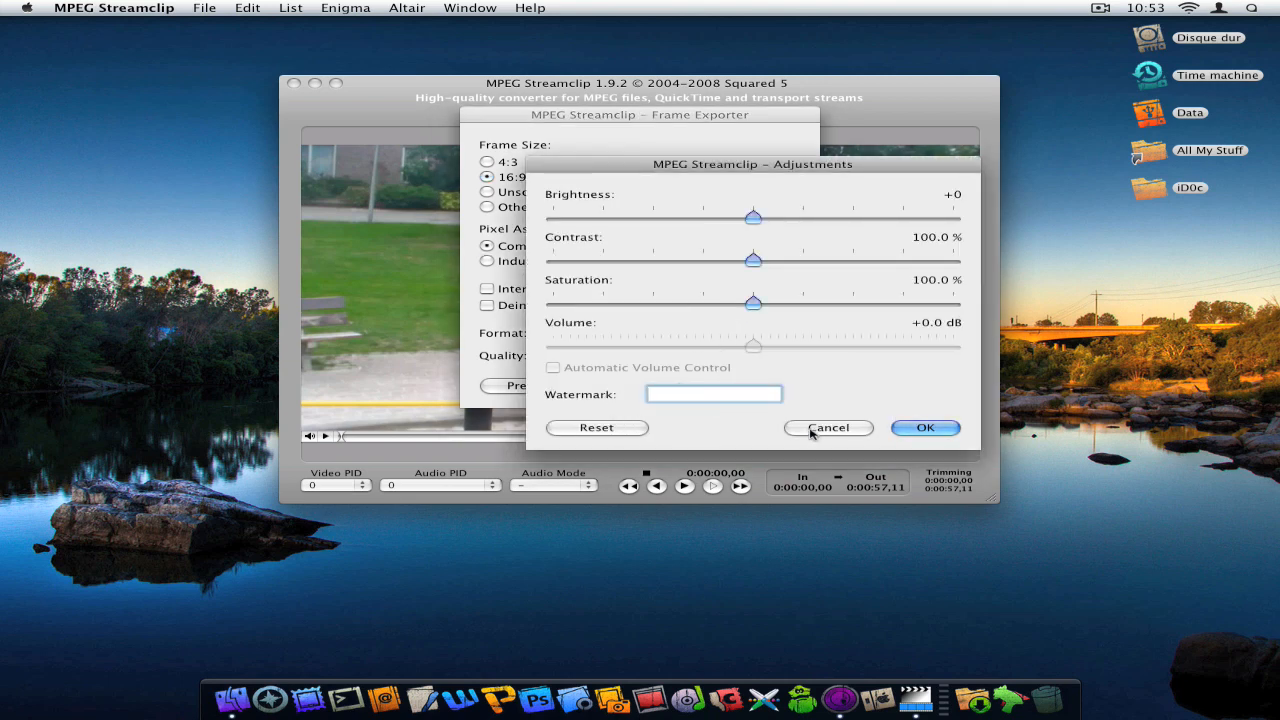
left_click(827, 427)
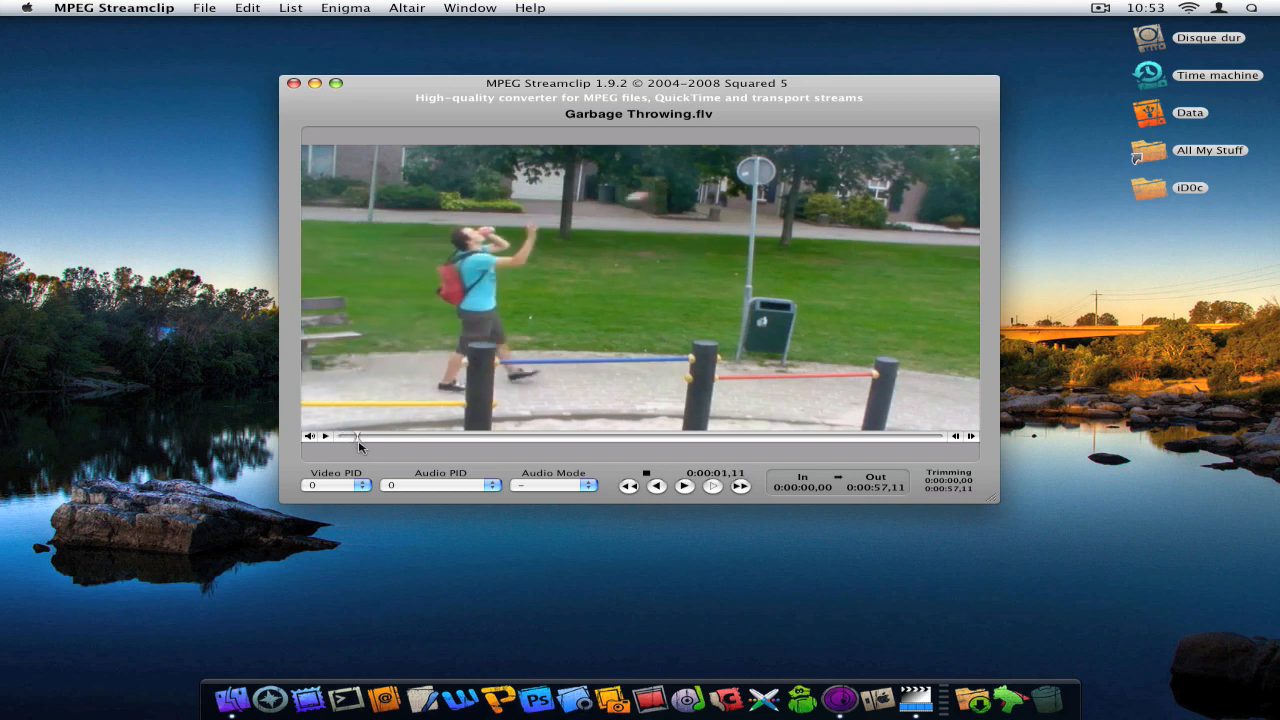
Step: Drag the playhead to about 6 seconds (0:00:06,20)
left_click_drag(350, 436, 388, 436)
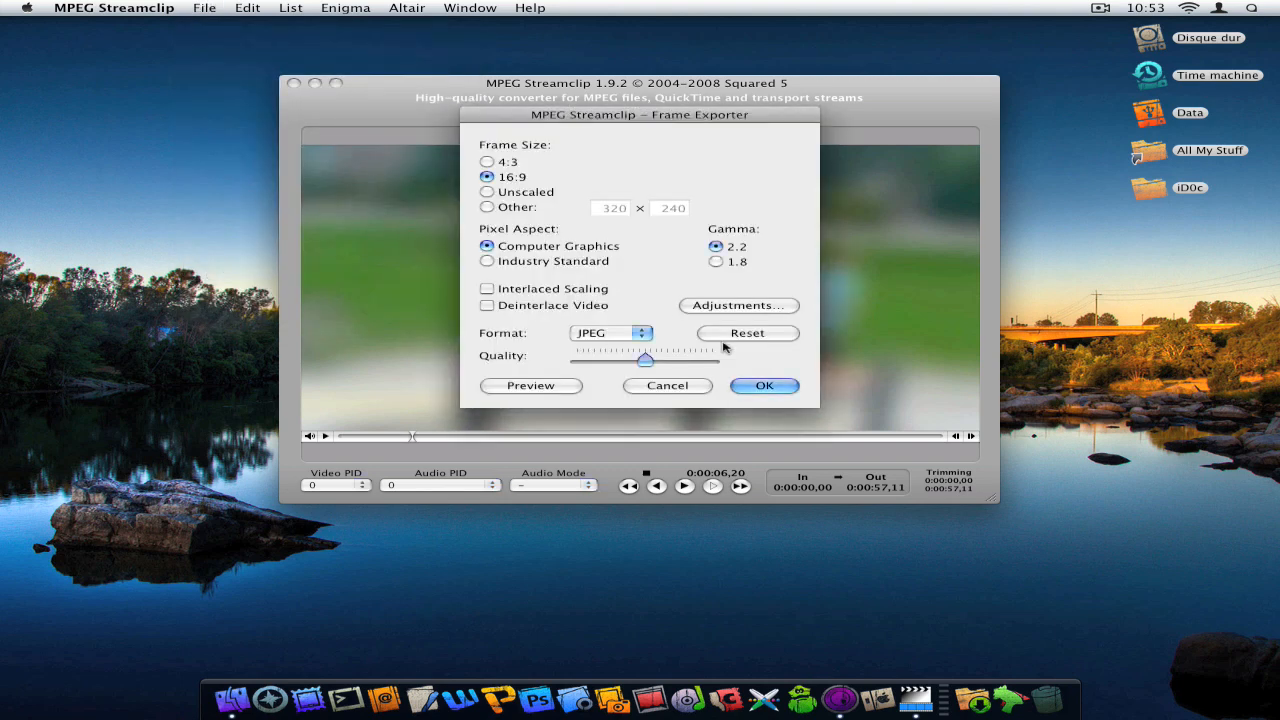
Step: Keep JPEG as the frame format and apply a 3.0 watermark in Adjustments
left_click(610, 333)
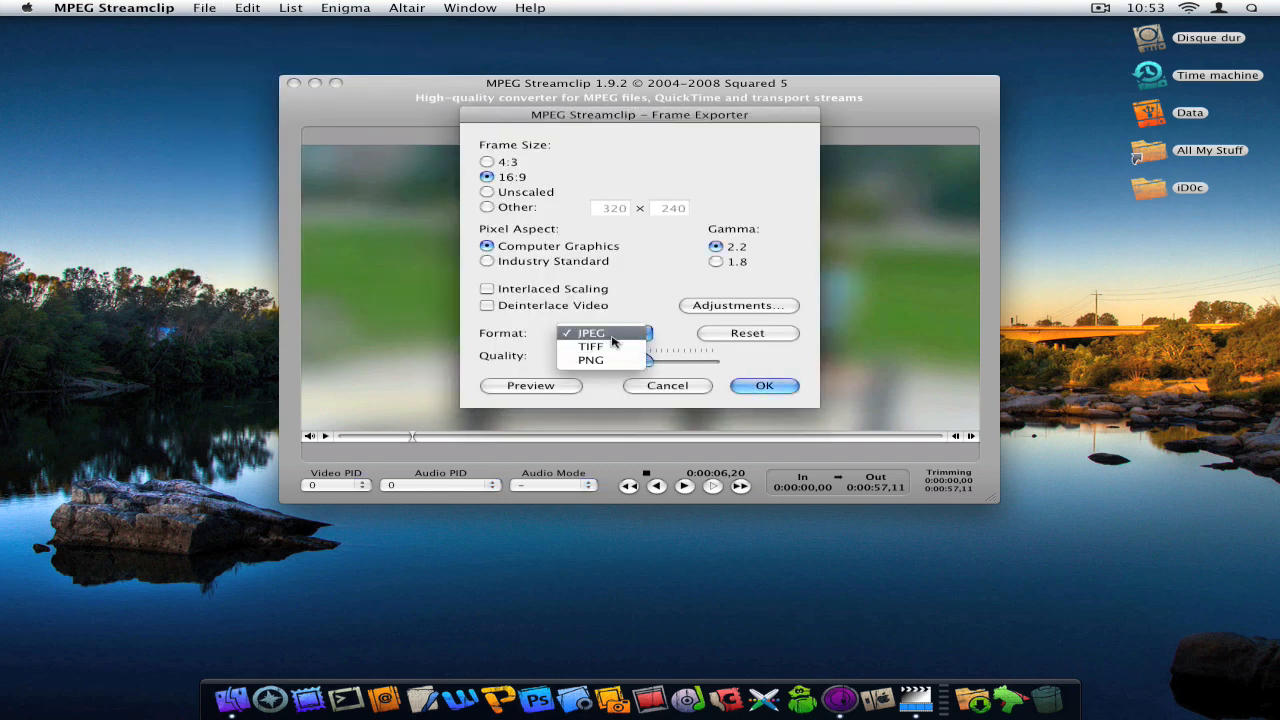
left_click(589, 333)
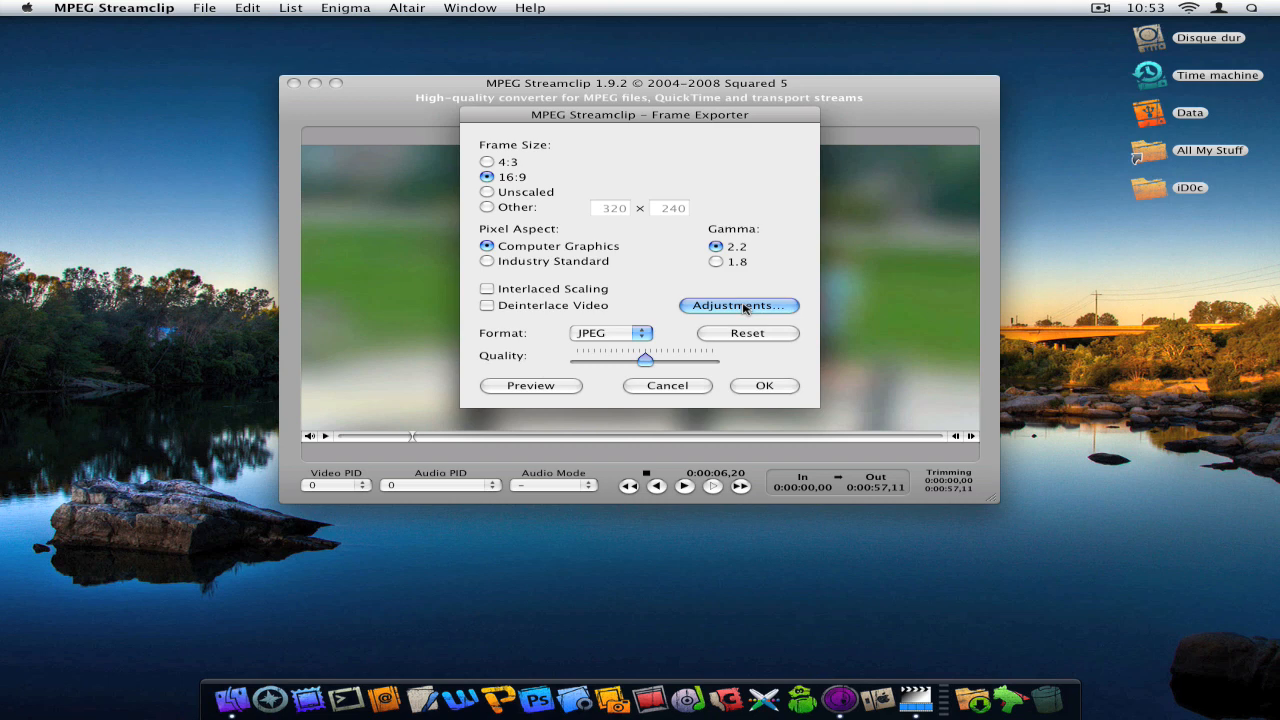
left_click(738, 305)
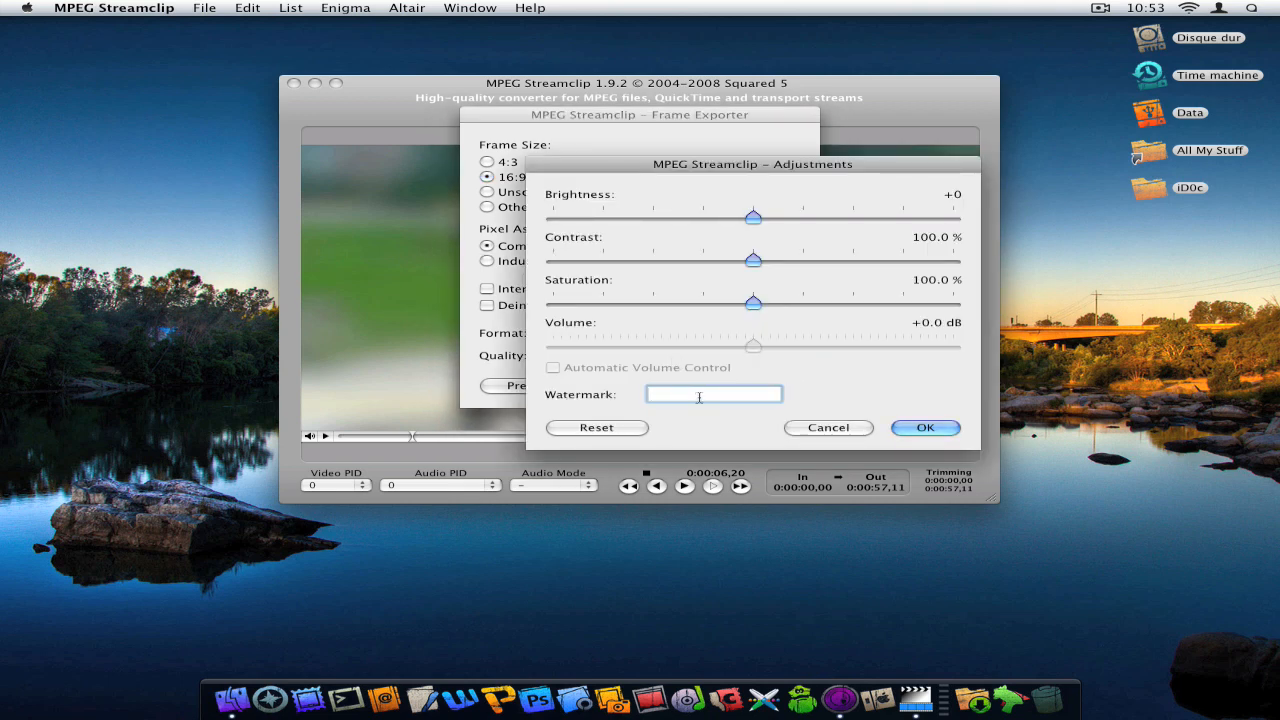
type("3")
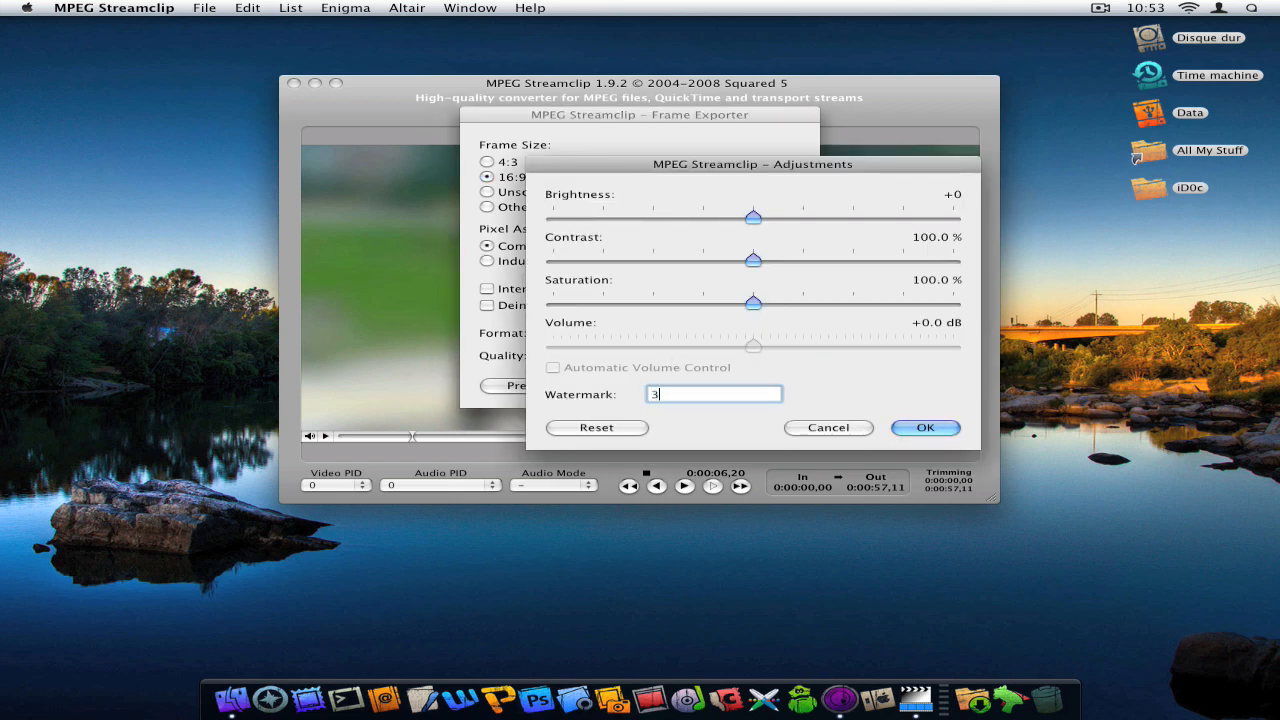
type(".0")
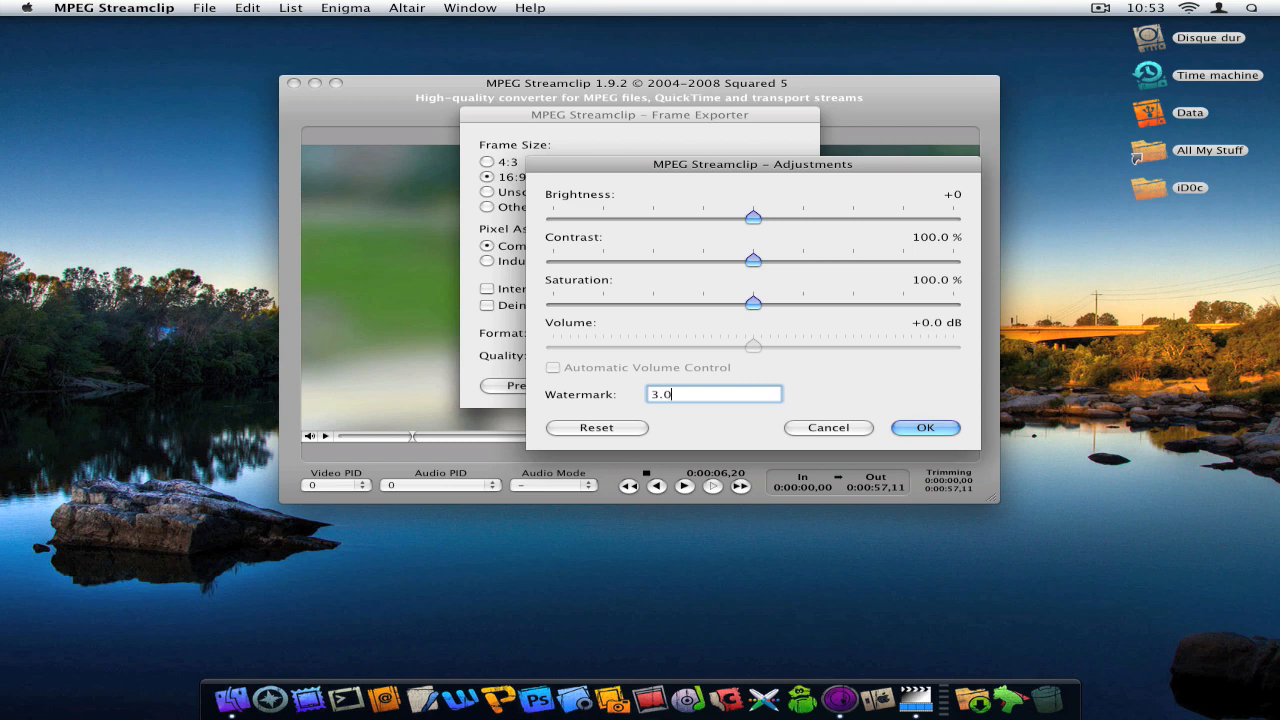
left_click(924, 427)
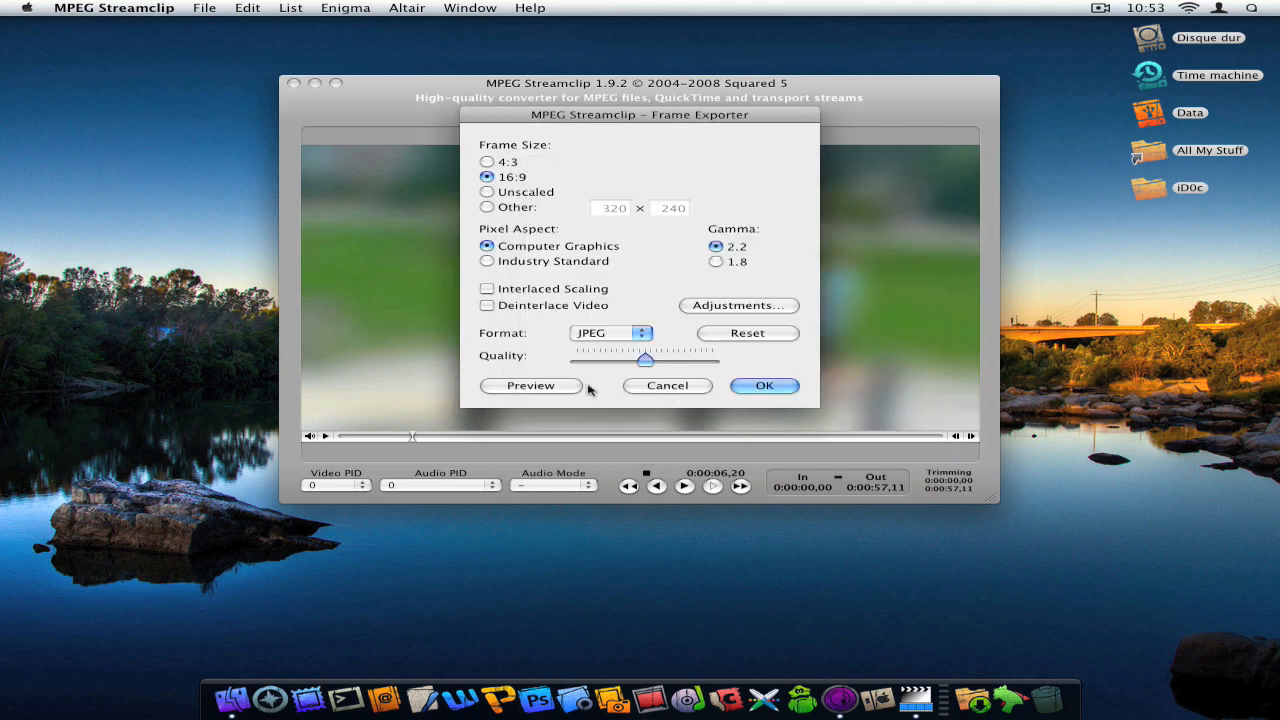
Step: Preview the watermarked frame, then cancel the exporter and close the preview
left_click(531, 385)
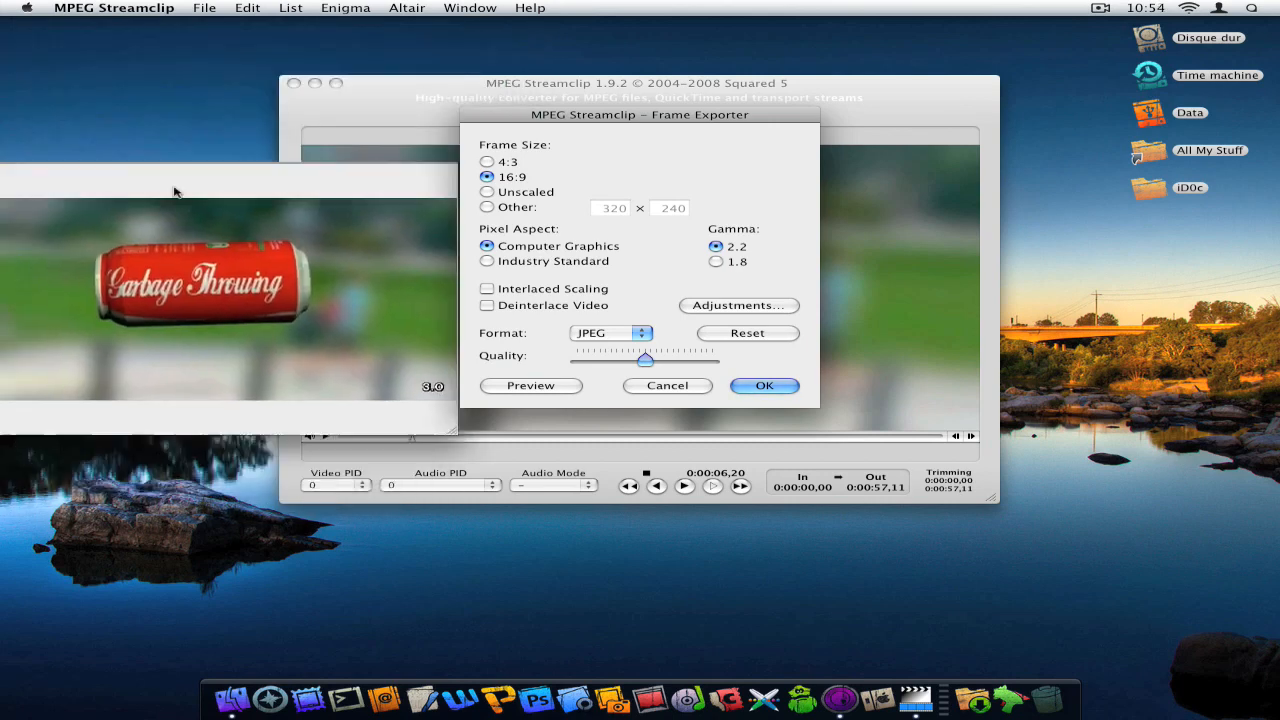
left_click(531, 385)
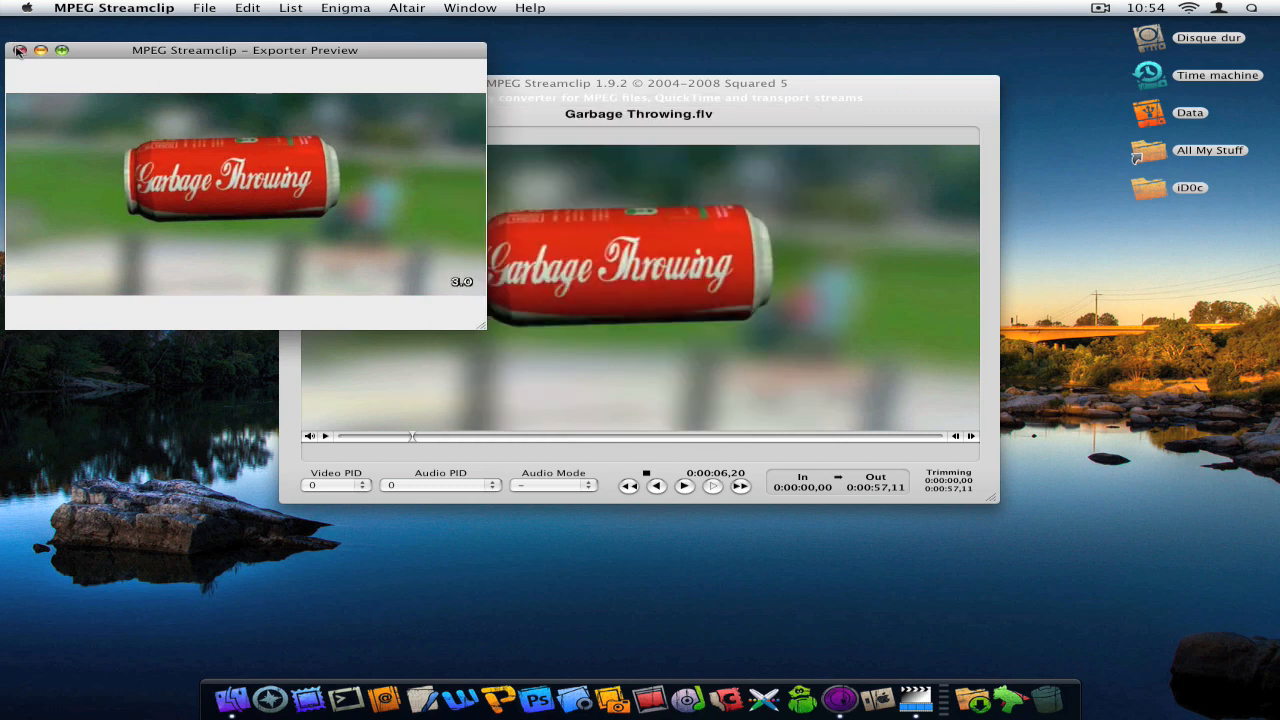
left_click(19, 50)
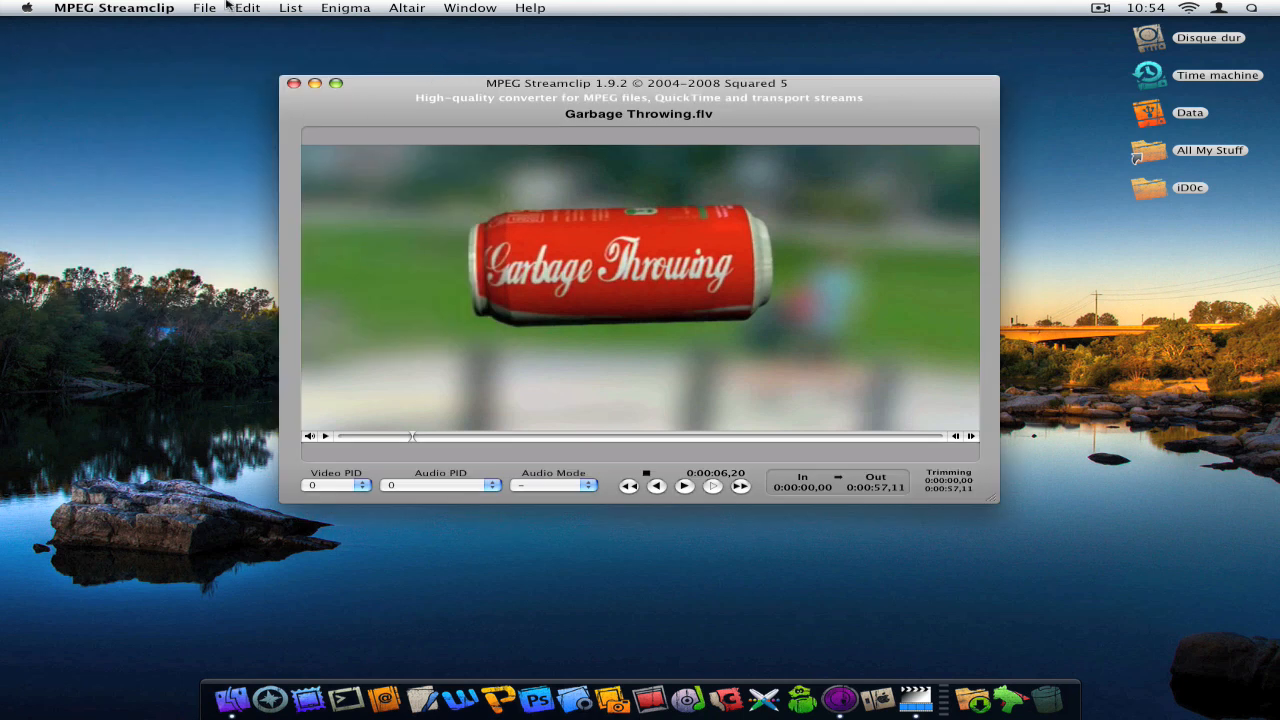
left_click(204, 8)
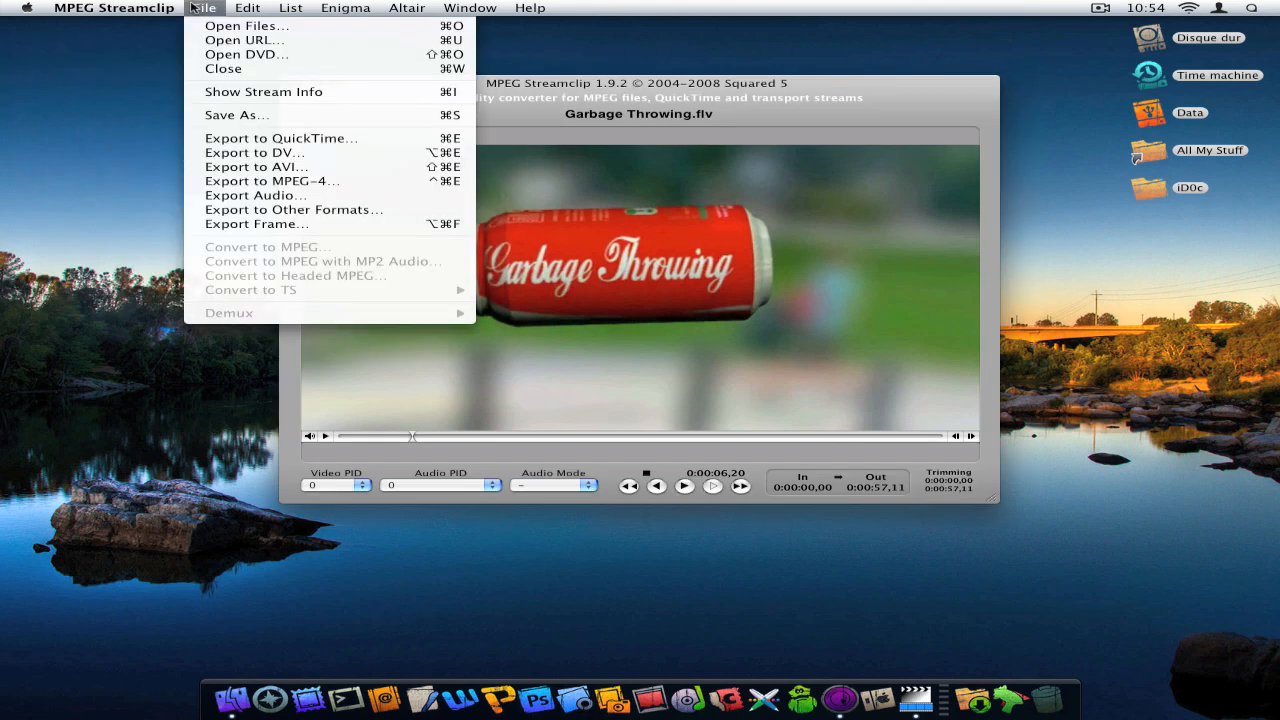
mouse_move(317, 293)
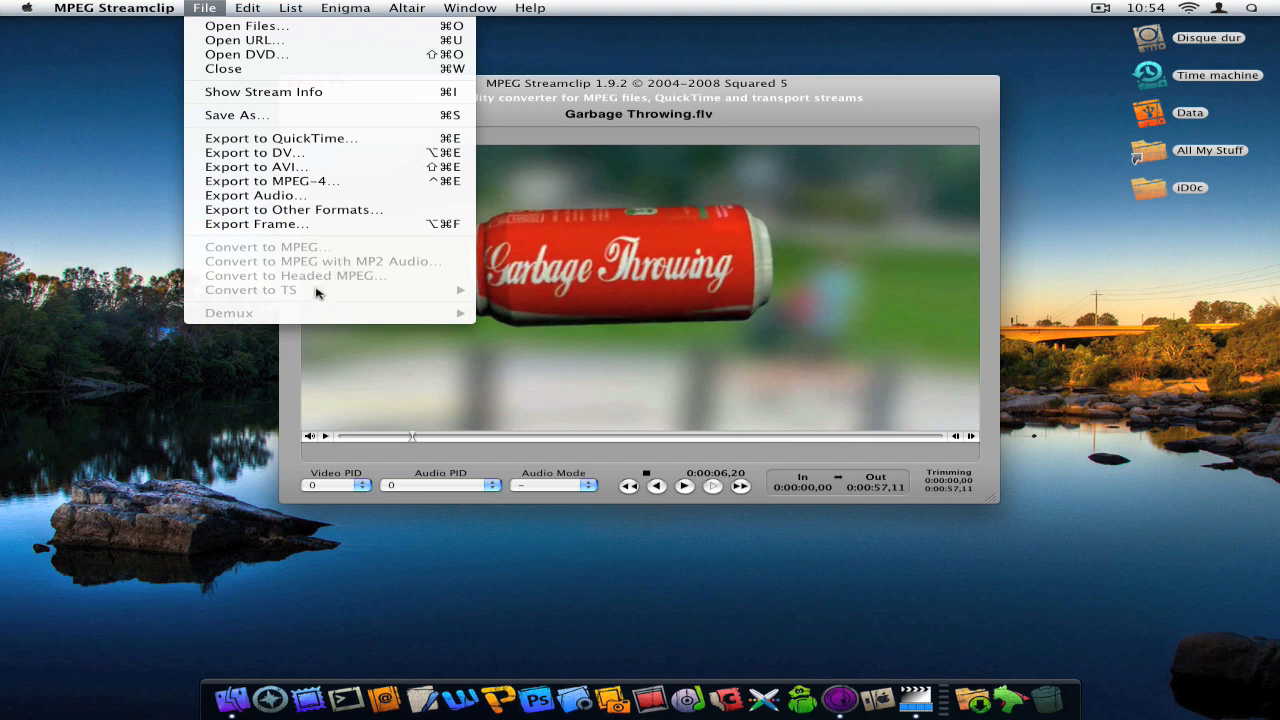
mouse_move(283, 287)
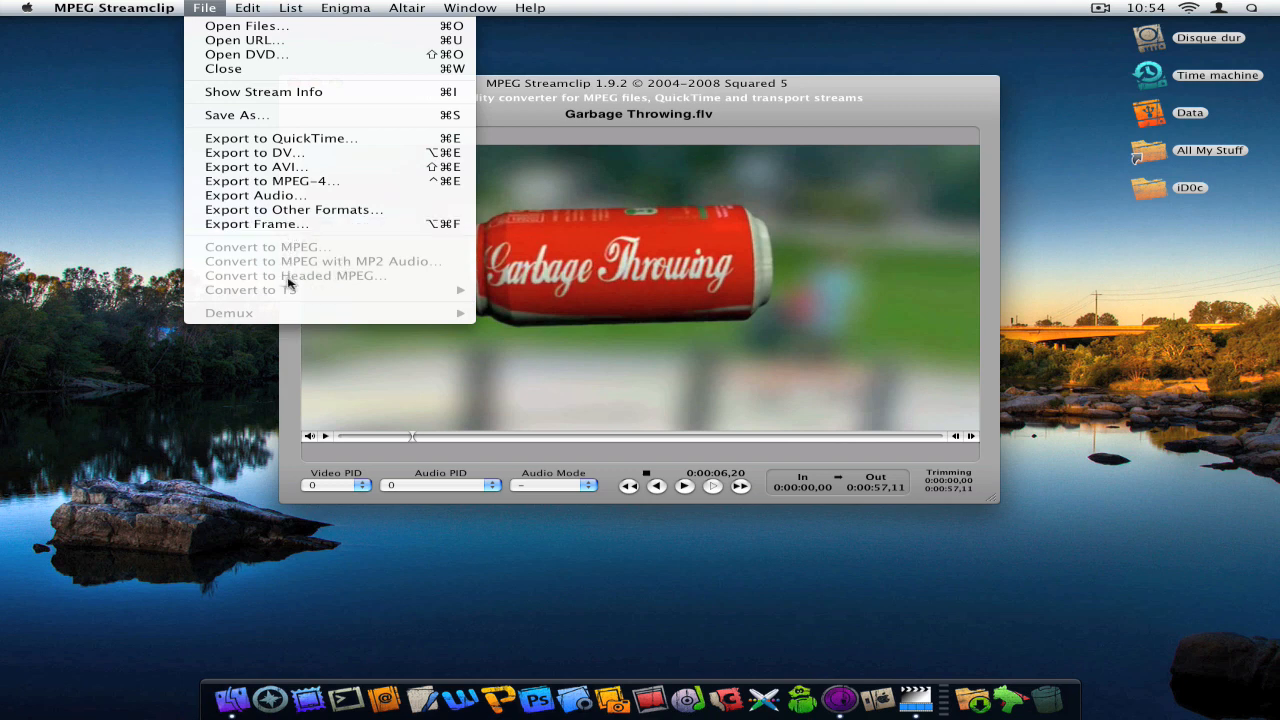
mouse_move(355, 152)
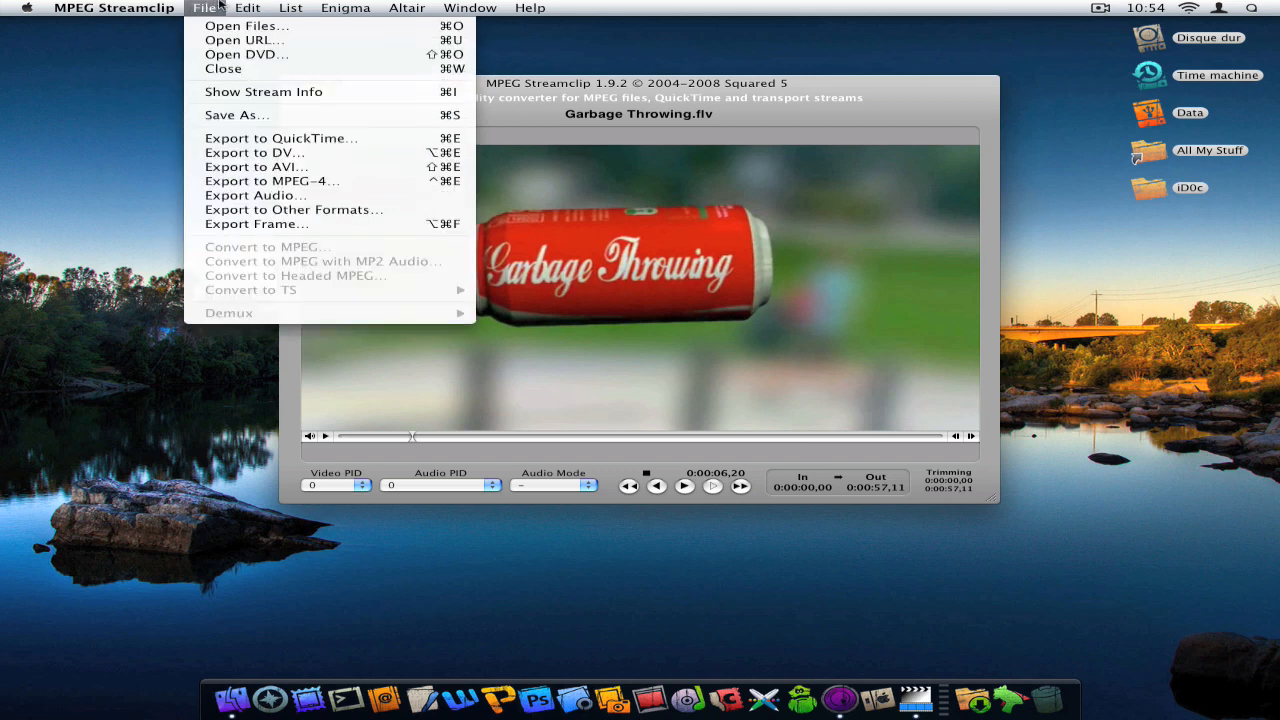
left_click(246, 8)
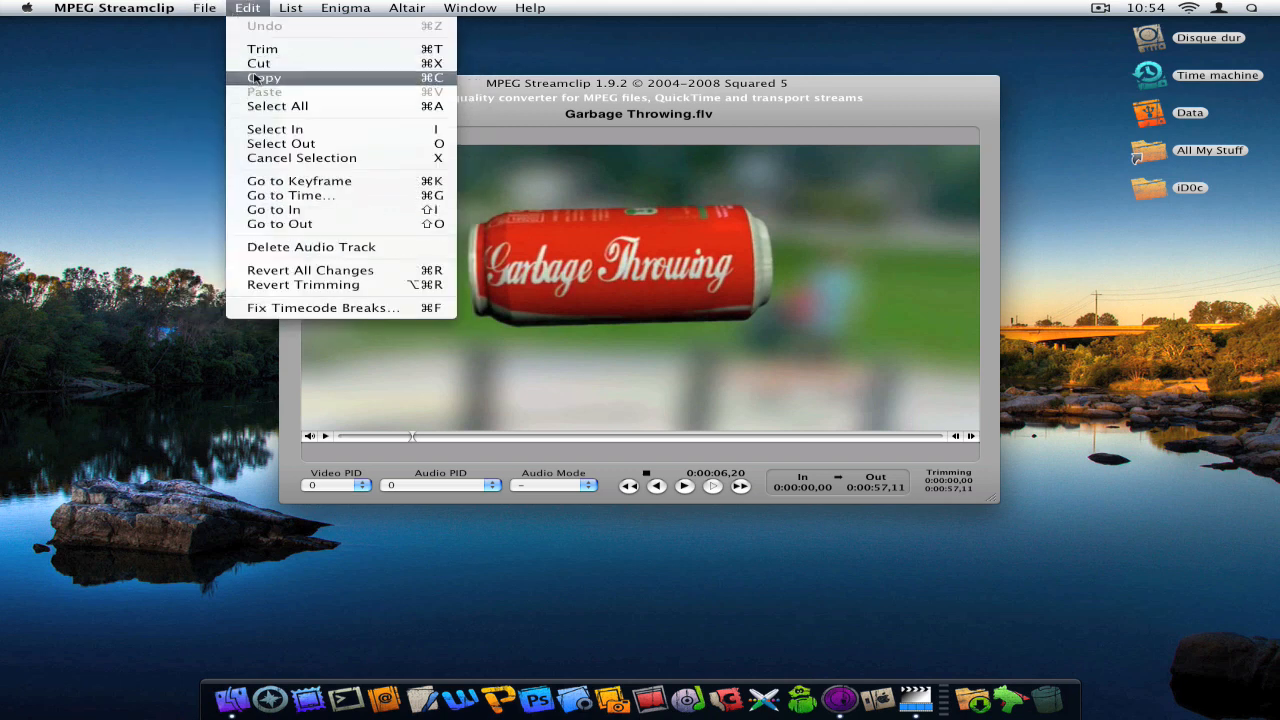
mouse_move(590, 280)
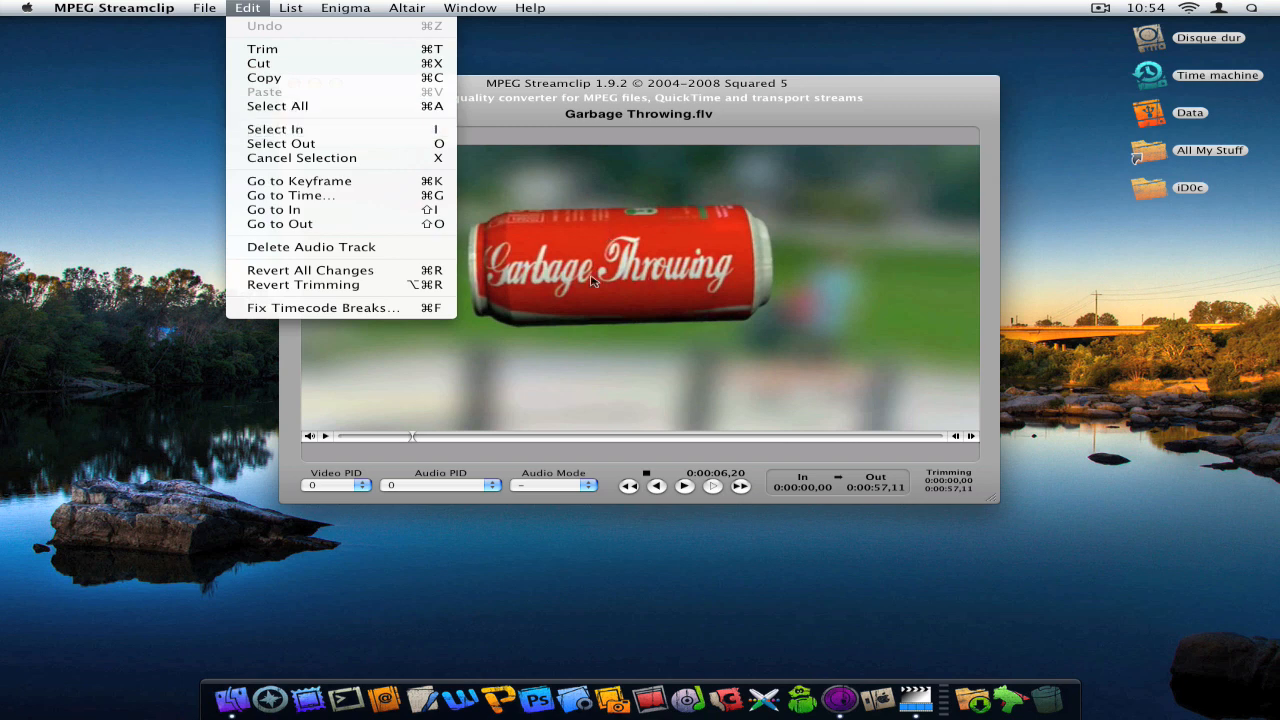
mouse_move(458, 178)
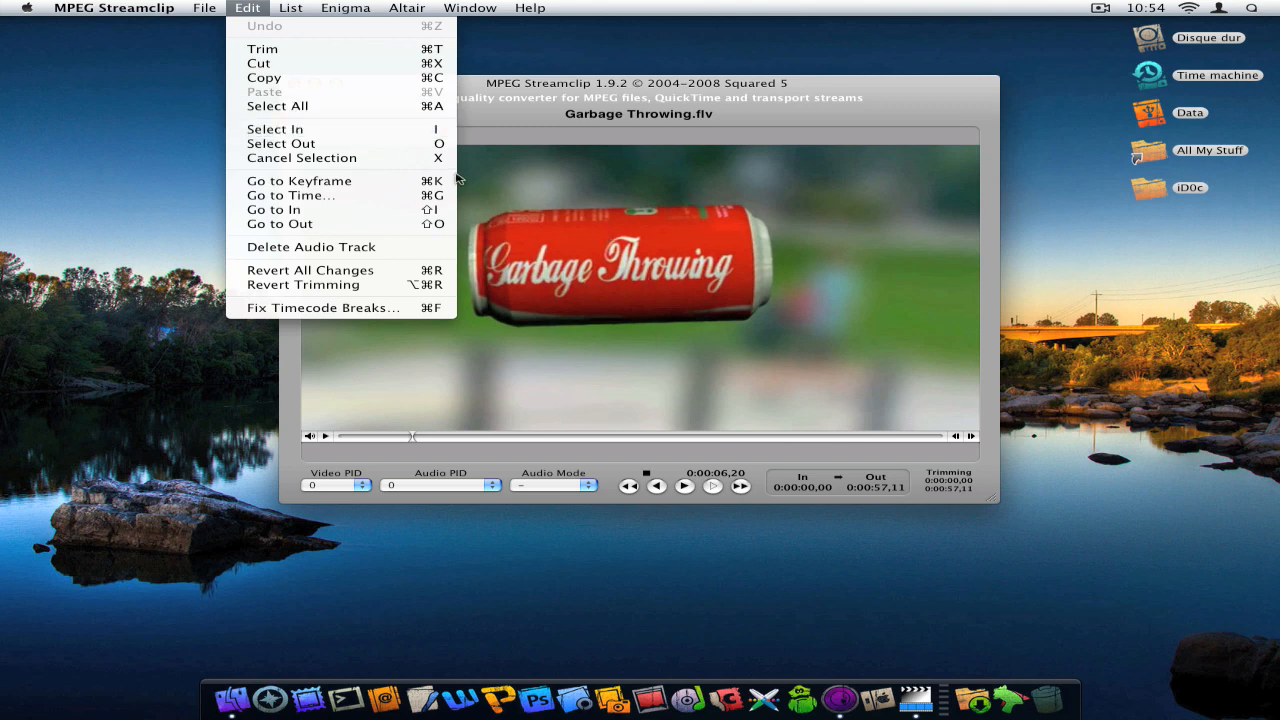
mouse_move(430, 170)
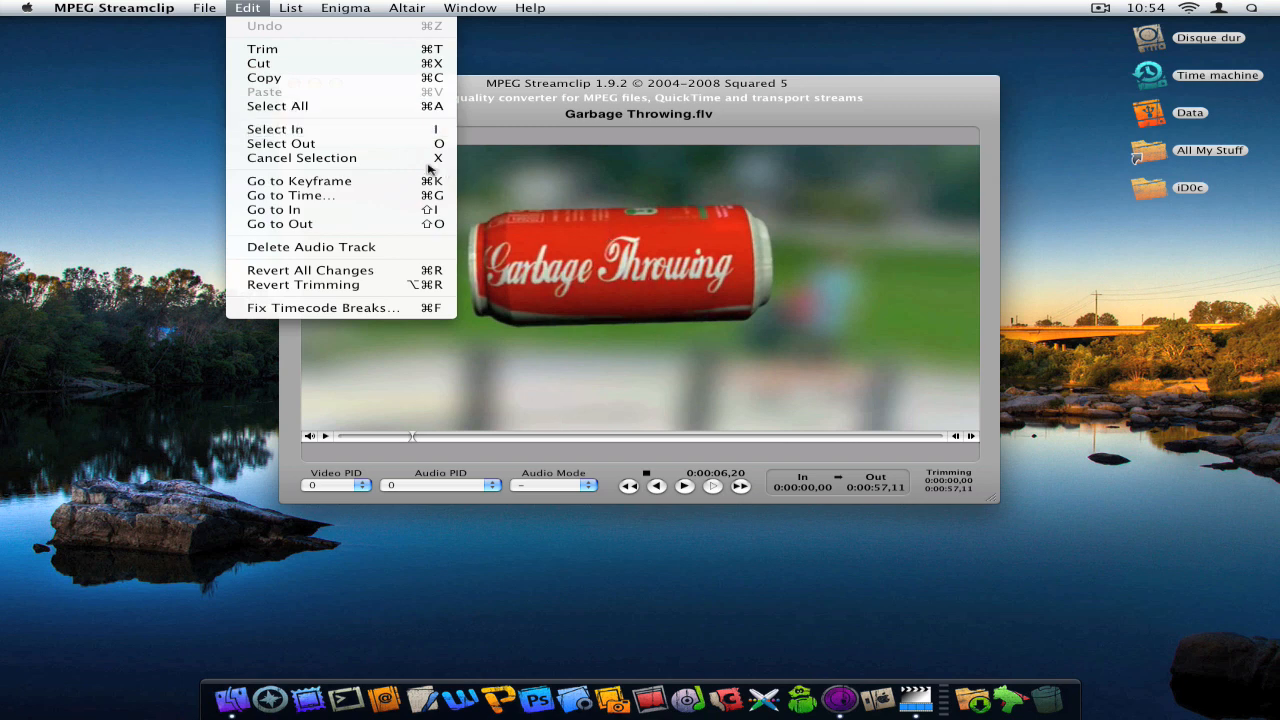
mouse_move(310, 270)
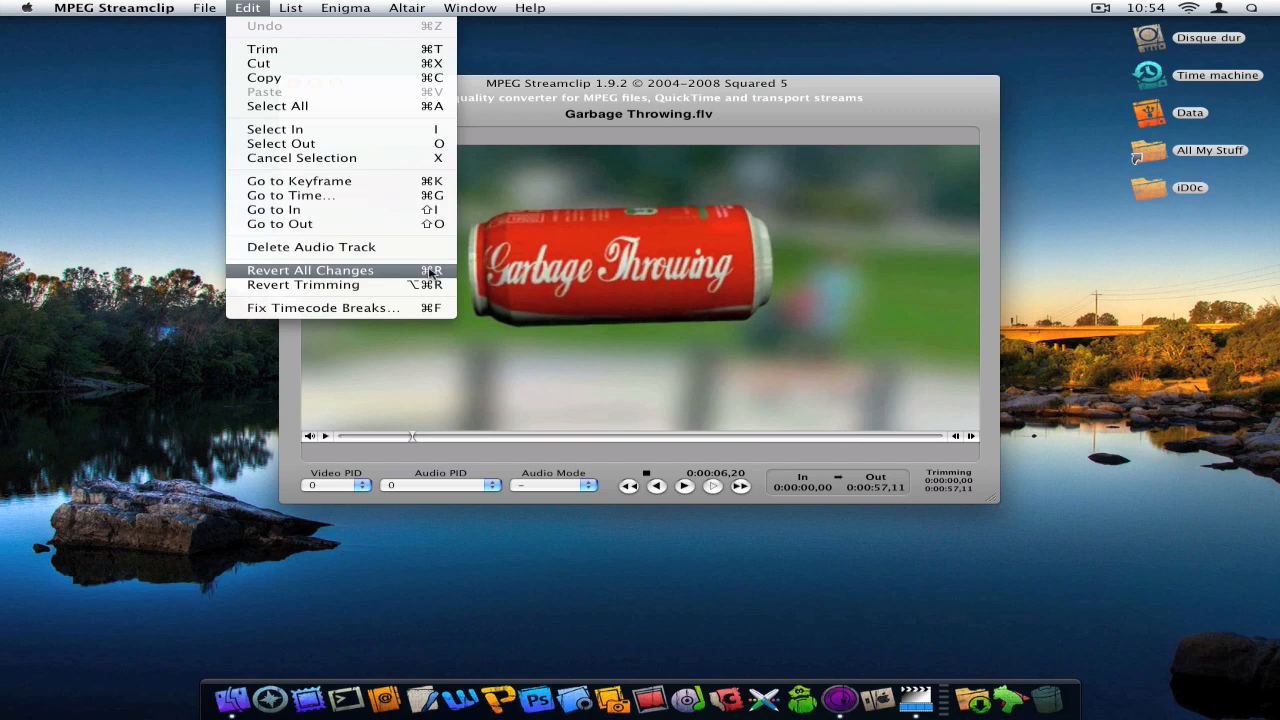
mouse_move(322, 307)
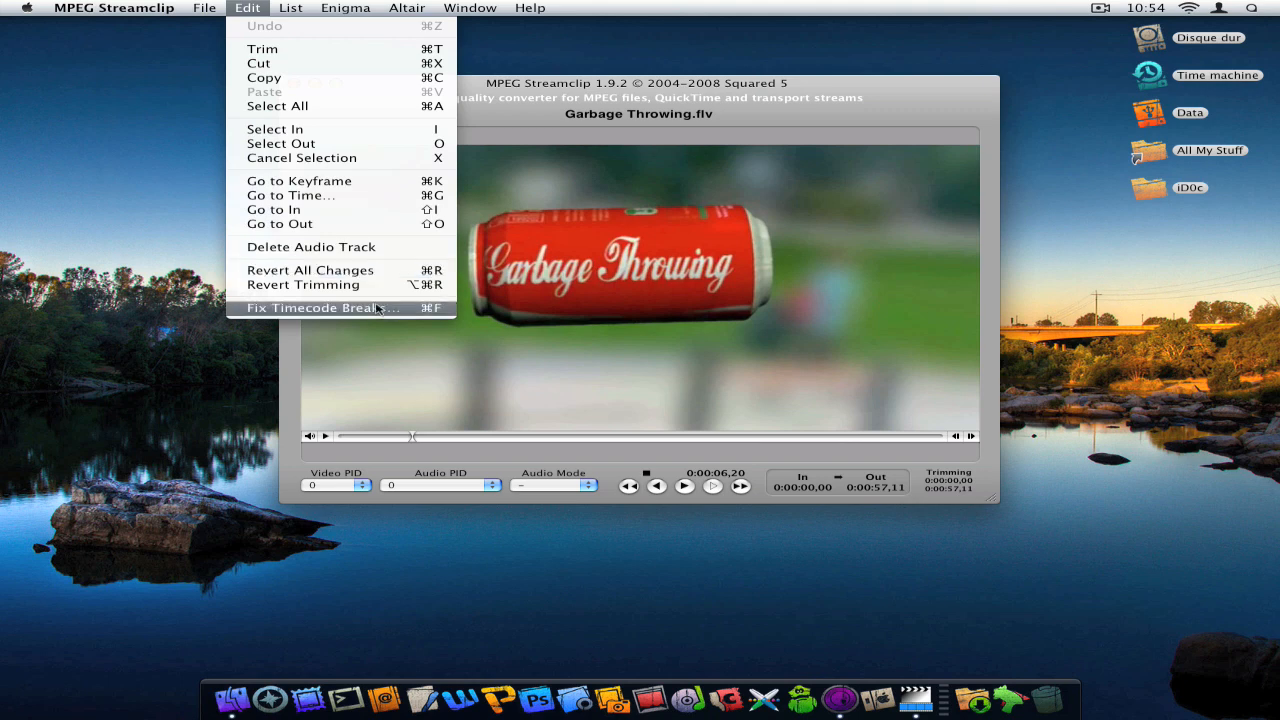
left_click(204, 8)
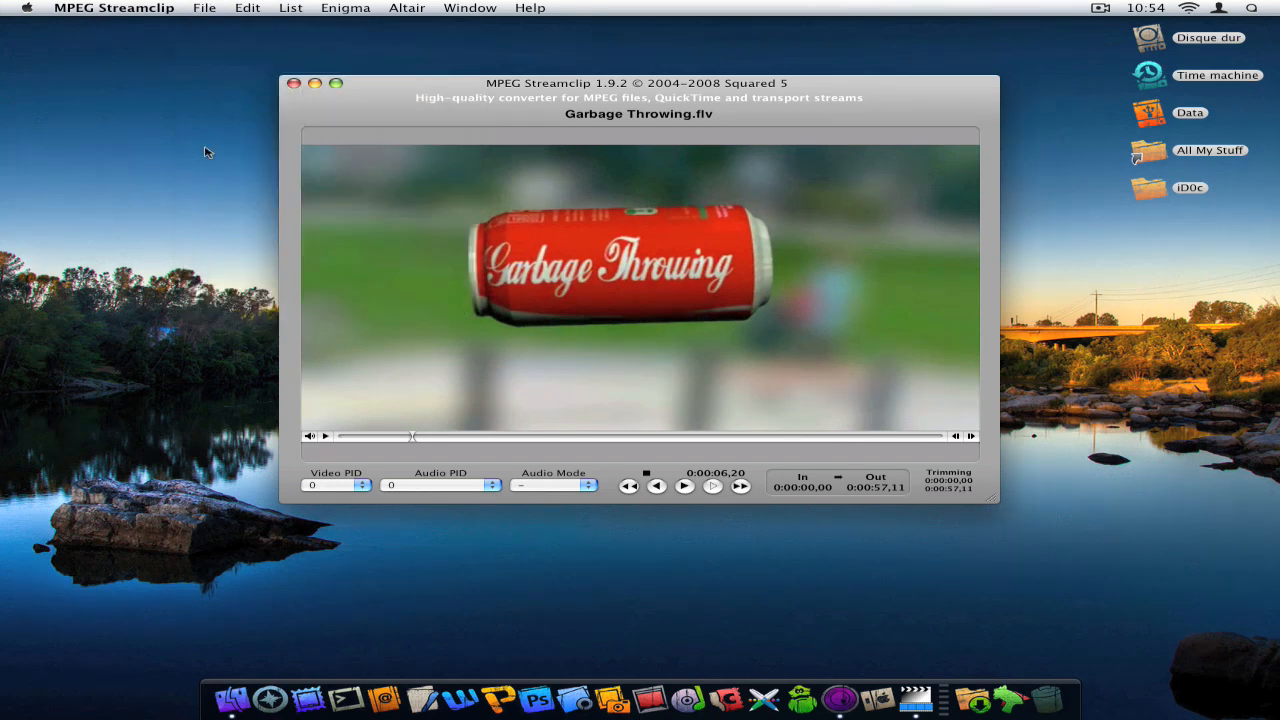
left_click(115, 8)
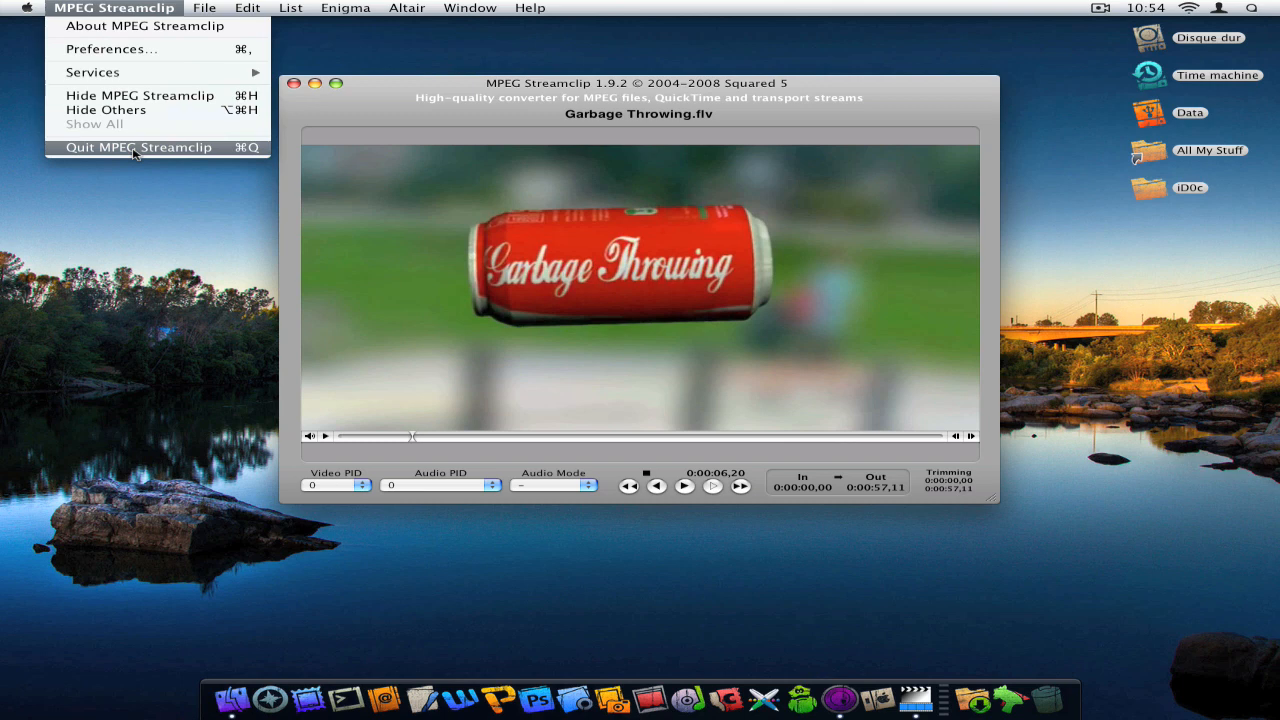
Step: Quit MPEG Streamclip and launch Safari from the Dock, opening apple.com
left_click(138, 147)
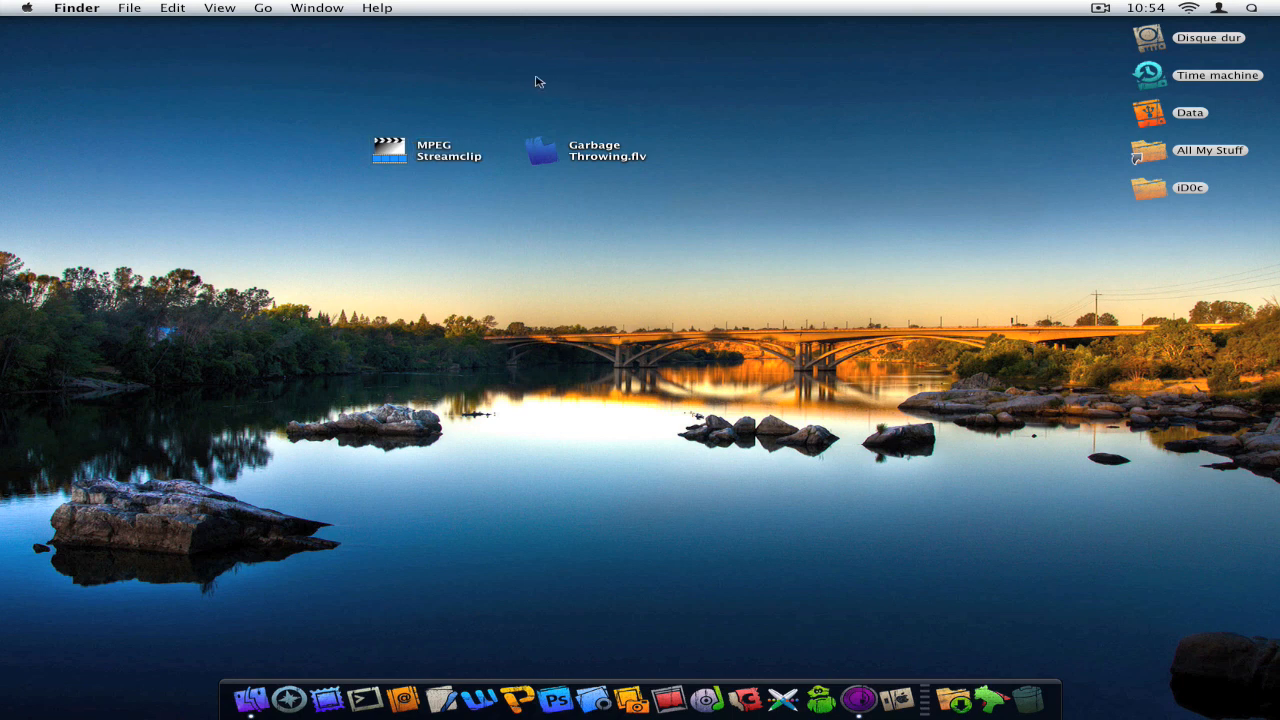
left_click_drag(537, 82, 638, 207)
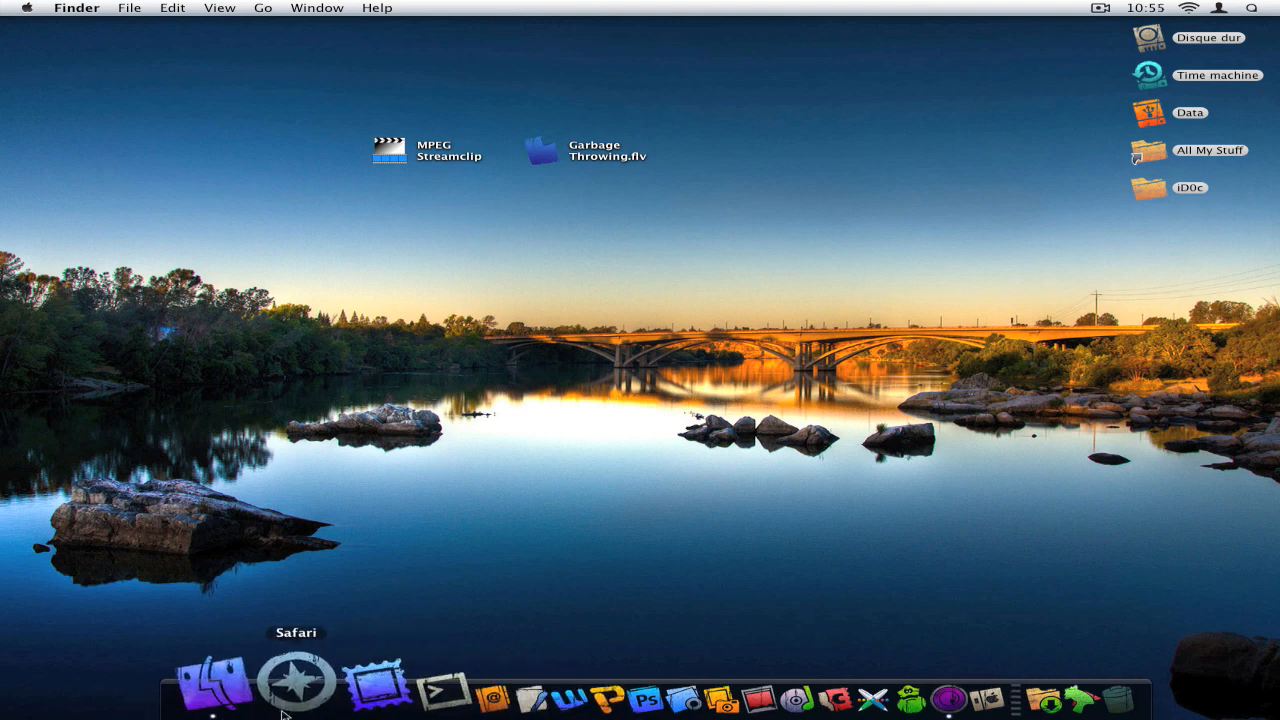
mouse_move(143, 406)
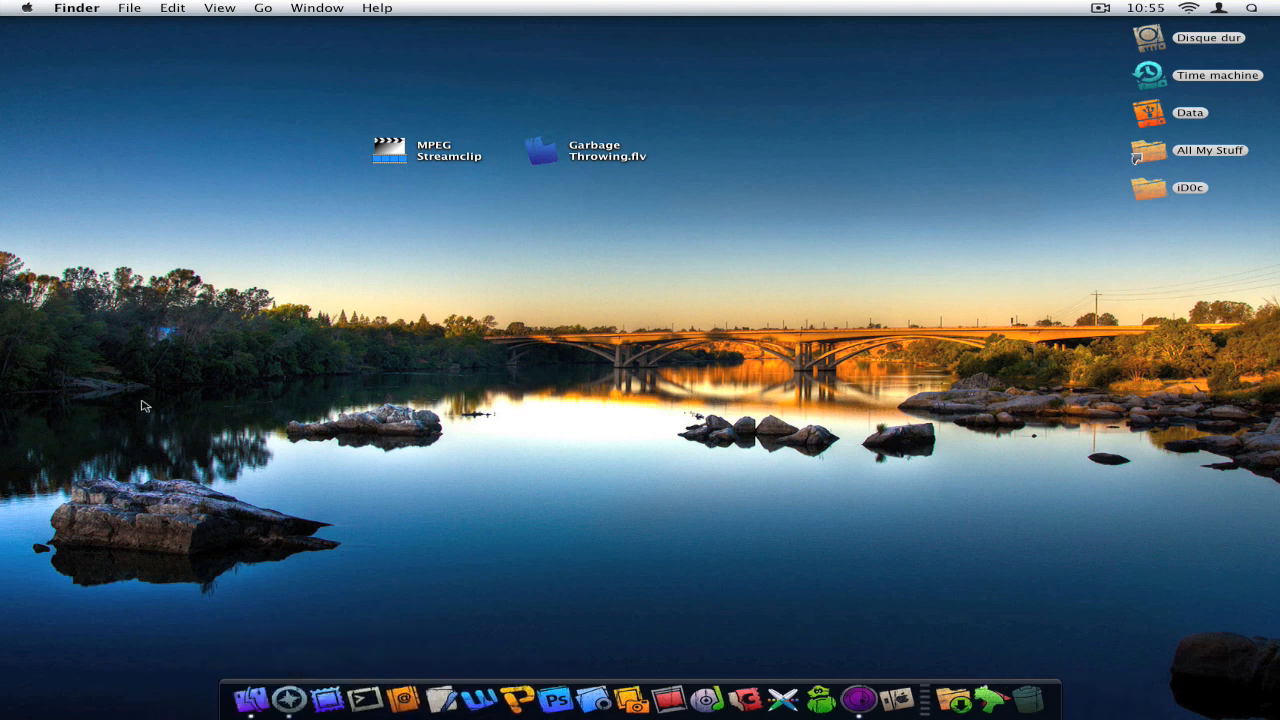
mouse_move(280, 271)
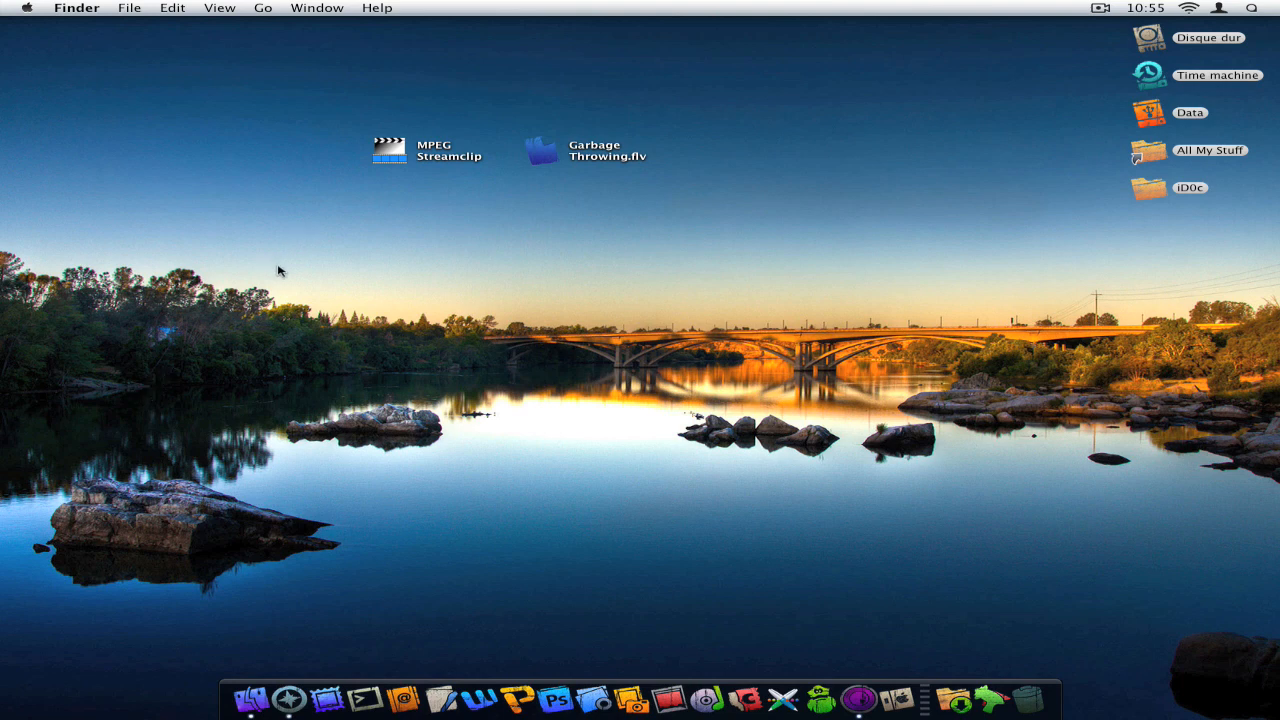
left_click(253, 698)
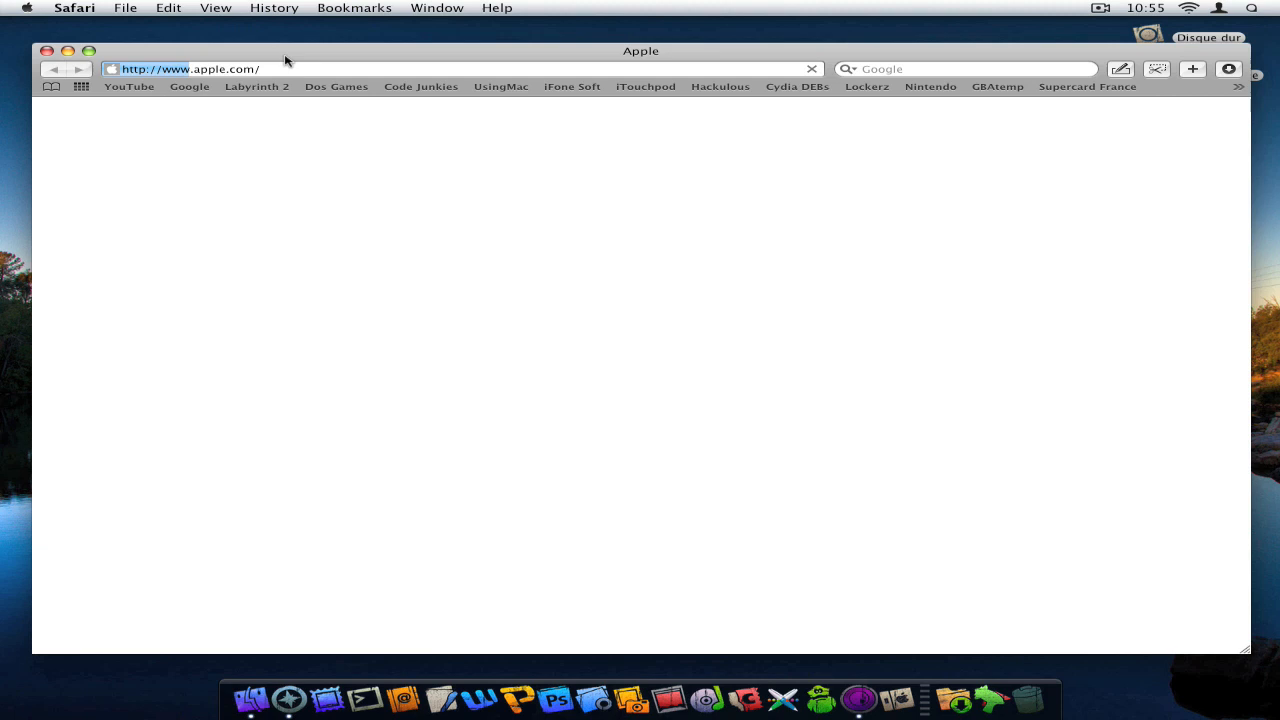
Step: Enter 's' in Safari's address bar and pick the Squared 5 – MPEG Streamclip suggestion
left_click(190, 69)
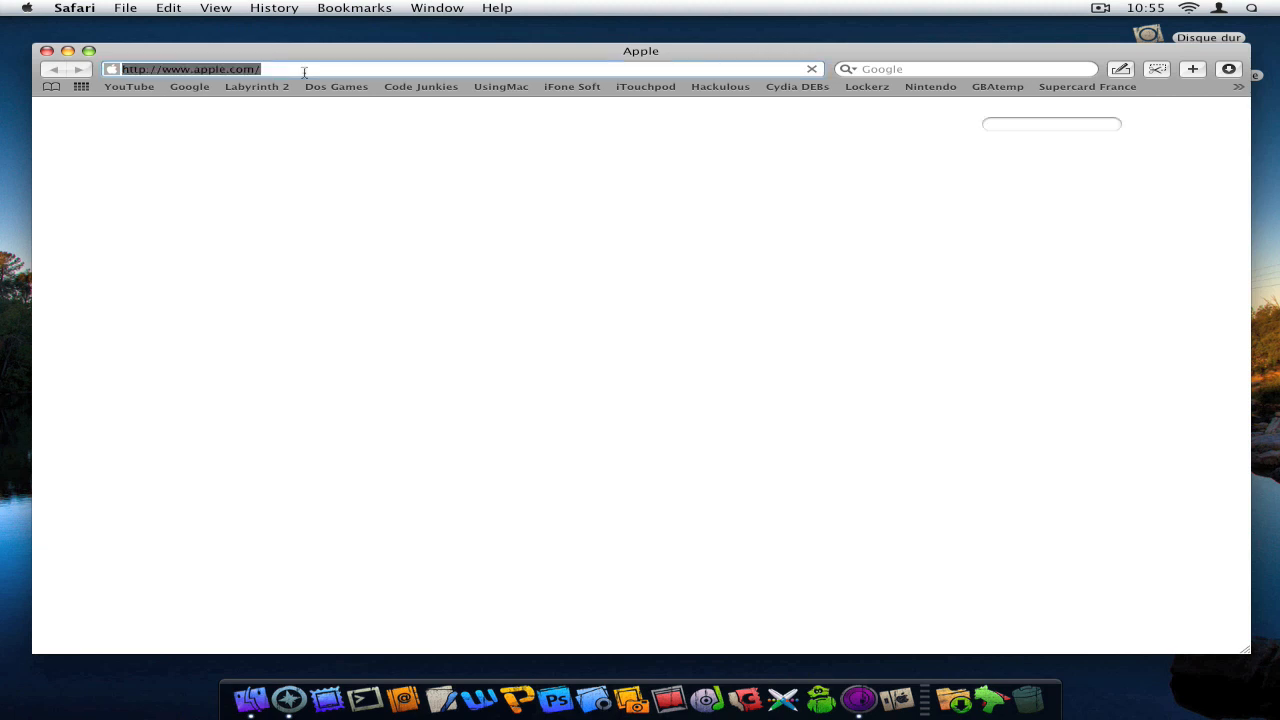
type("sq")
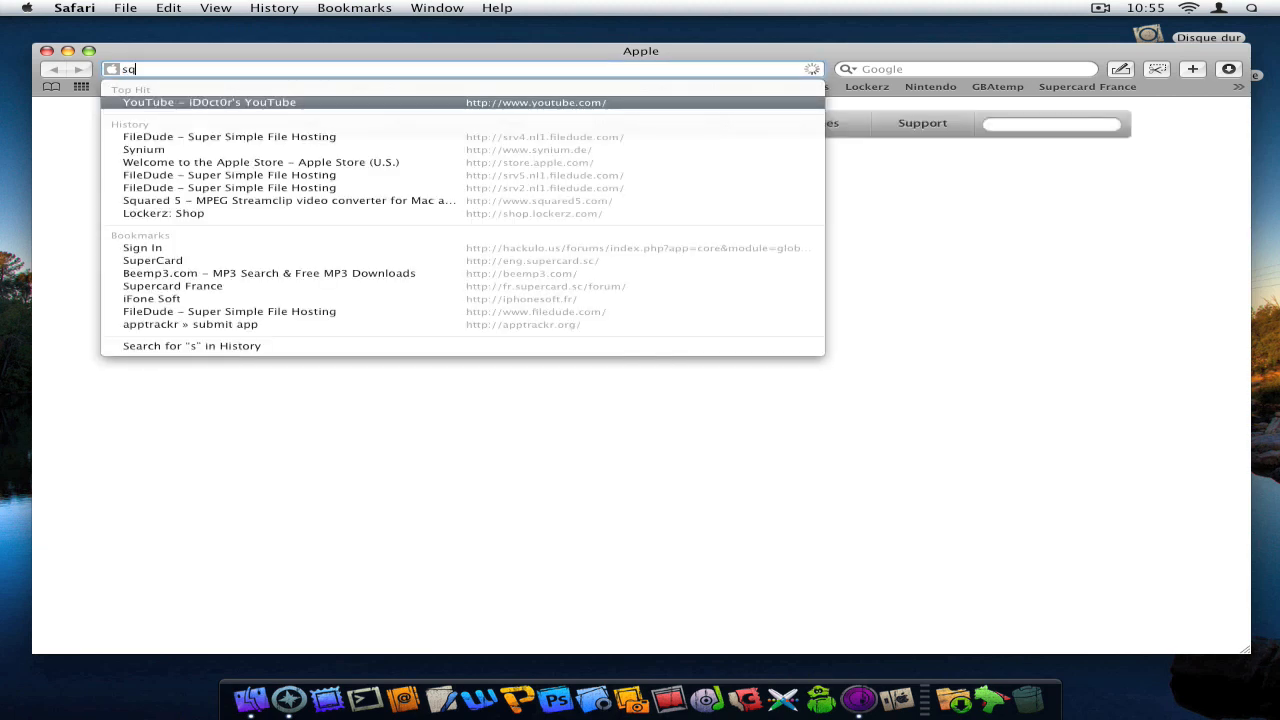
left_click(289, 200)
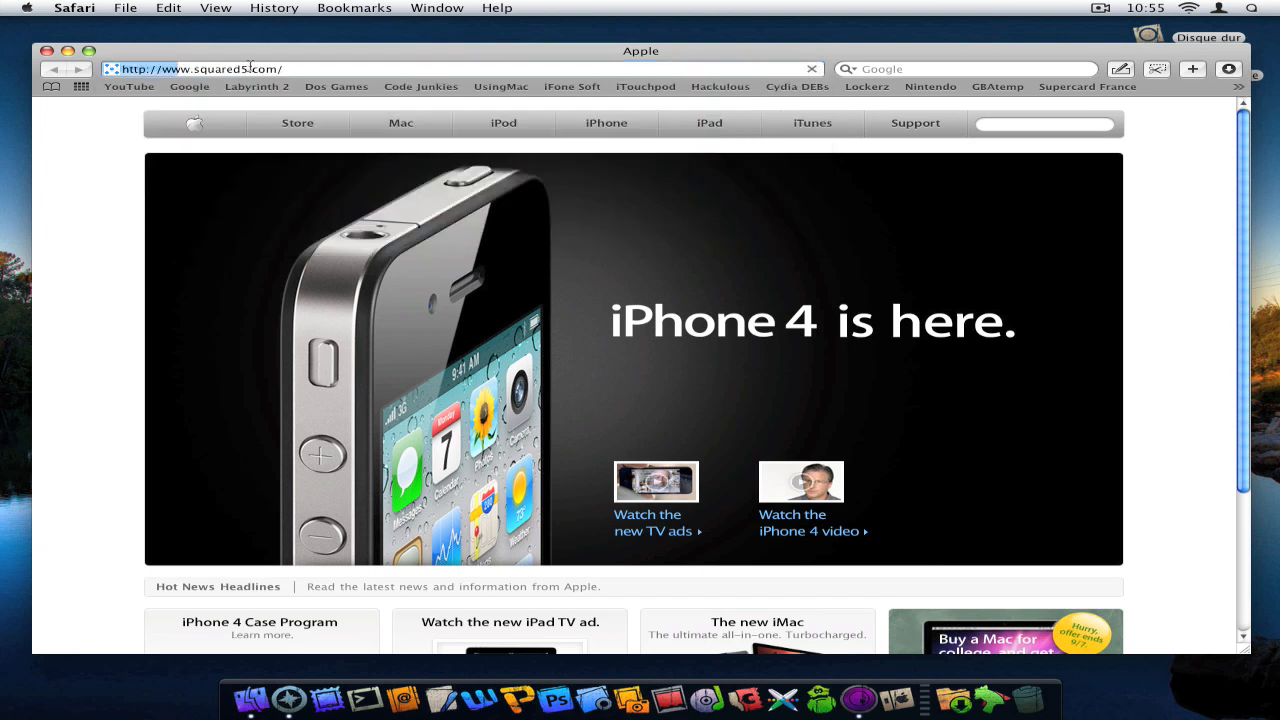
mouse_move(268, 56)
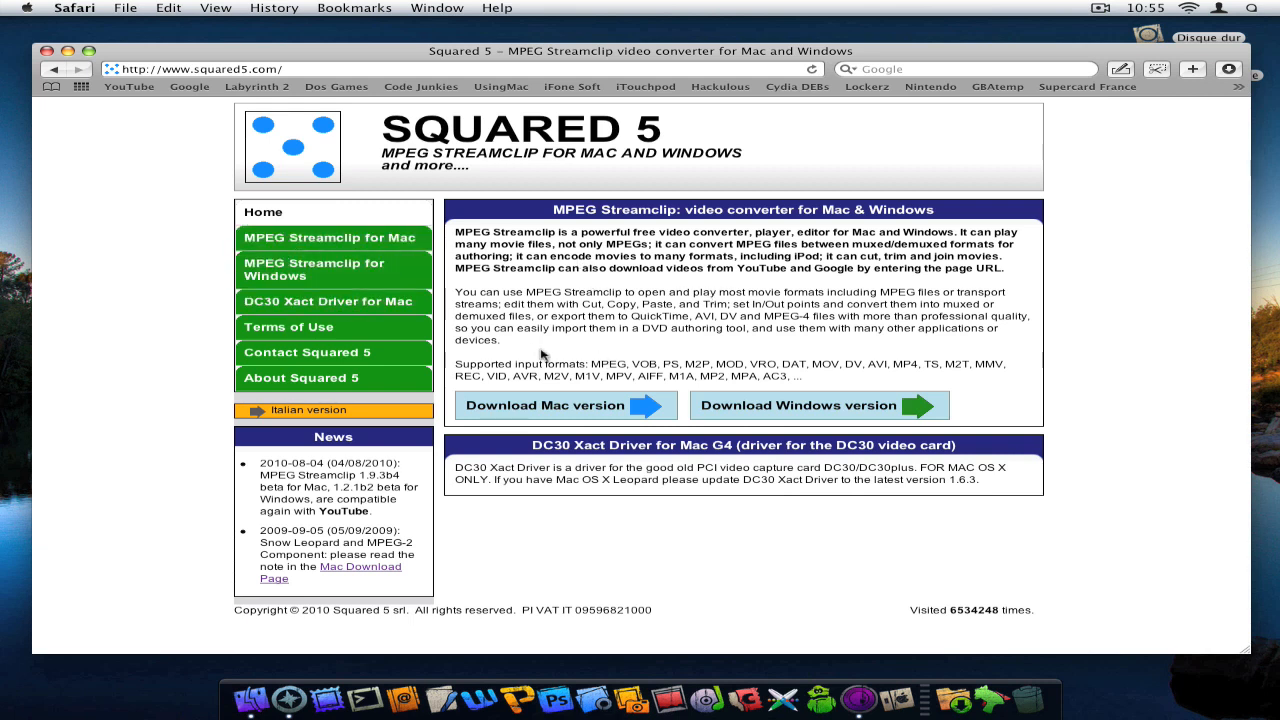
mouse_move(388, 354)
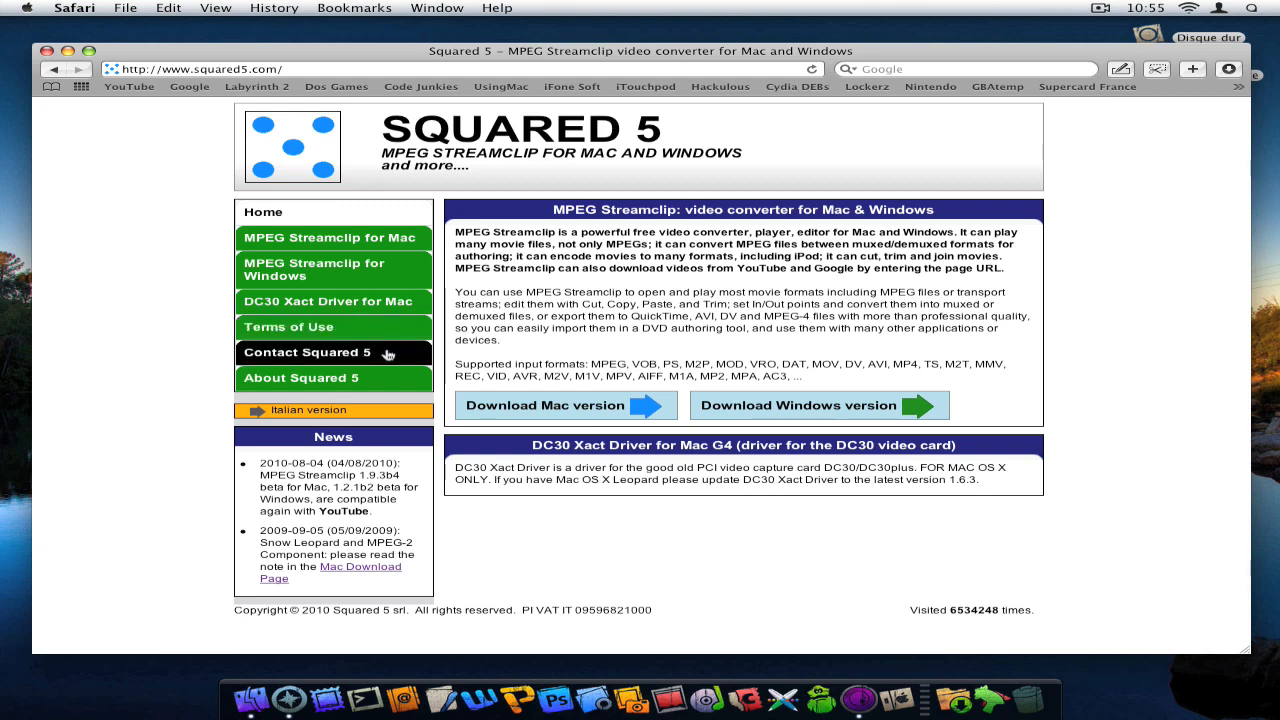
mouse_move(318, 430)
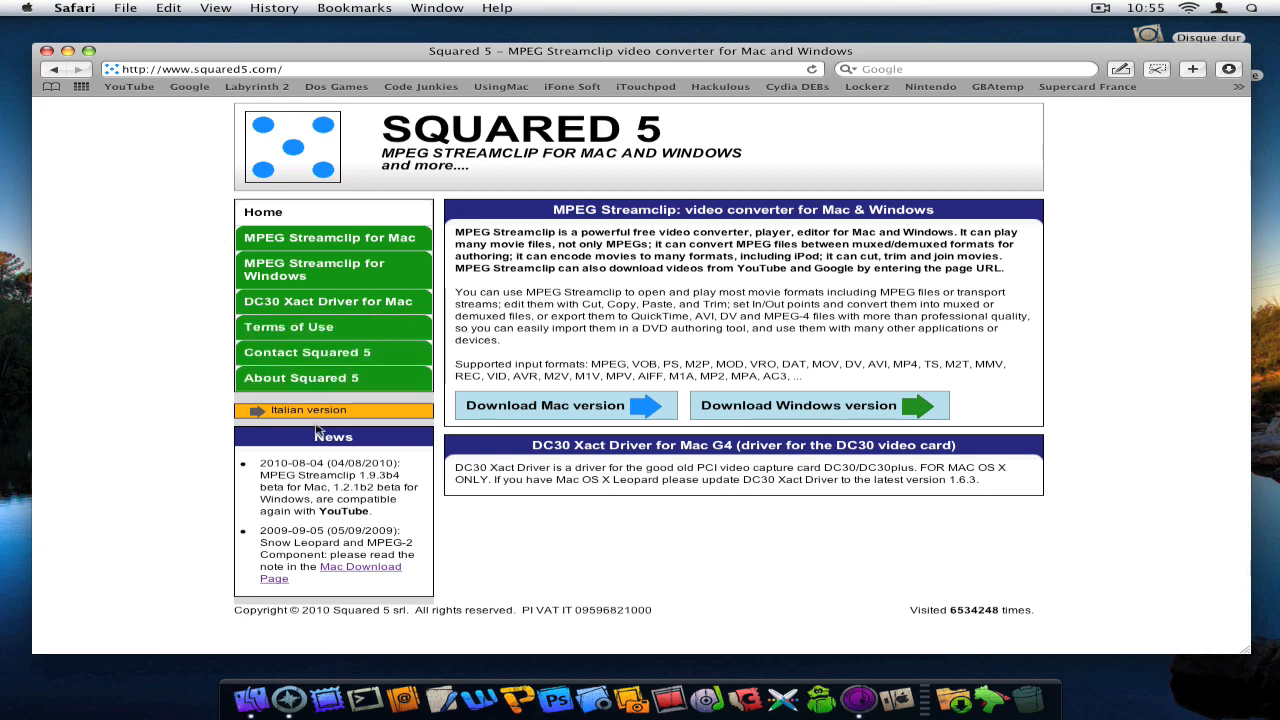